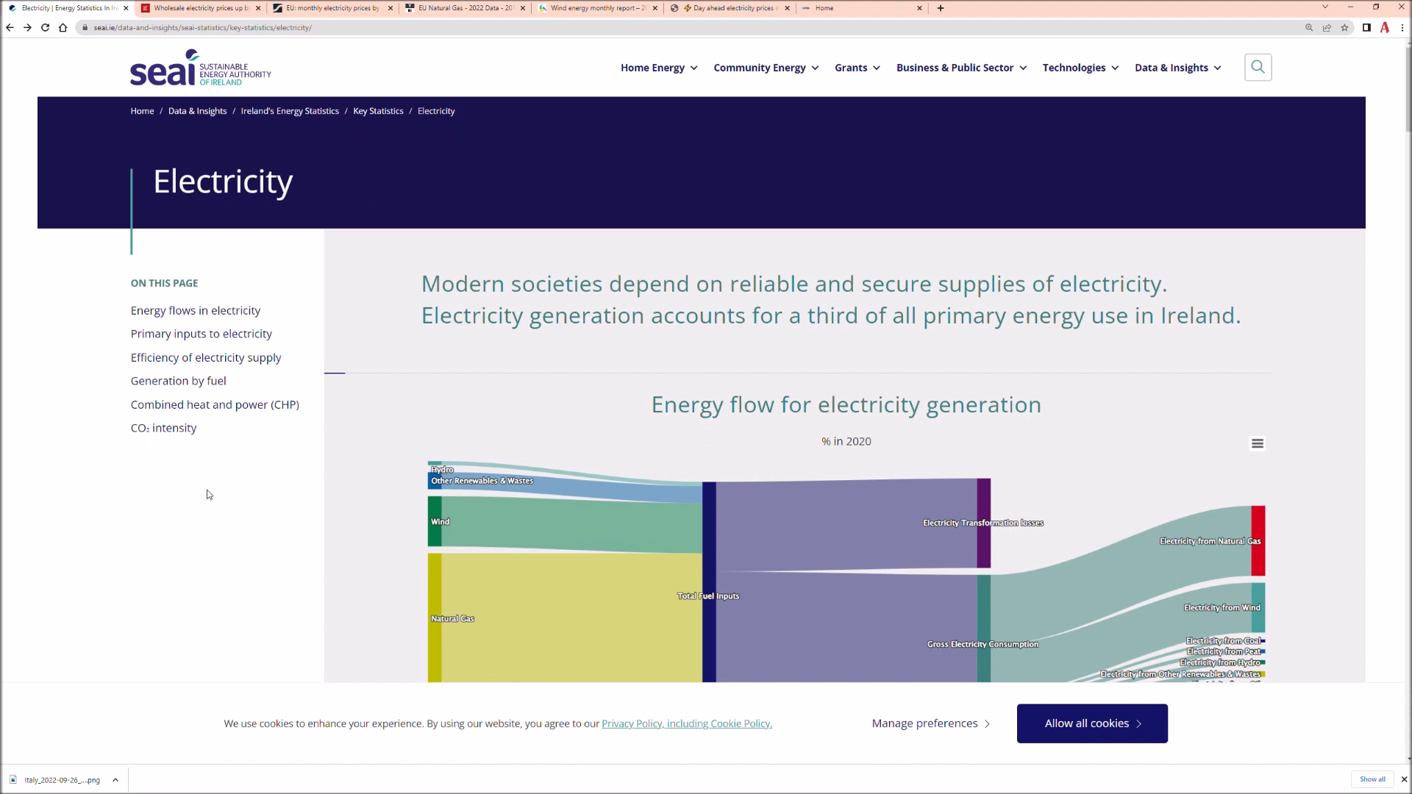
mouse_move(280, 495)
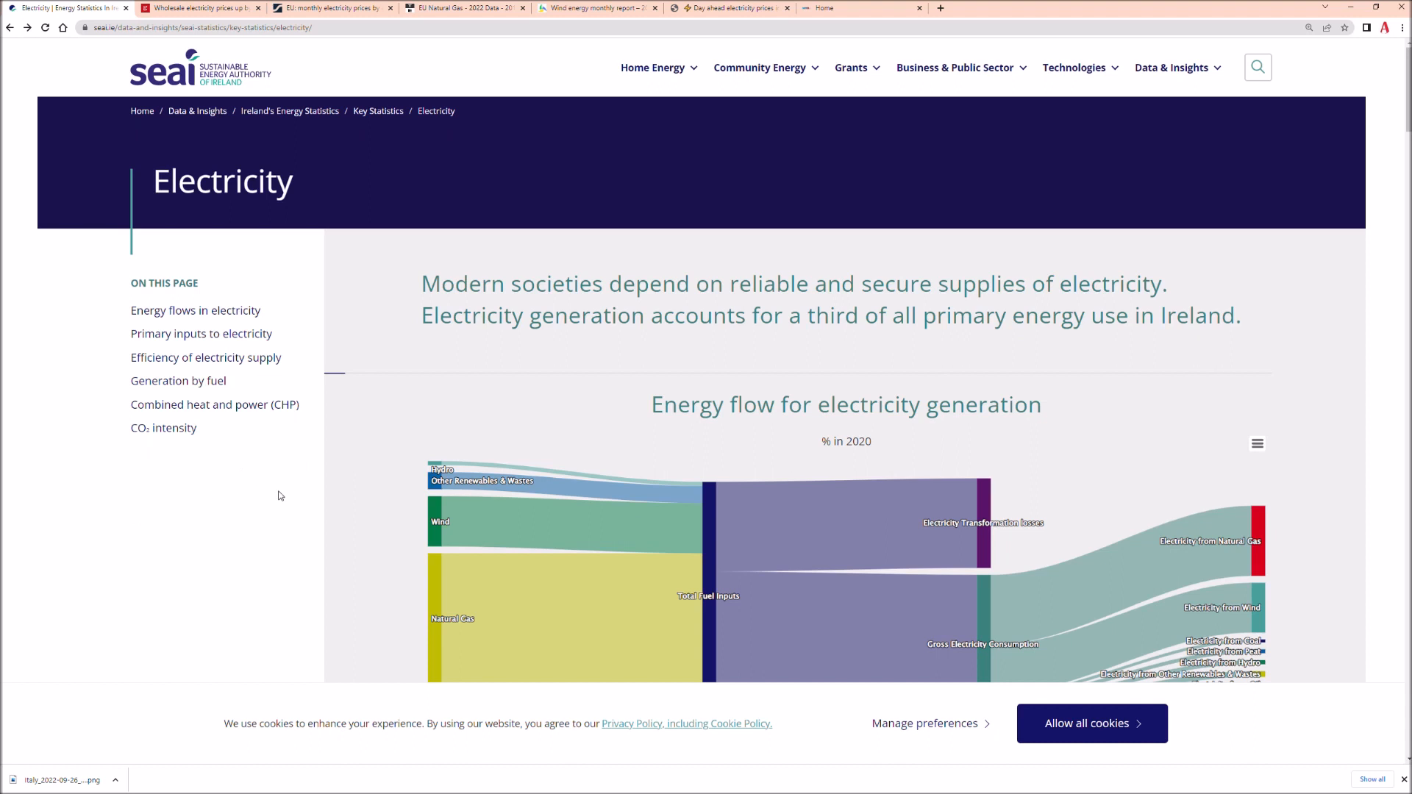
mouse_move(345, 512)
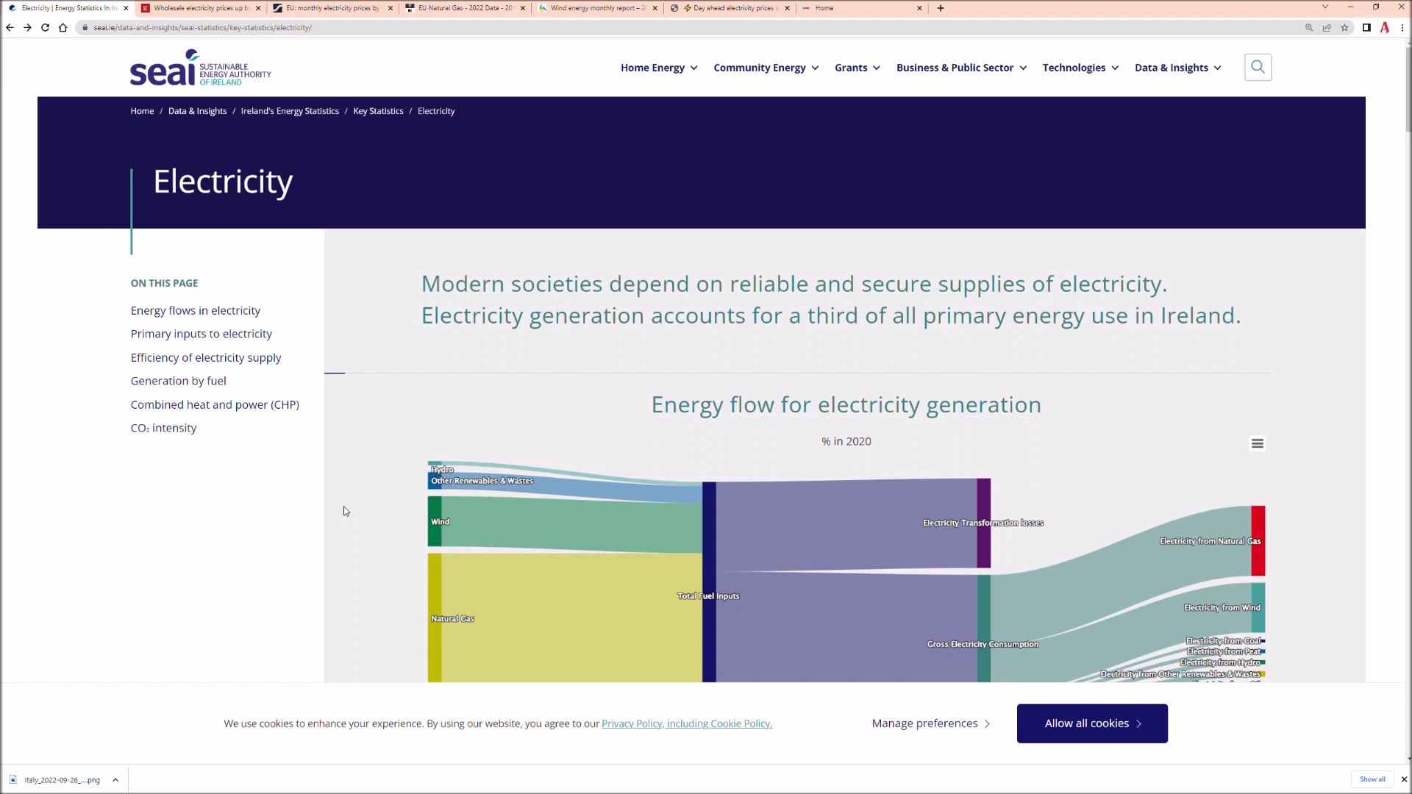
mouse_move(431, 518)
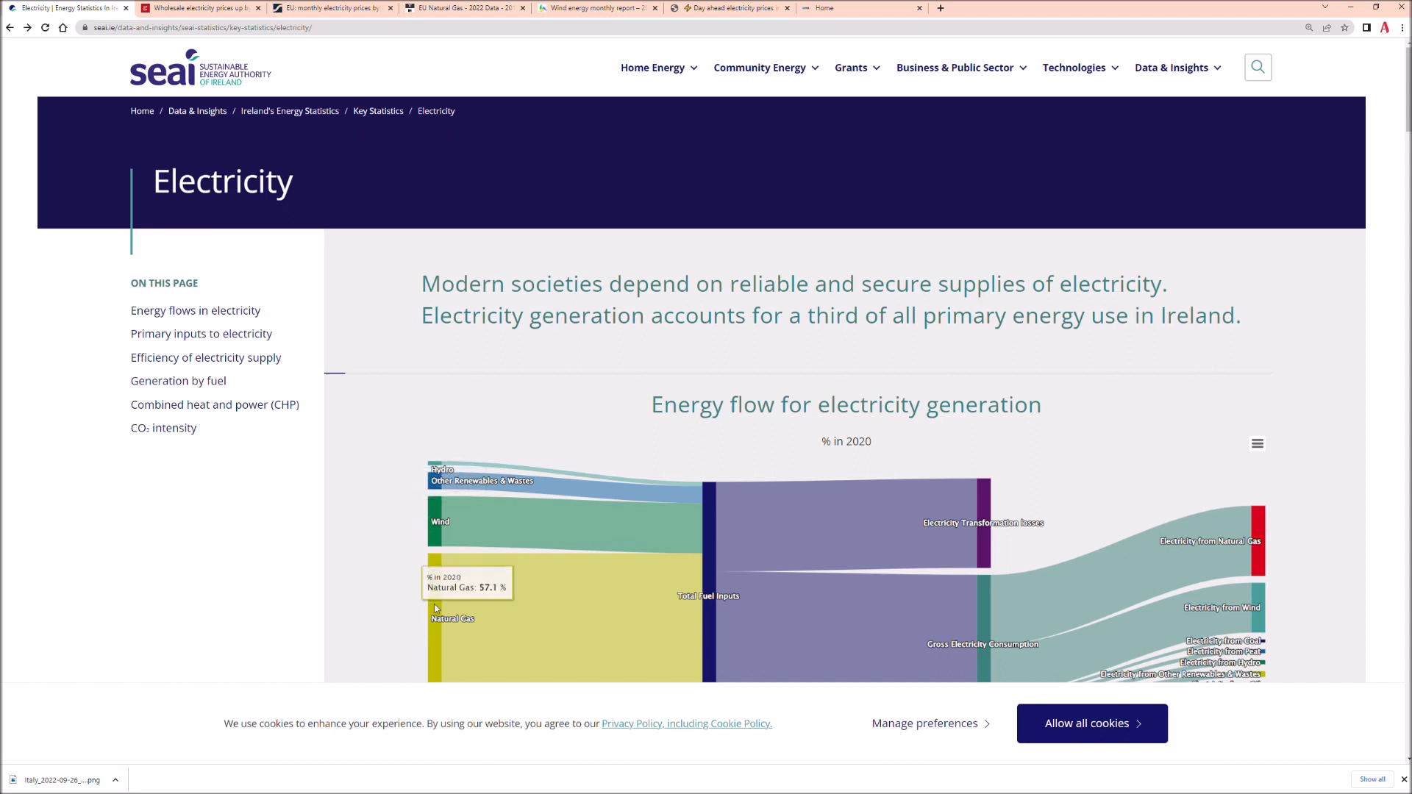
mouse_move(768, 556)
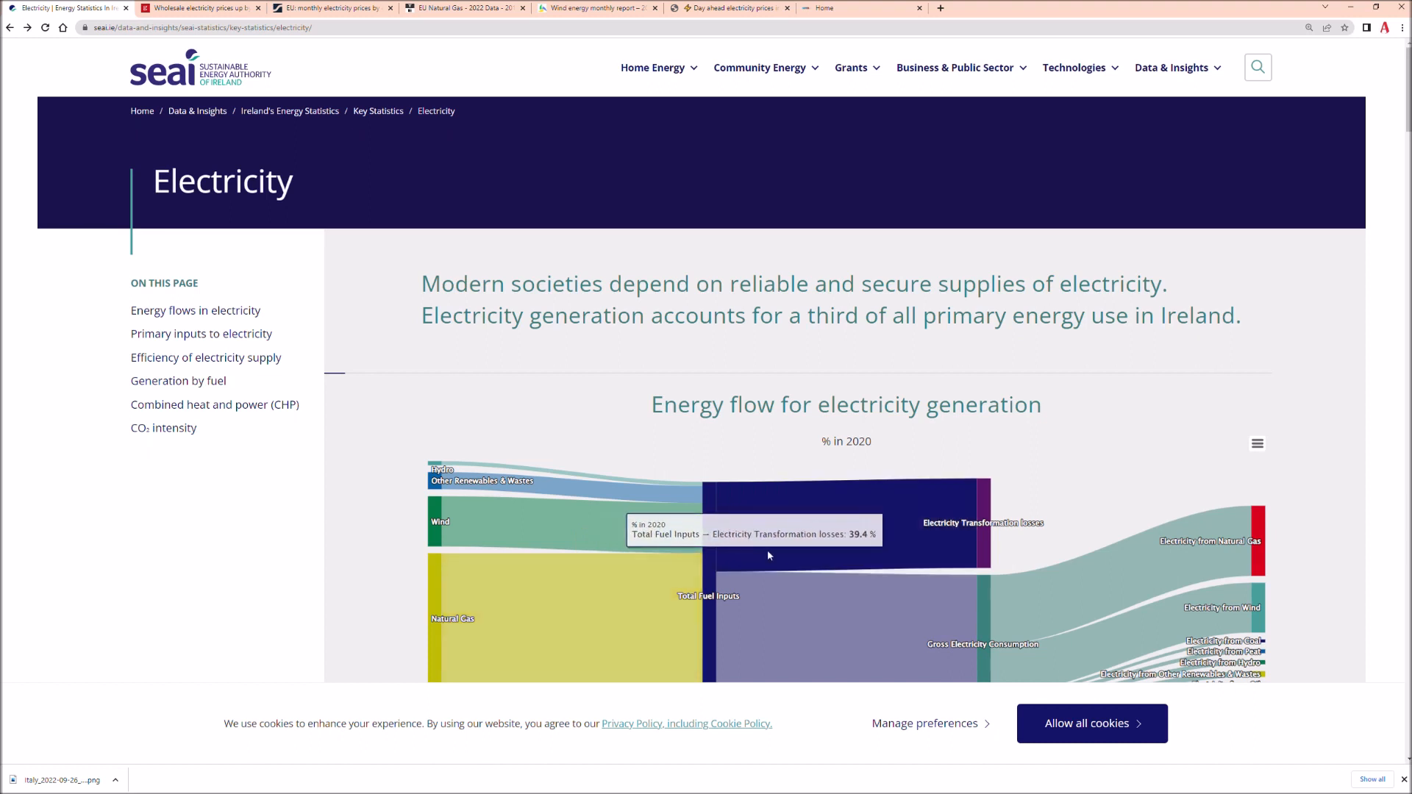
mouse_move(906, 531)
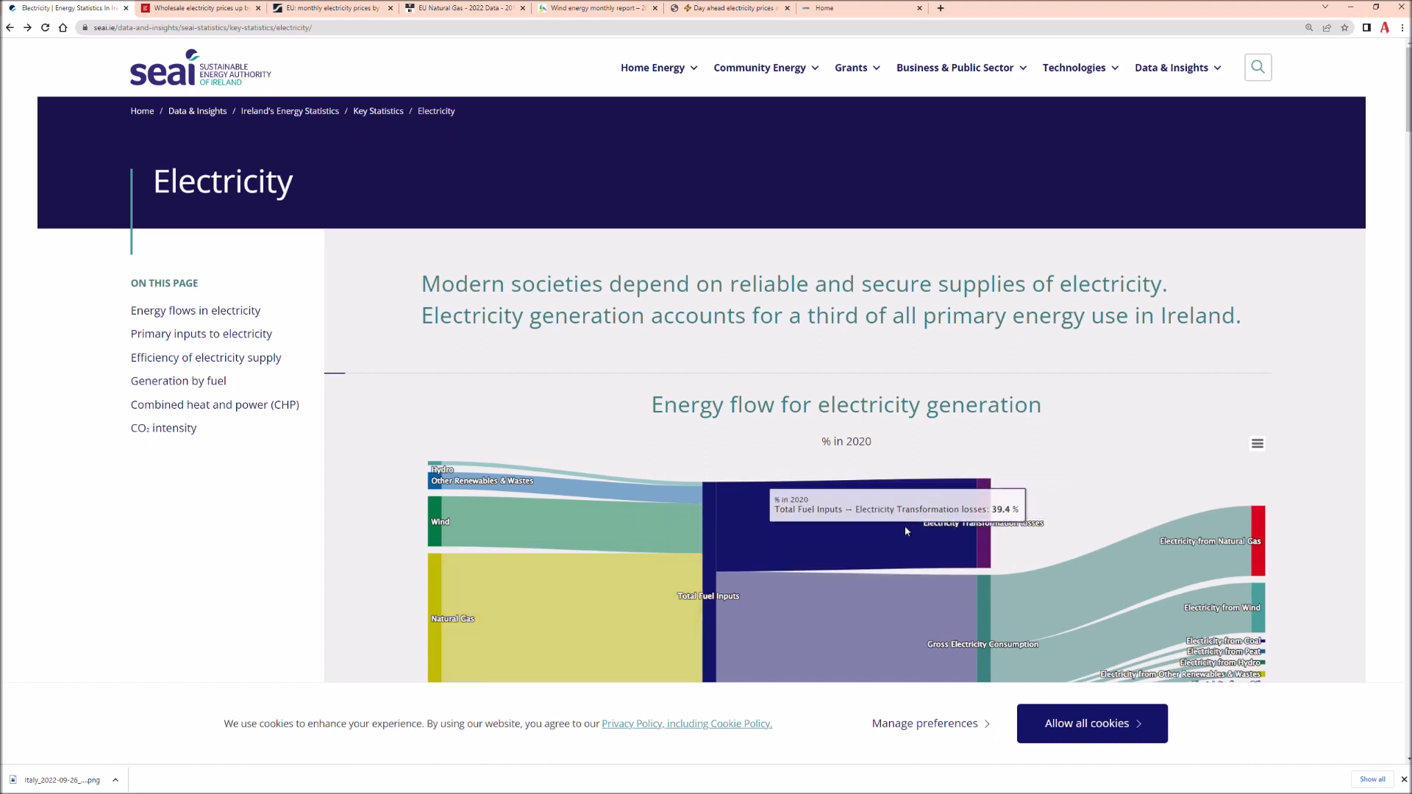
mouse_move(1075, 488)
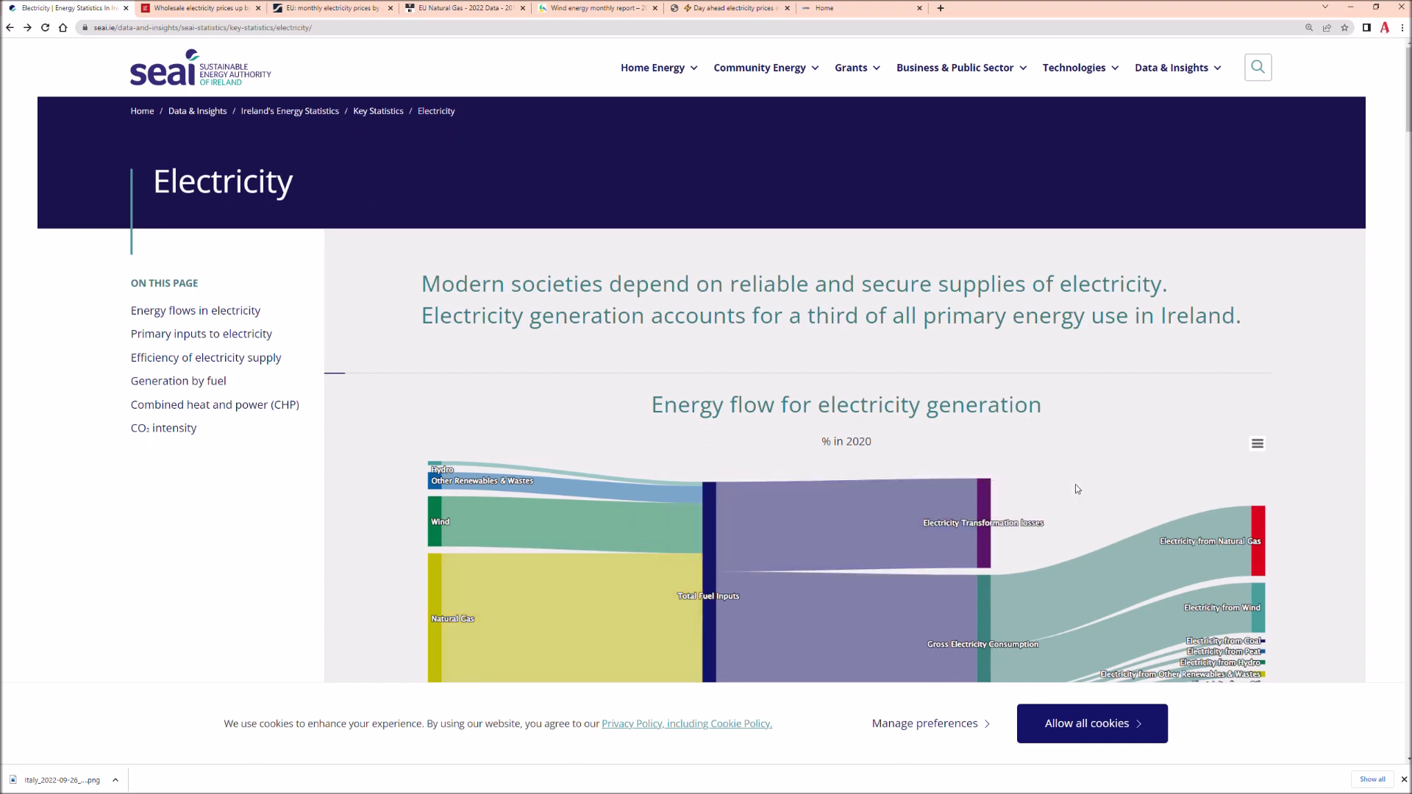
mouse_move(1164, 569)
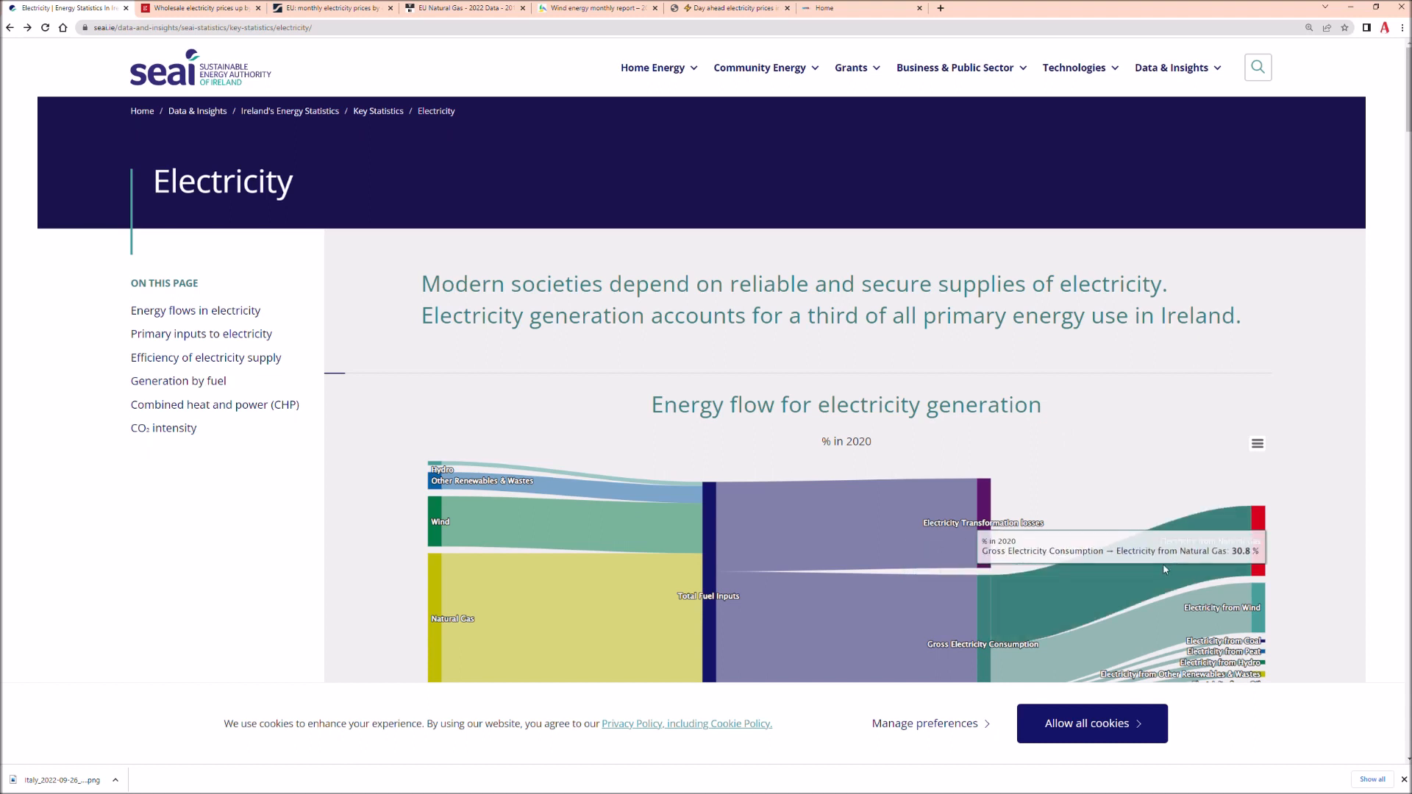
mouse_move(1288, 525)
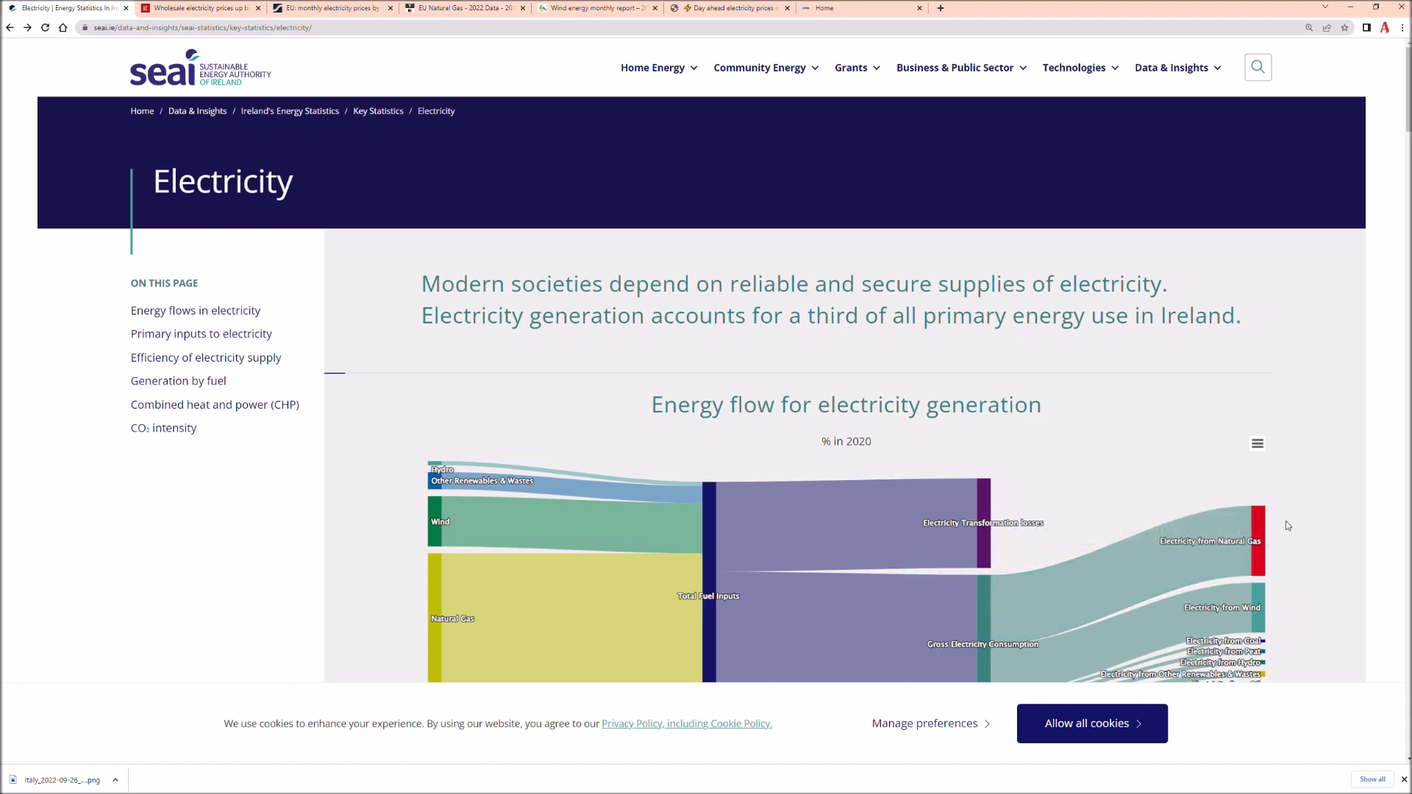
mouse_move(1272, 569)
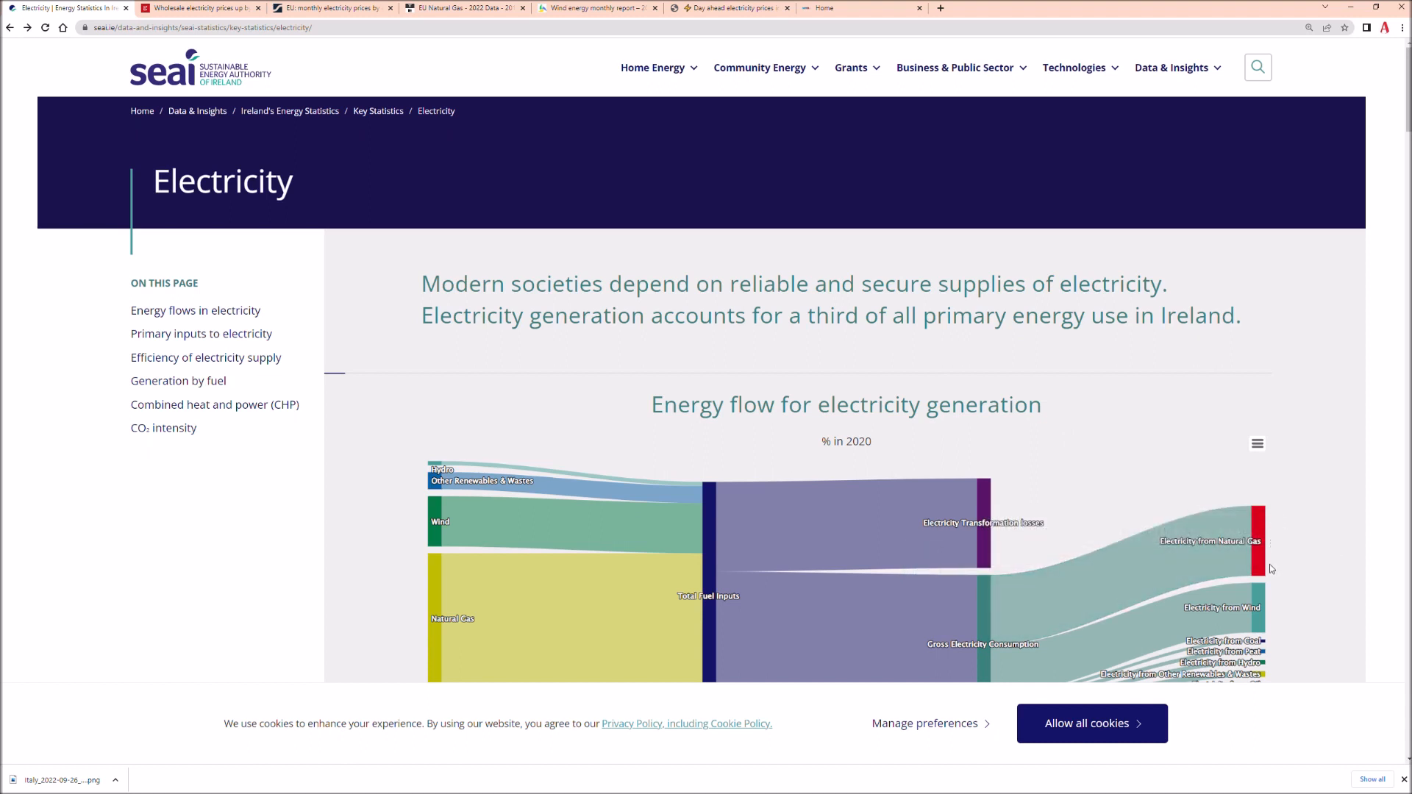
mouse_move(1273, 623)
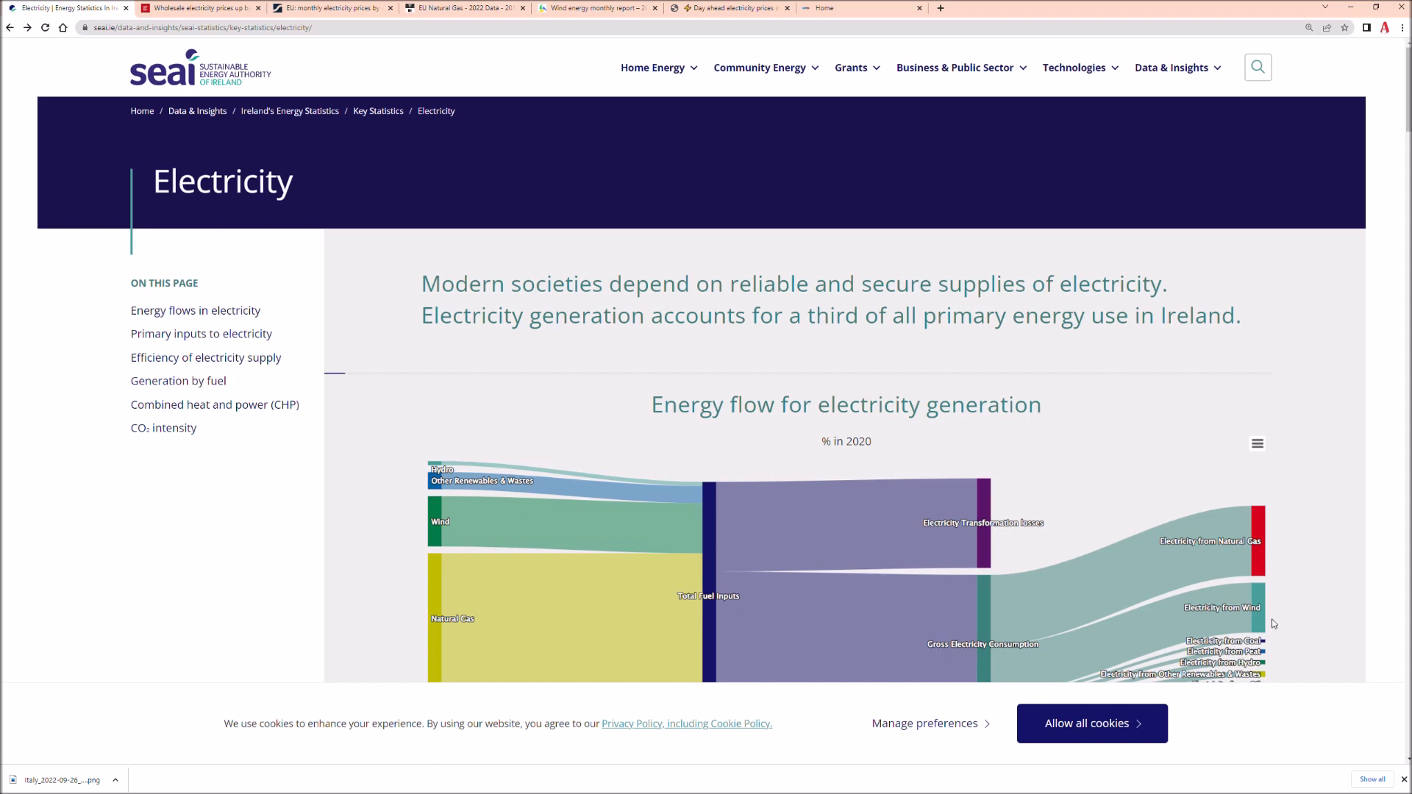
mouse_move(1294, 497)
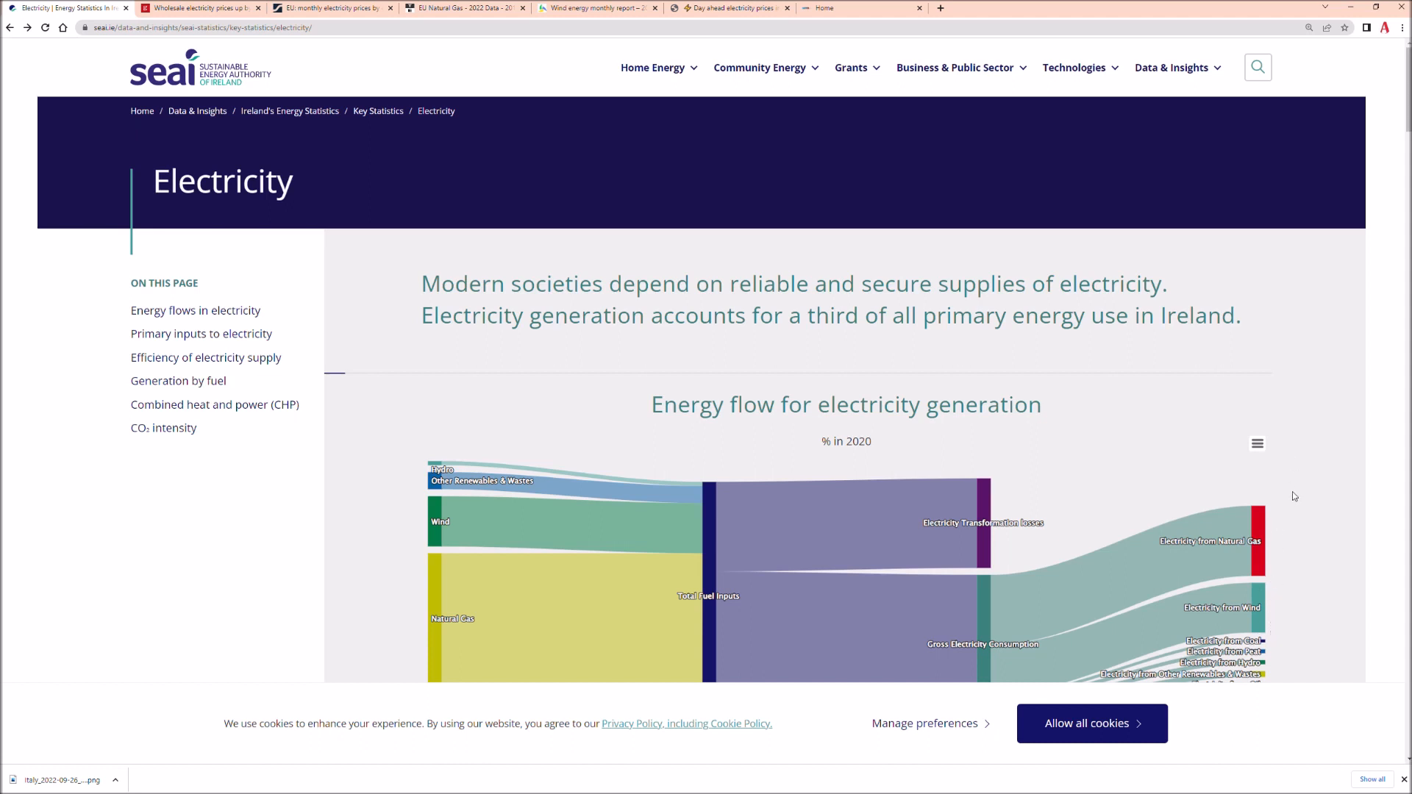
mouse_move(1285, 578)
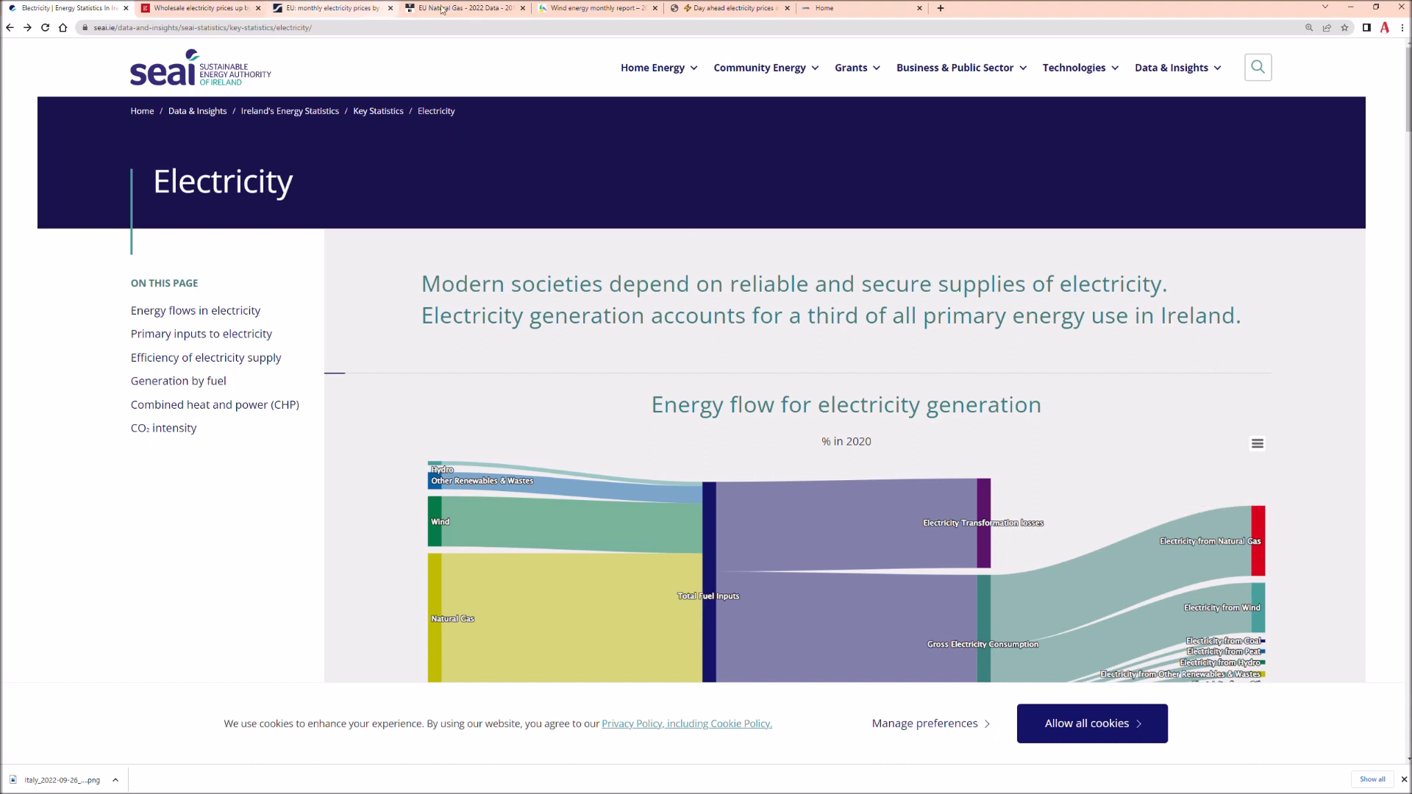
Step: Switch to the Wind Energy Ireland August 2022 report showing wind at 20% of electricity
left_click(594, 8)
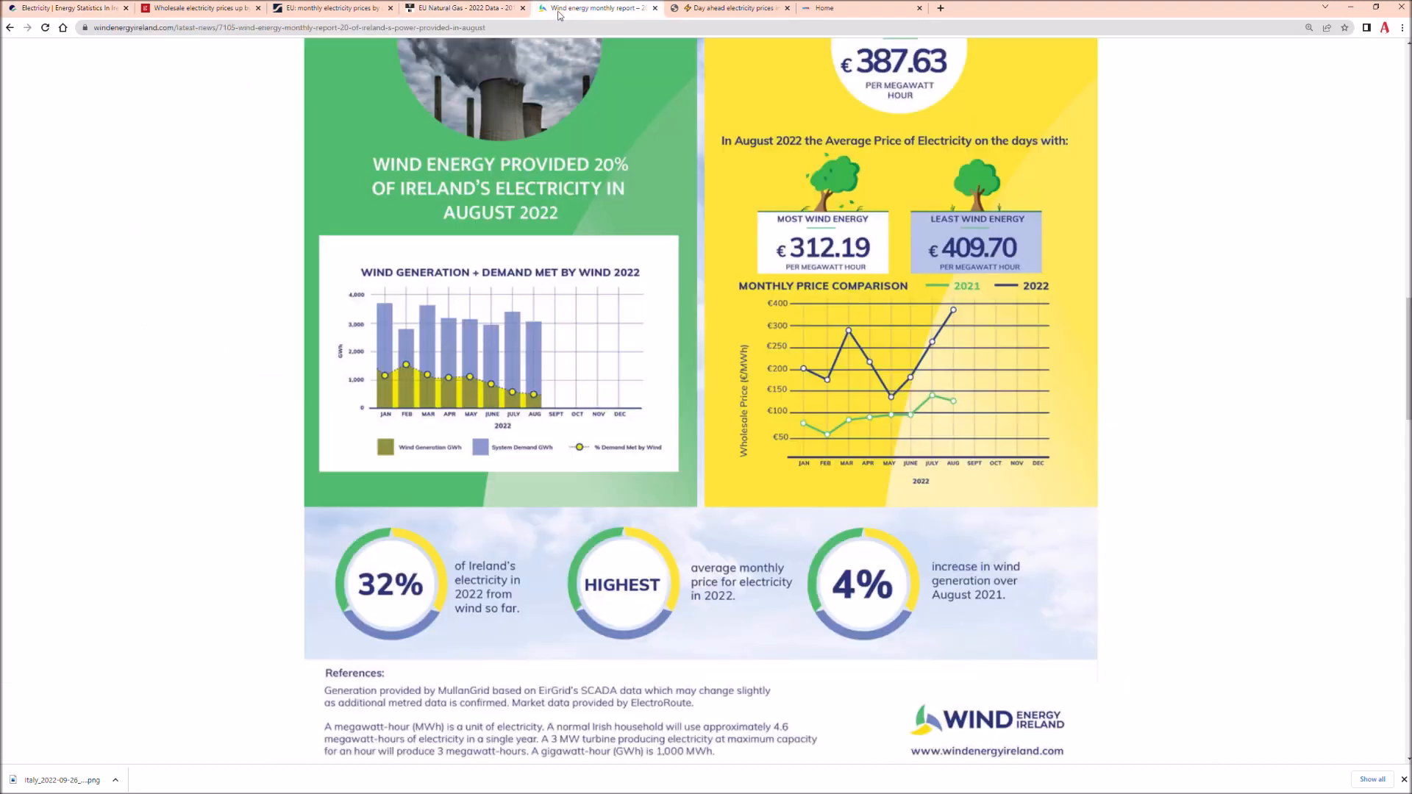
mouse_move(441, 363)
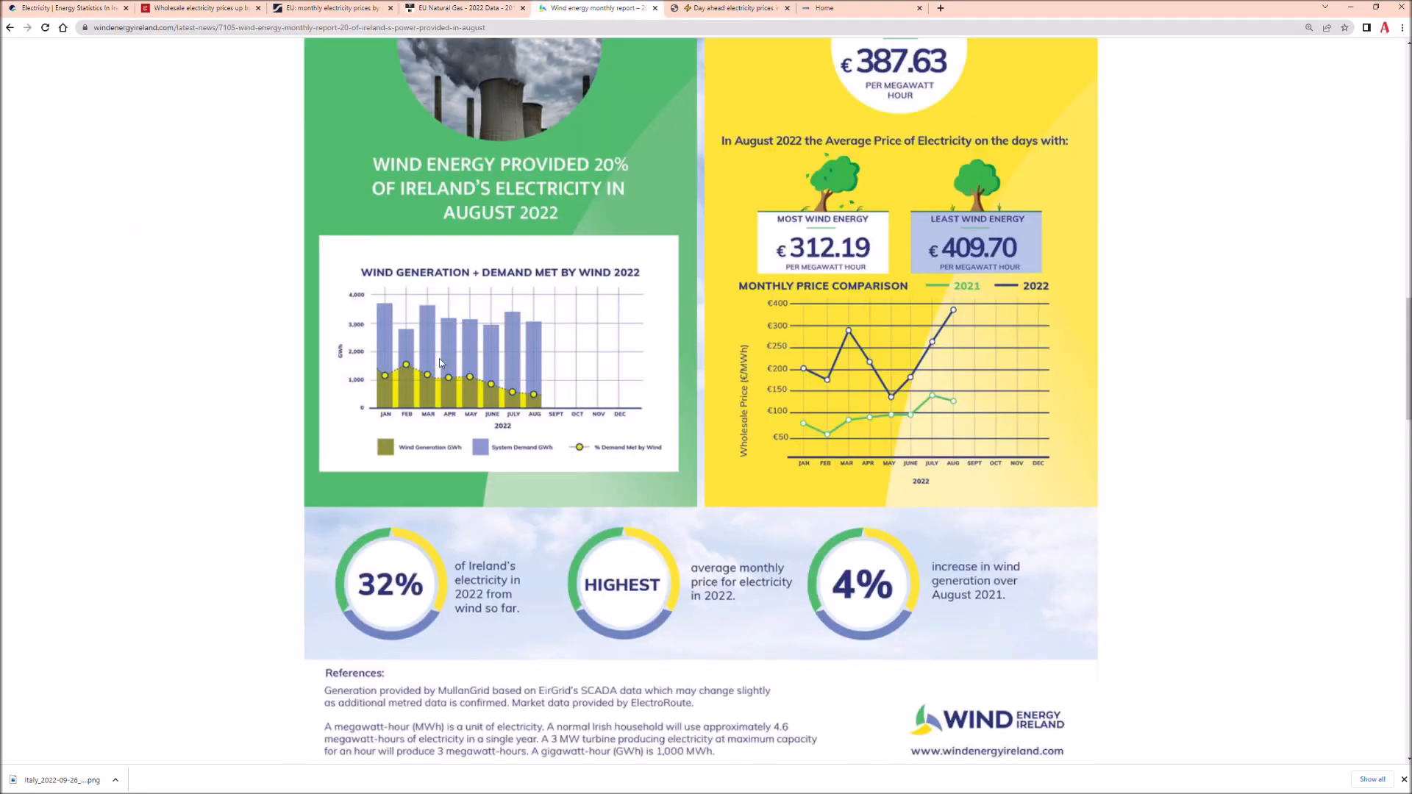
mouse_move(473, 384)
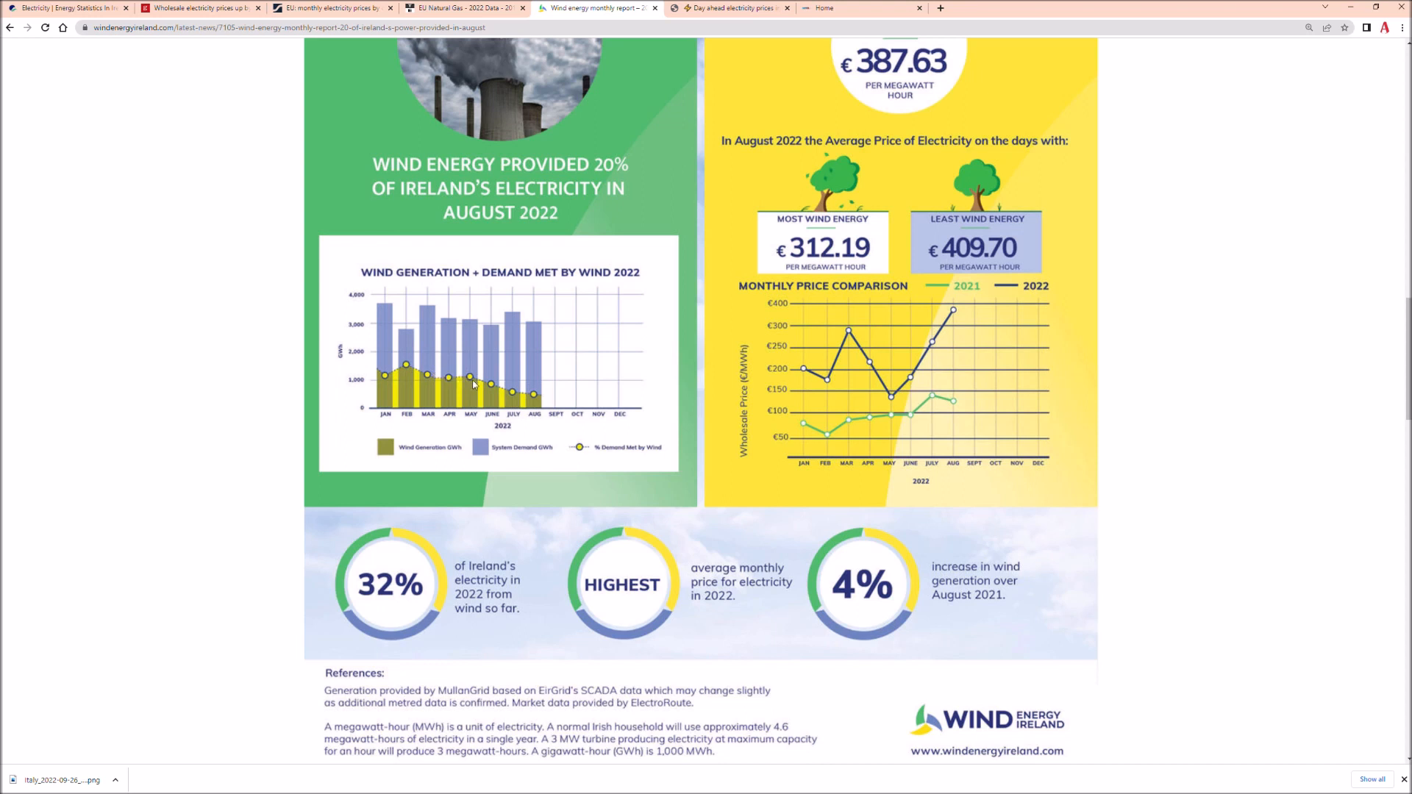
mouse_move(525, 475)
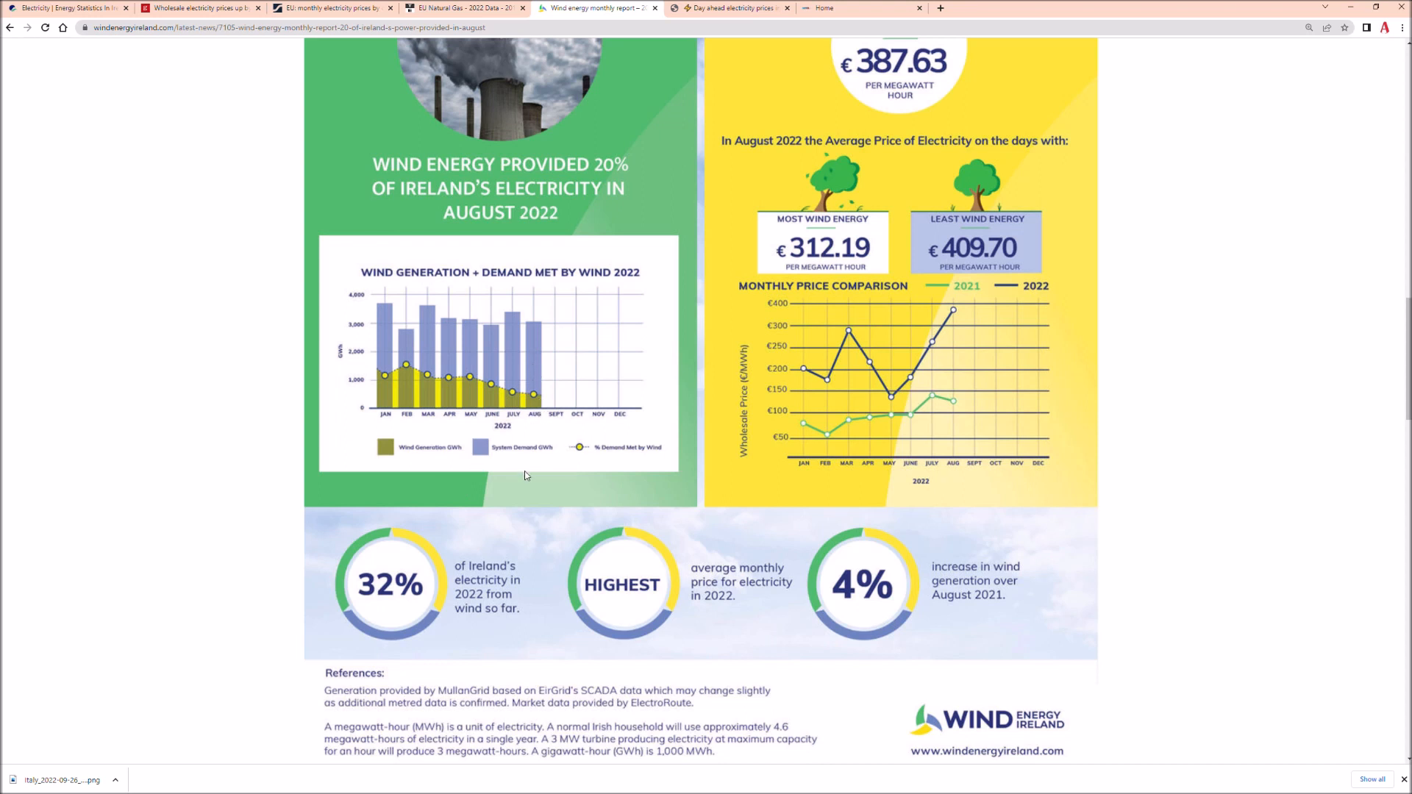
mouse_move(657, 424)
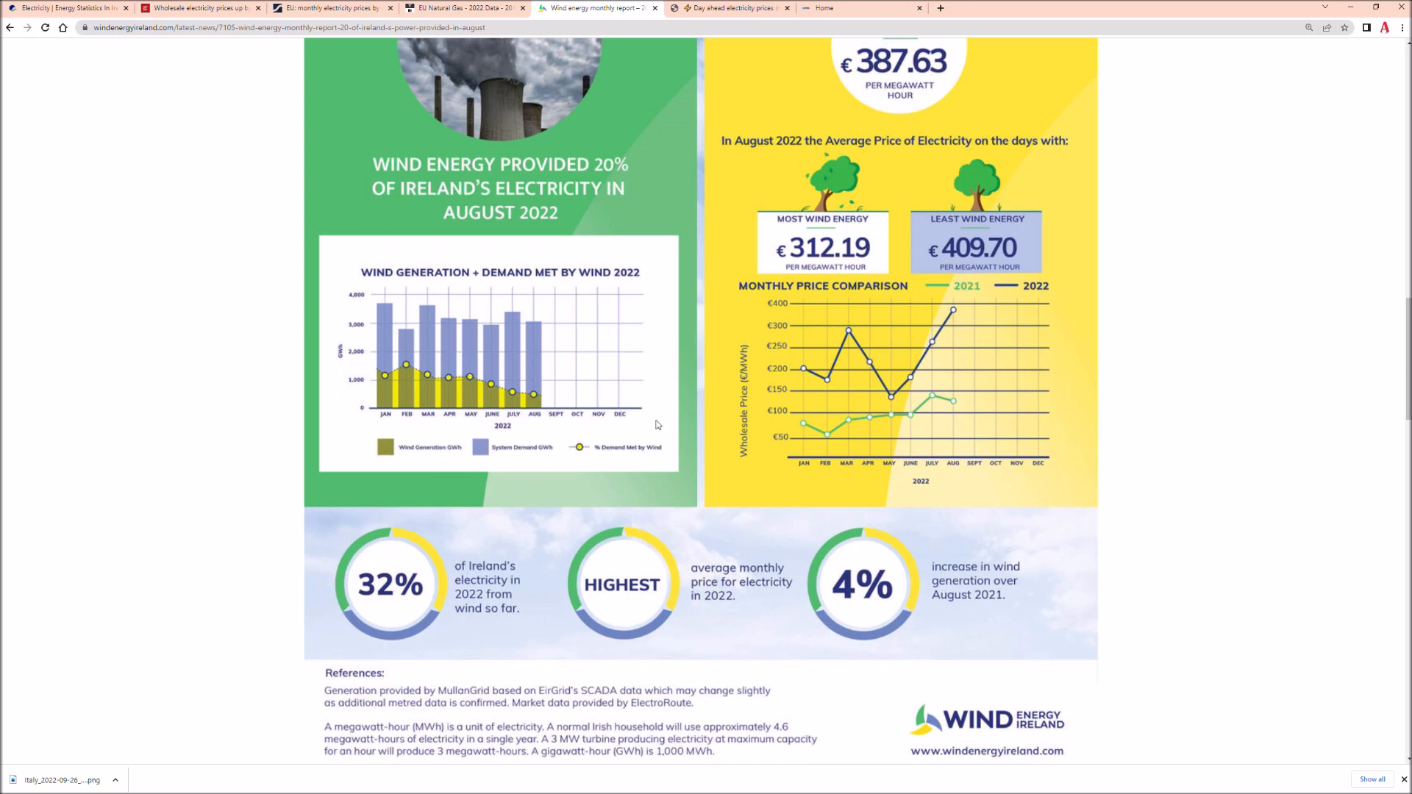
mouse_move(854, 377)
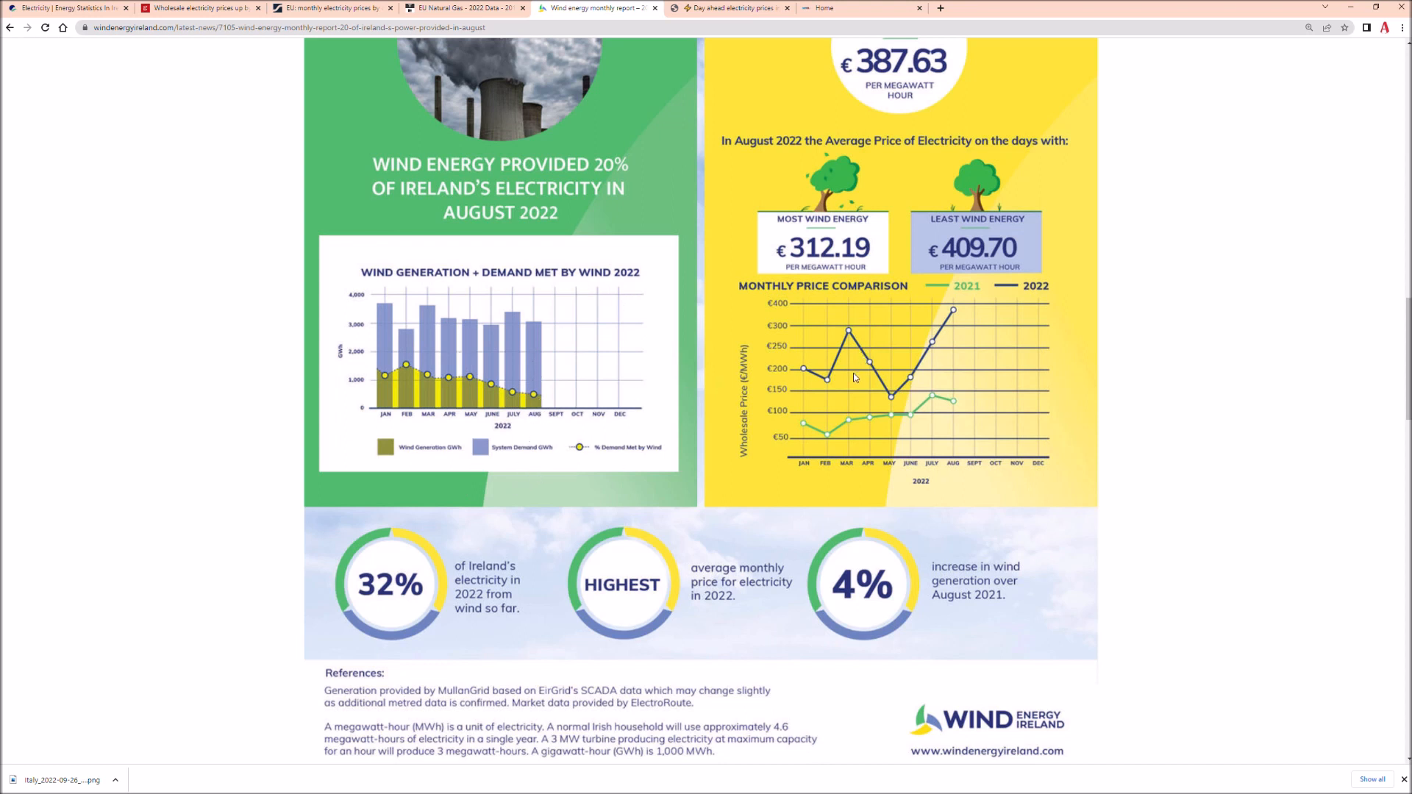
mouse_move(763, 245)
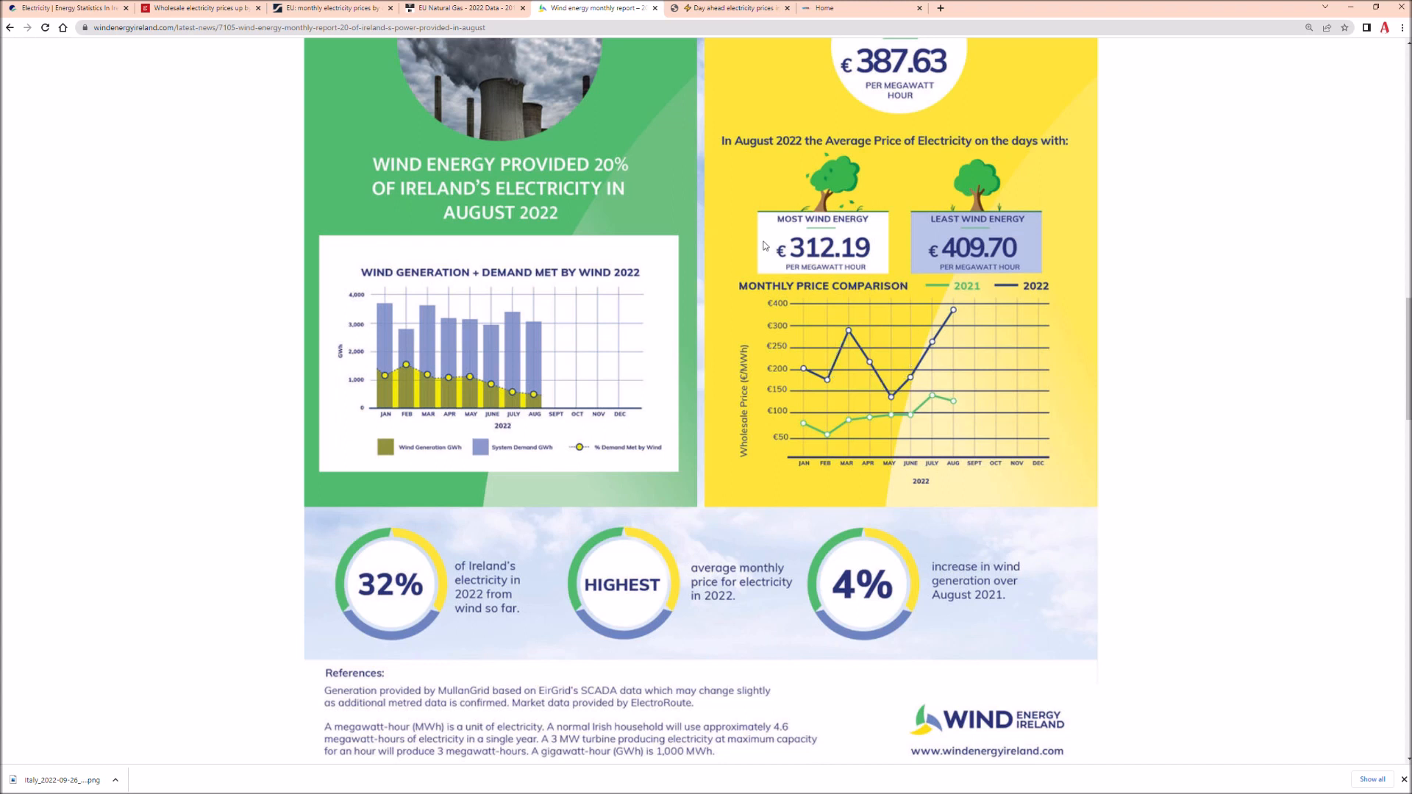
mouse_move(954, 277)
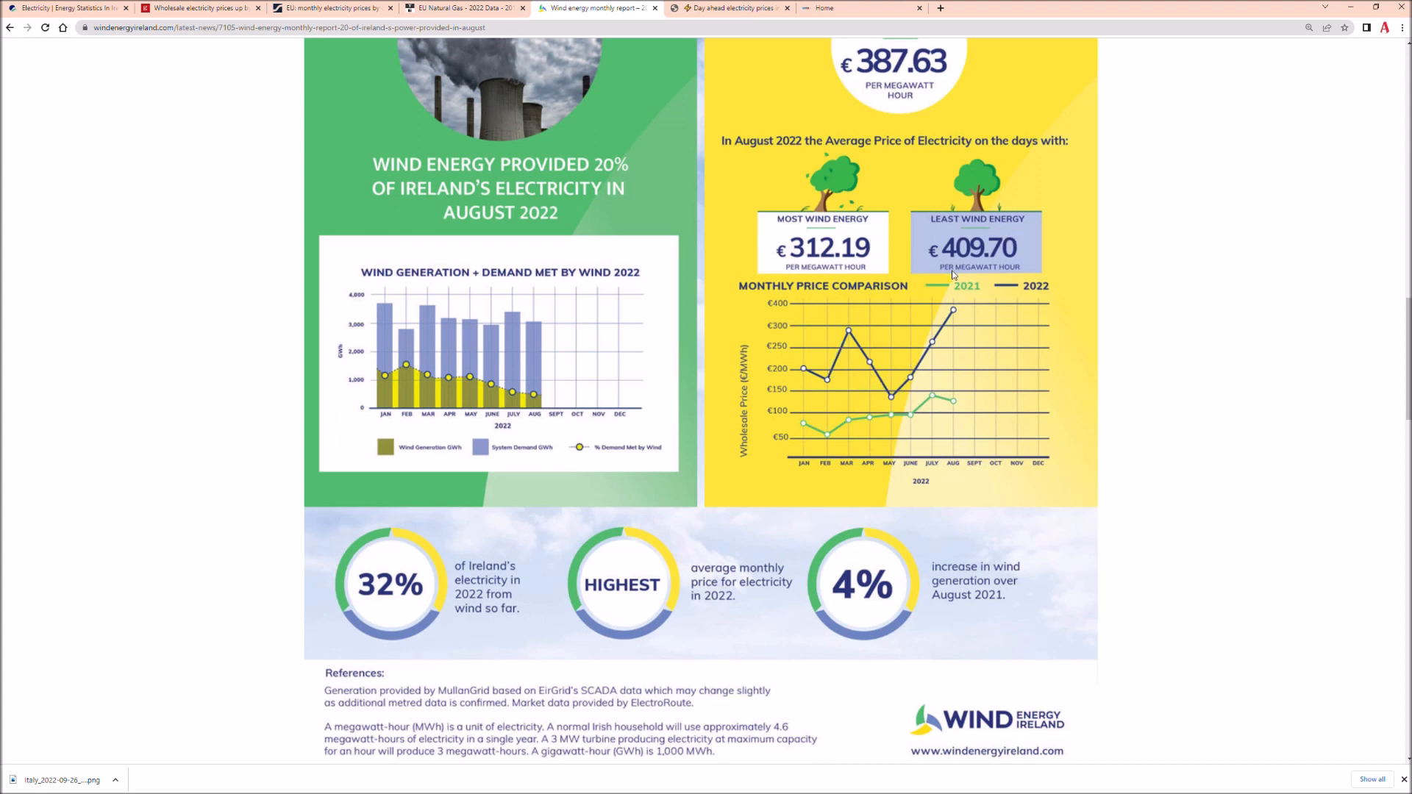
mouse_move(956, 313)
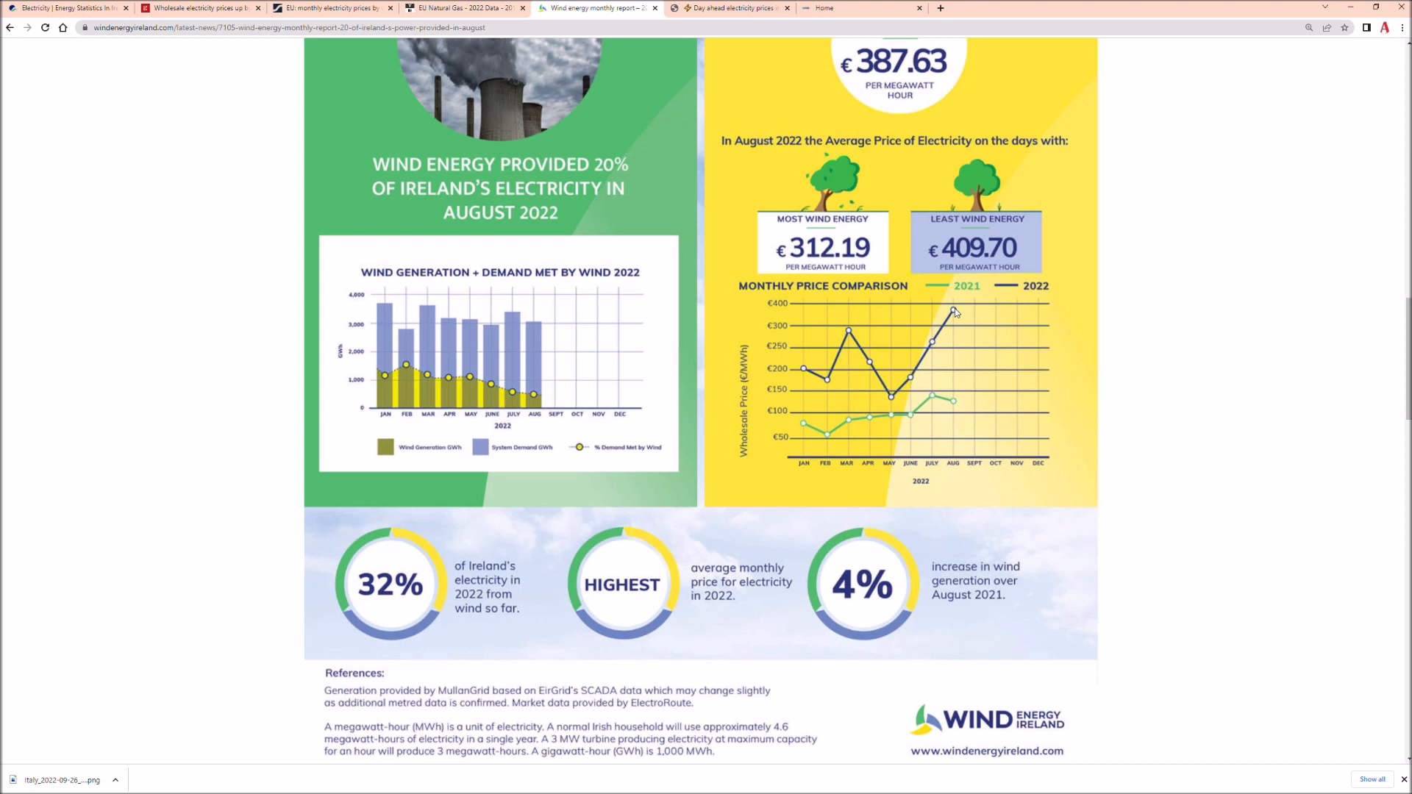
mouse_move(951, 413)
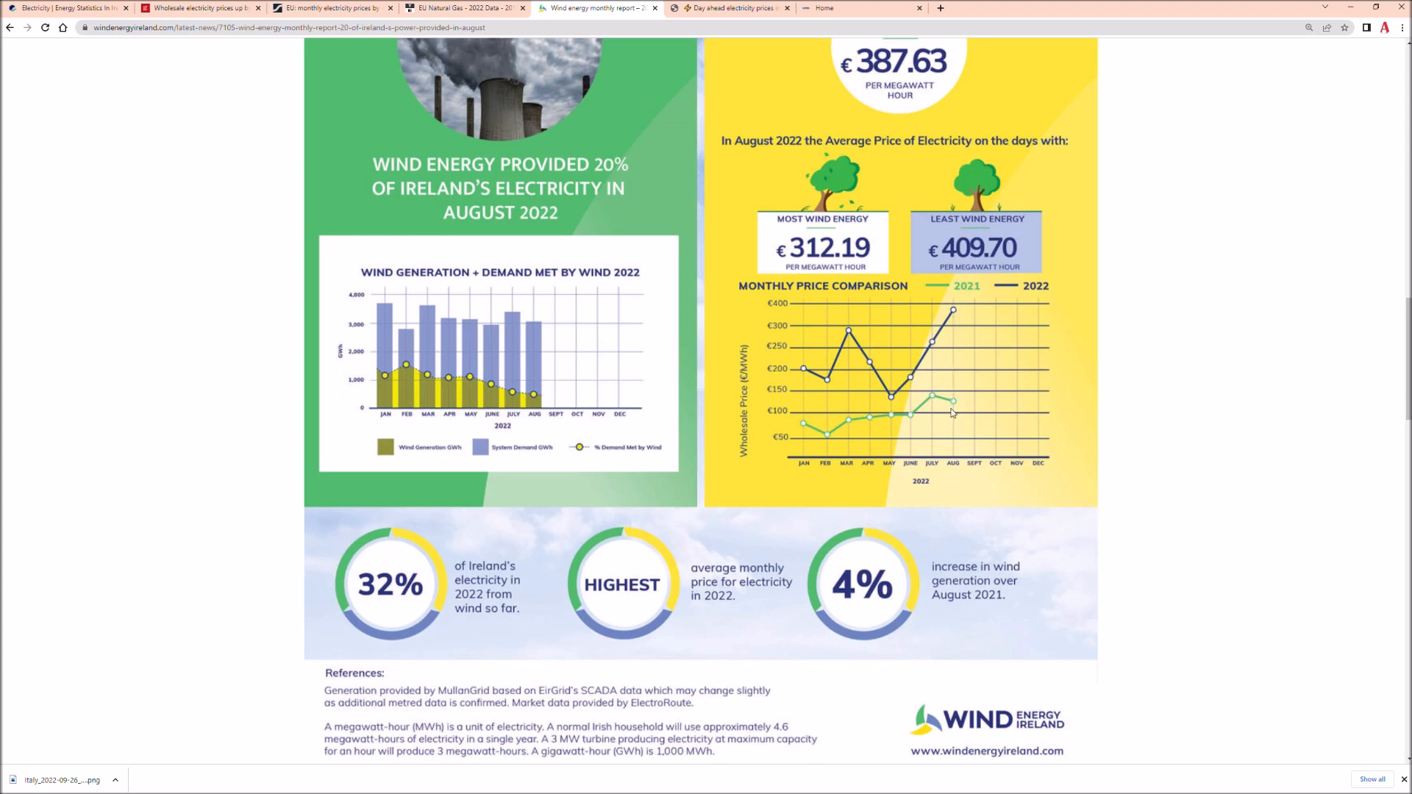
mouse_move(957, 351)
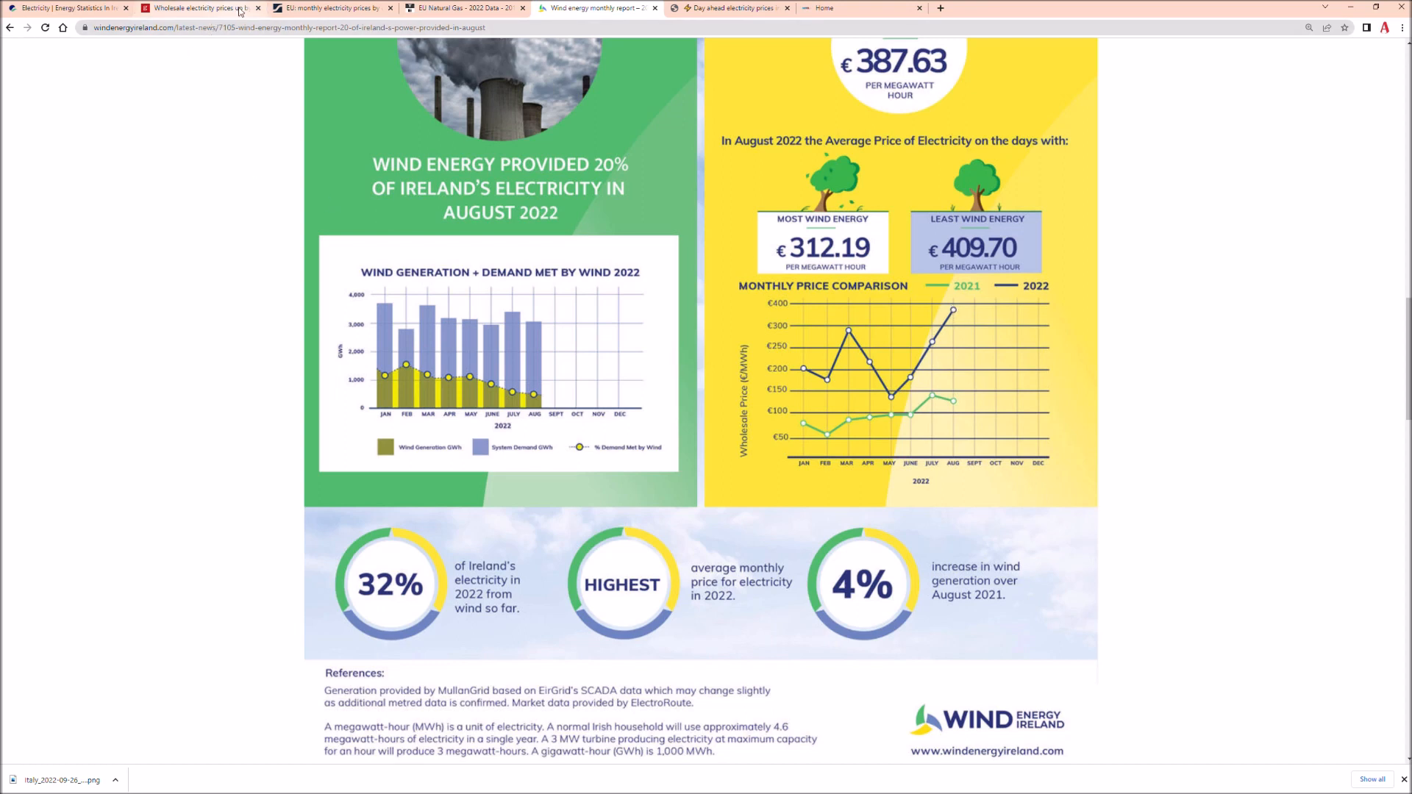
Step: Open the Law Society Gazette article on wholesale electricity prices rising 86.3%
left_click(200, 8)
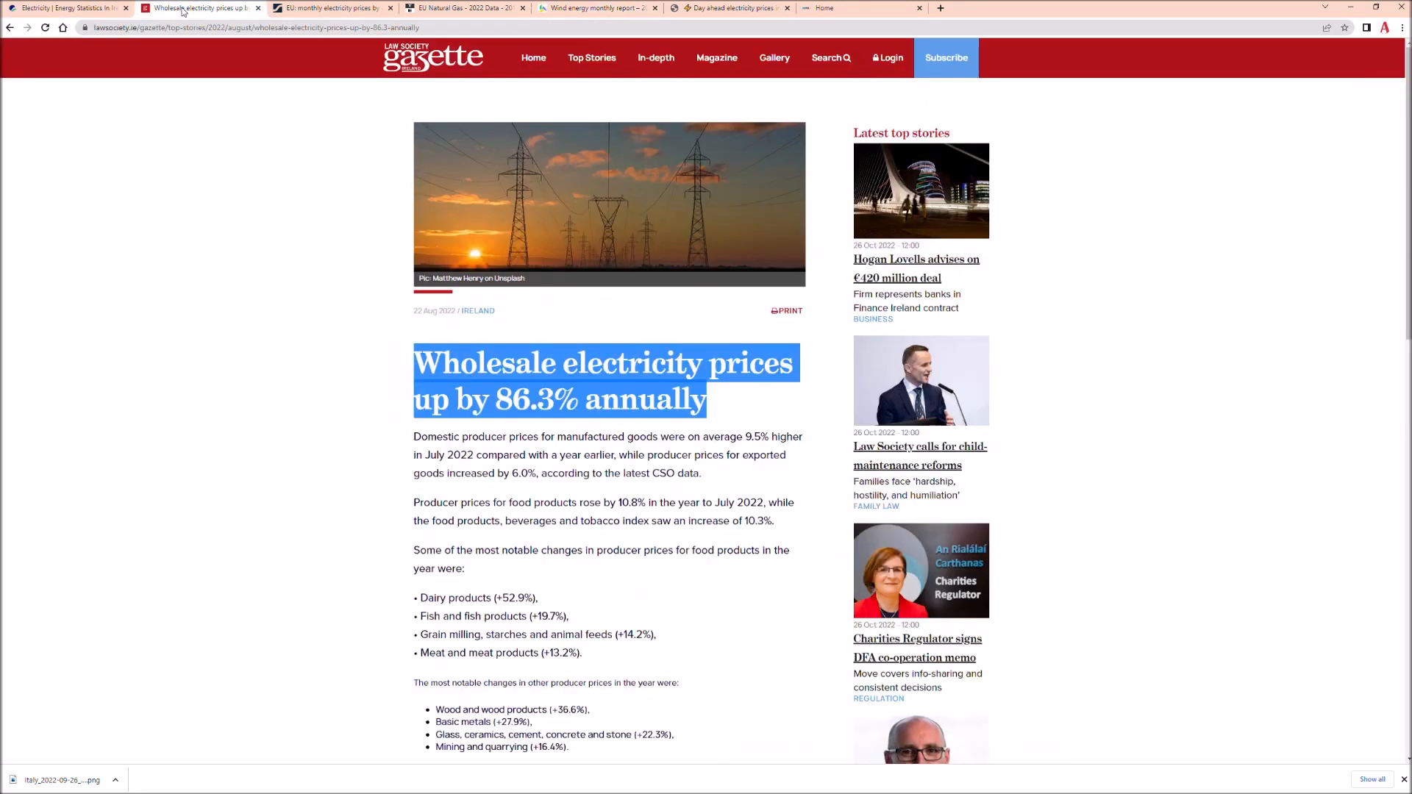
left_click(144, 334)
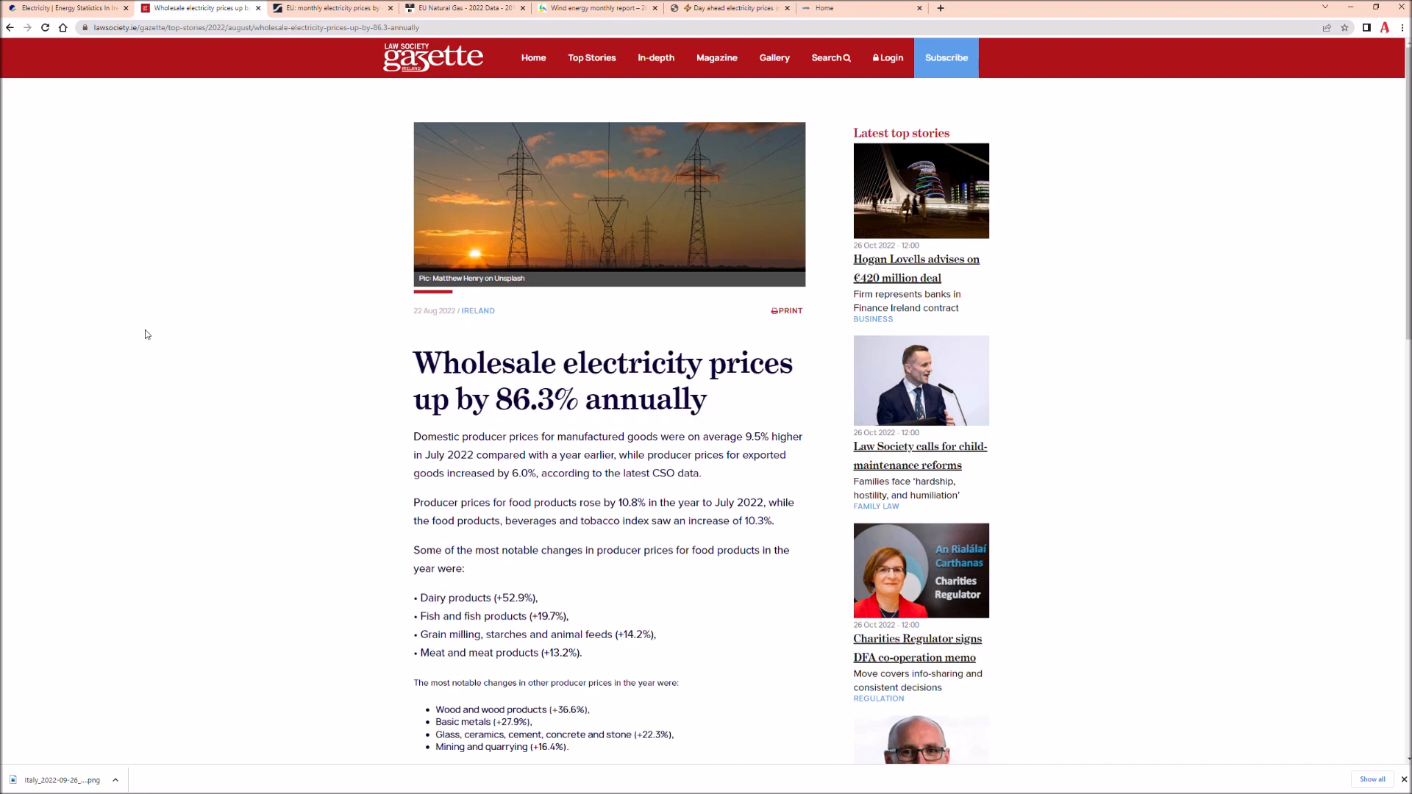
mouse_move(414, 322)
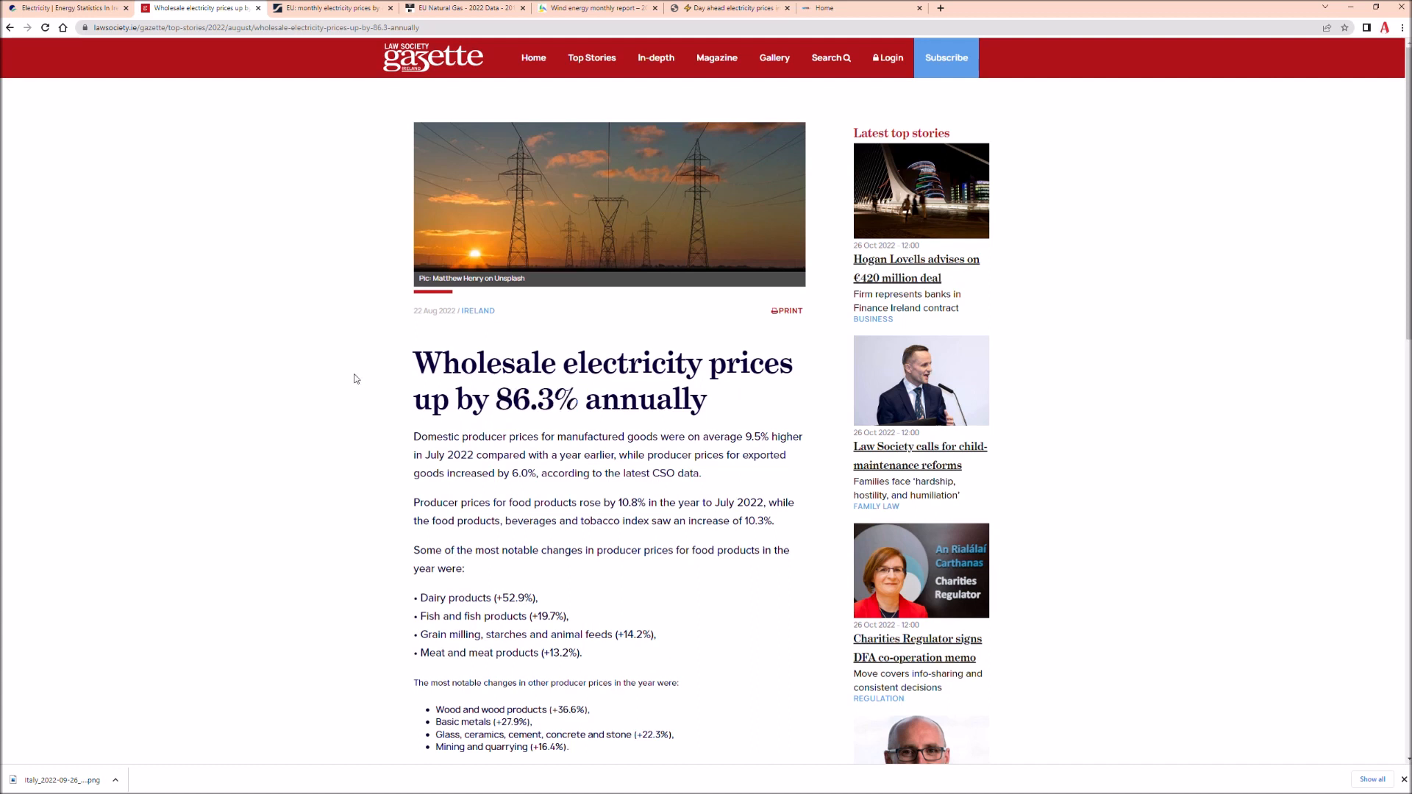
mouse_move(445, 117)
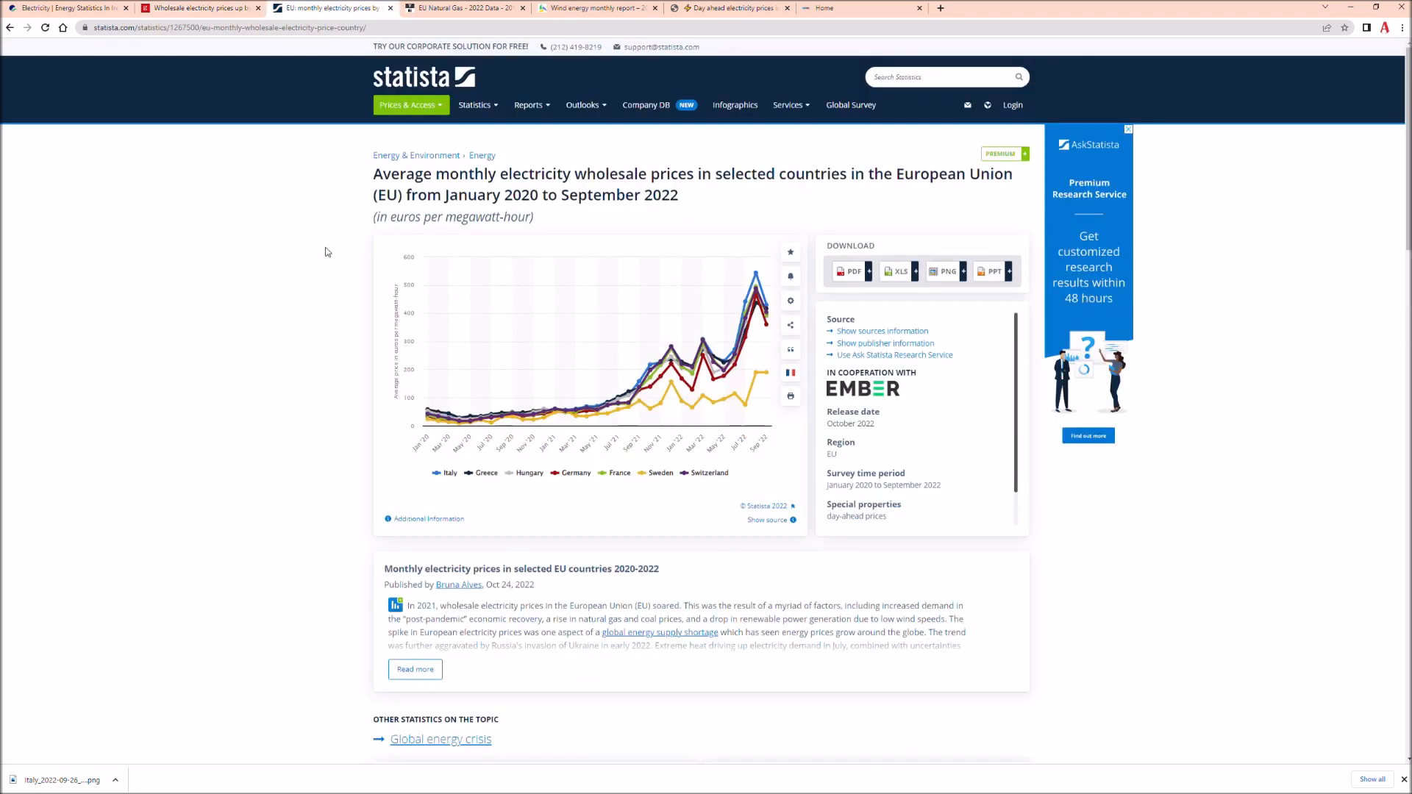
mouse_move(755, 279)
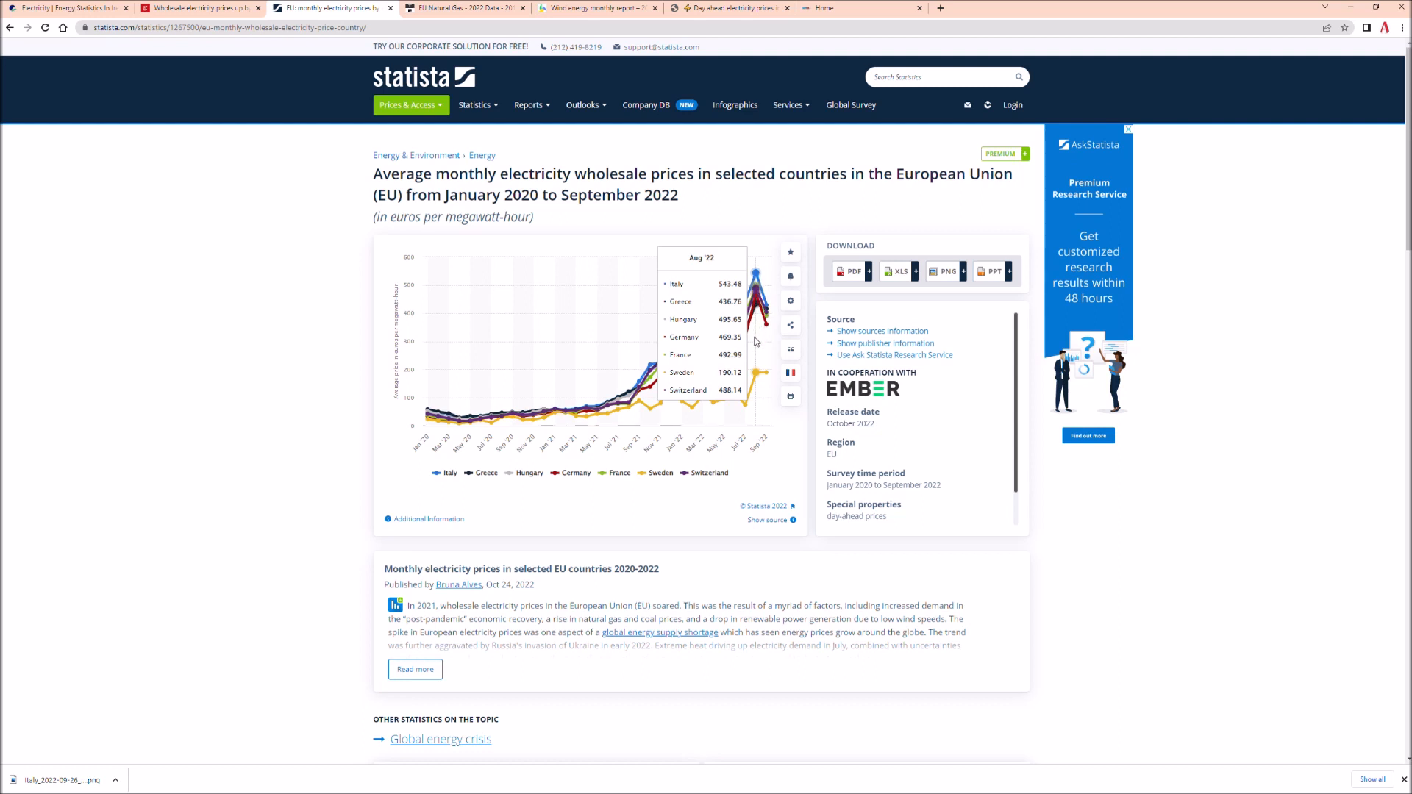
mouse_move(153, 477)
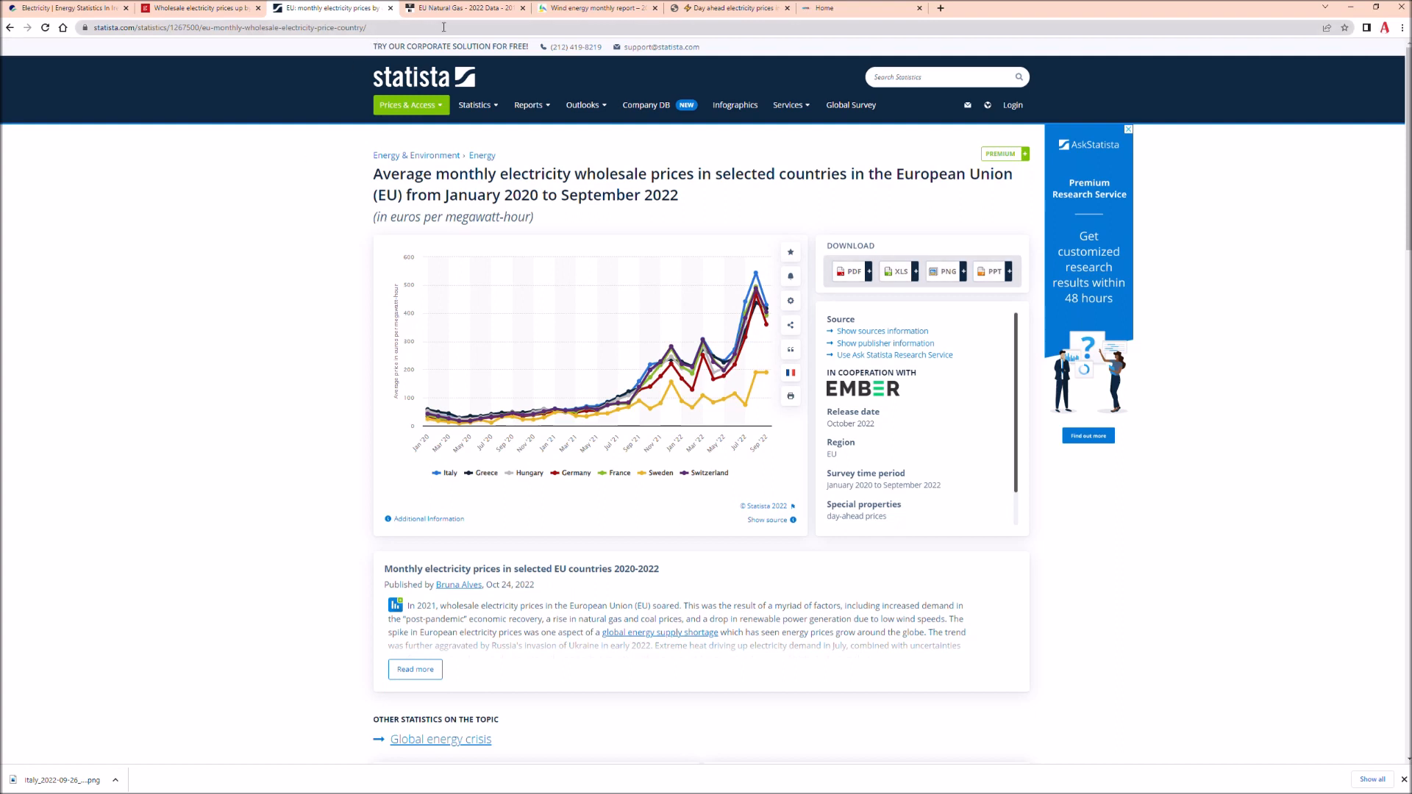
Step: Switch to the Trading Economics EU Natural Gas tab
left_click(462, 8)
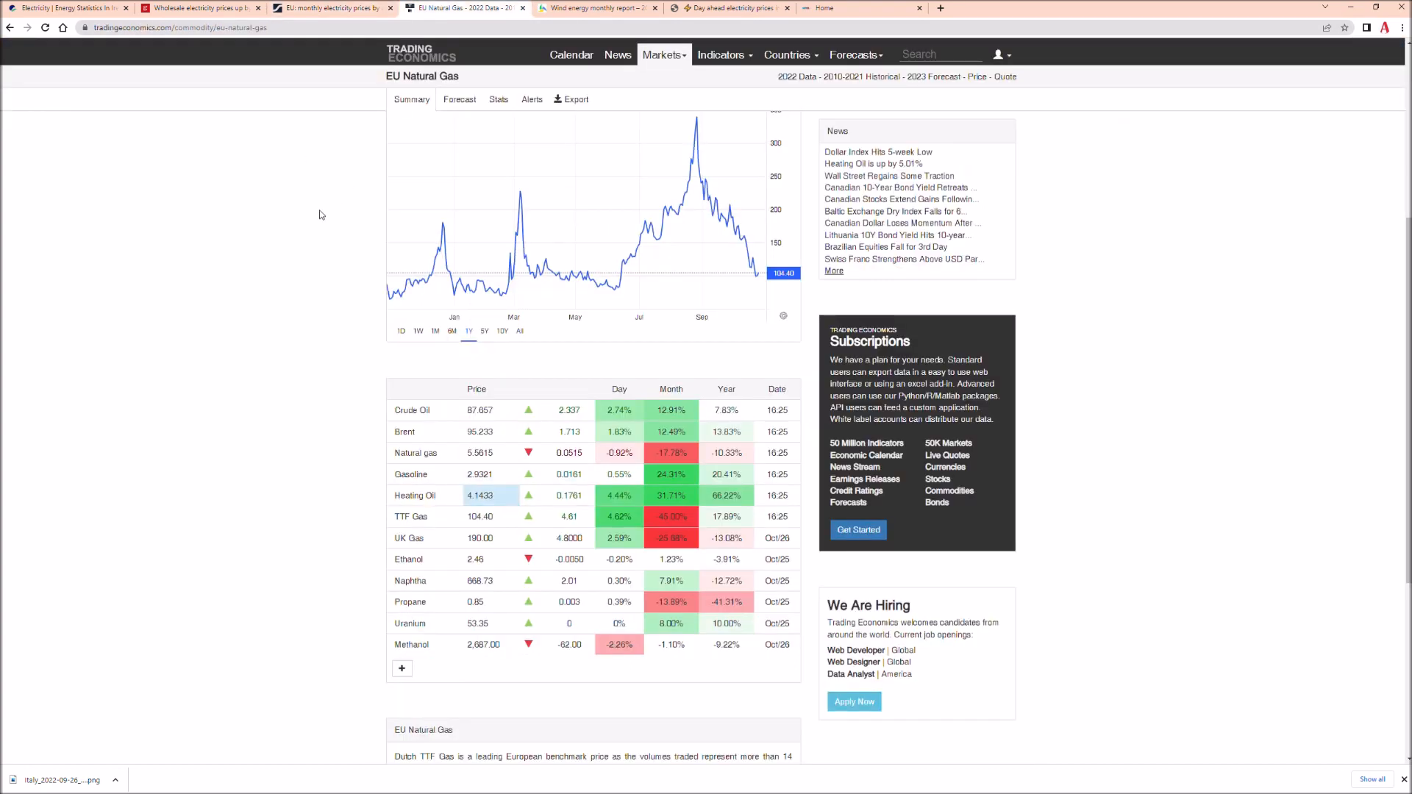
mouse_move(690, 147)
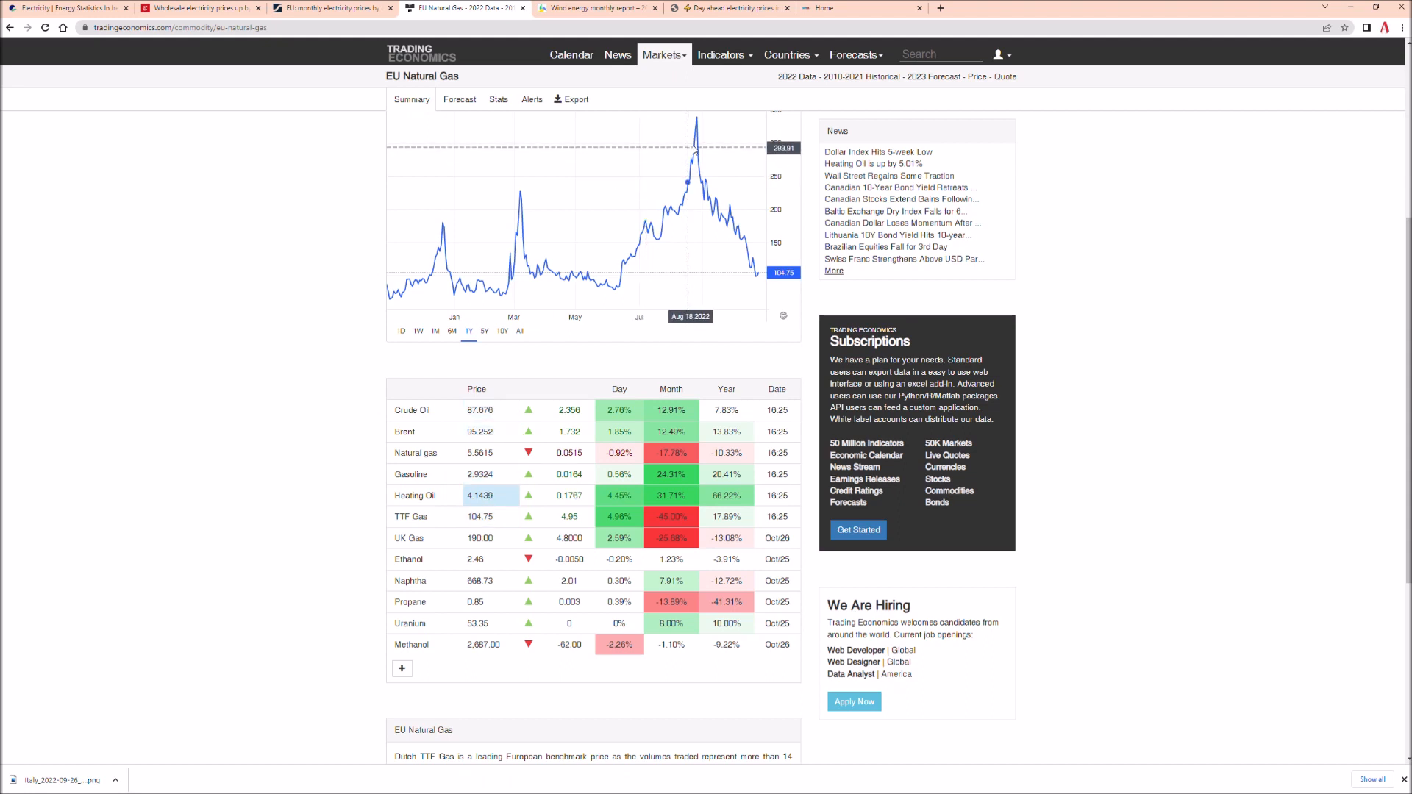
mouse_move(693, 153)
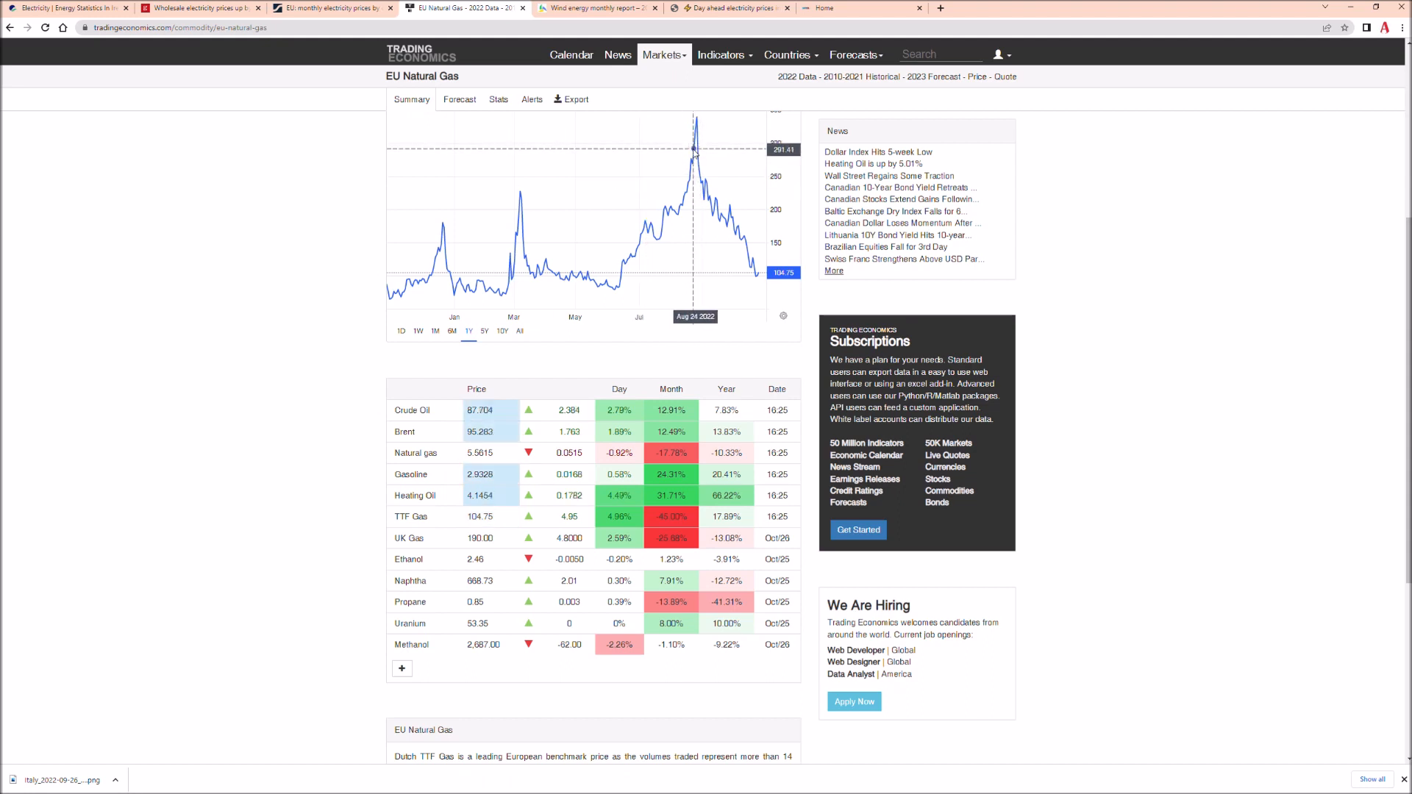
mouse_move(692, 157)
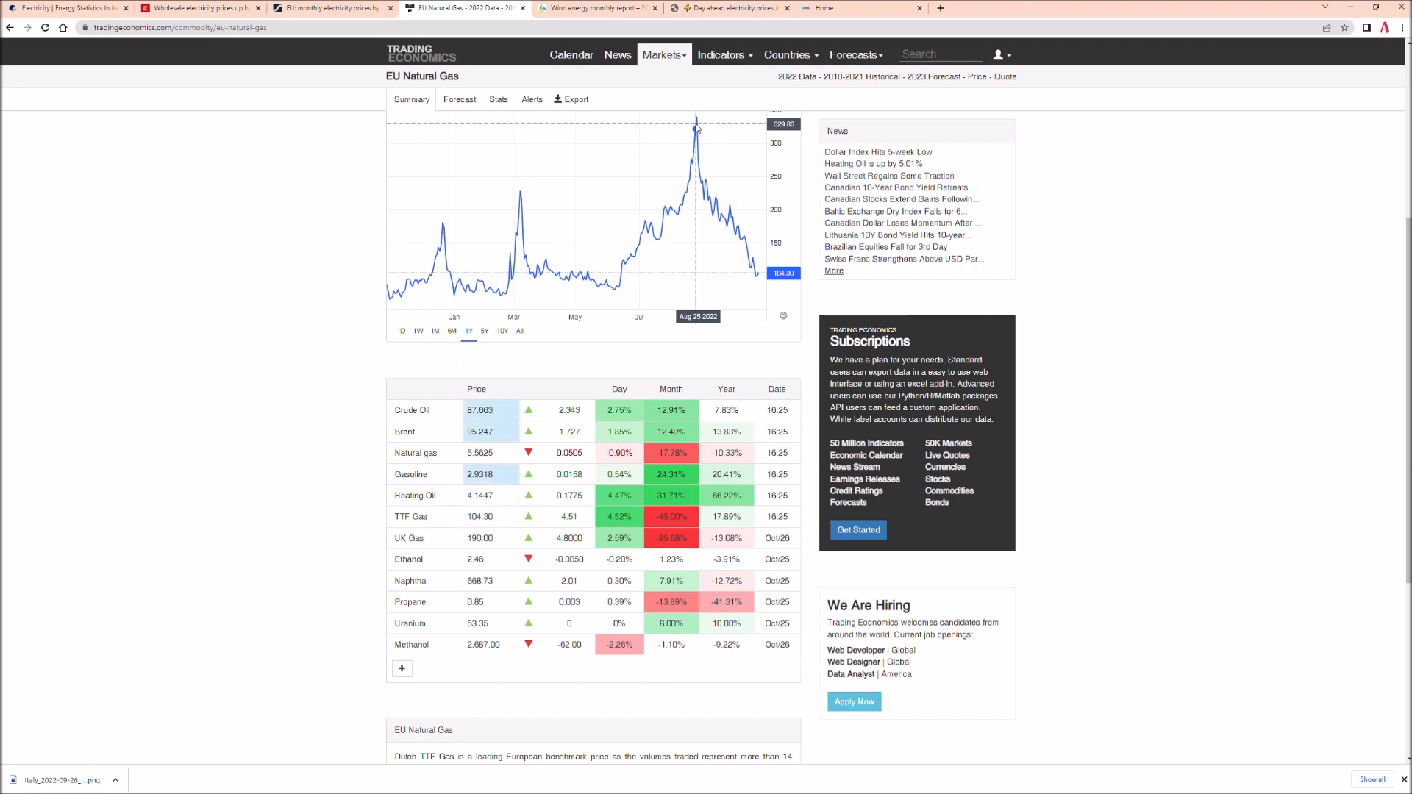
mouse_move(703, 141)
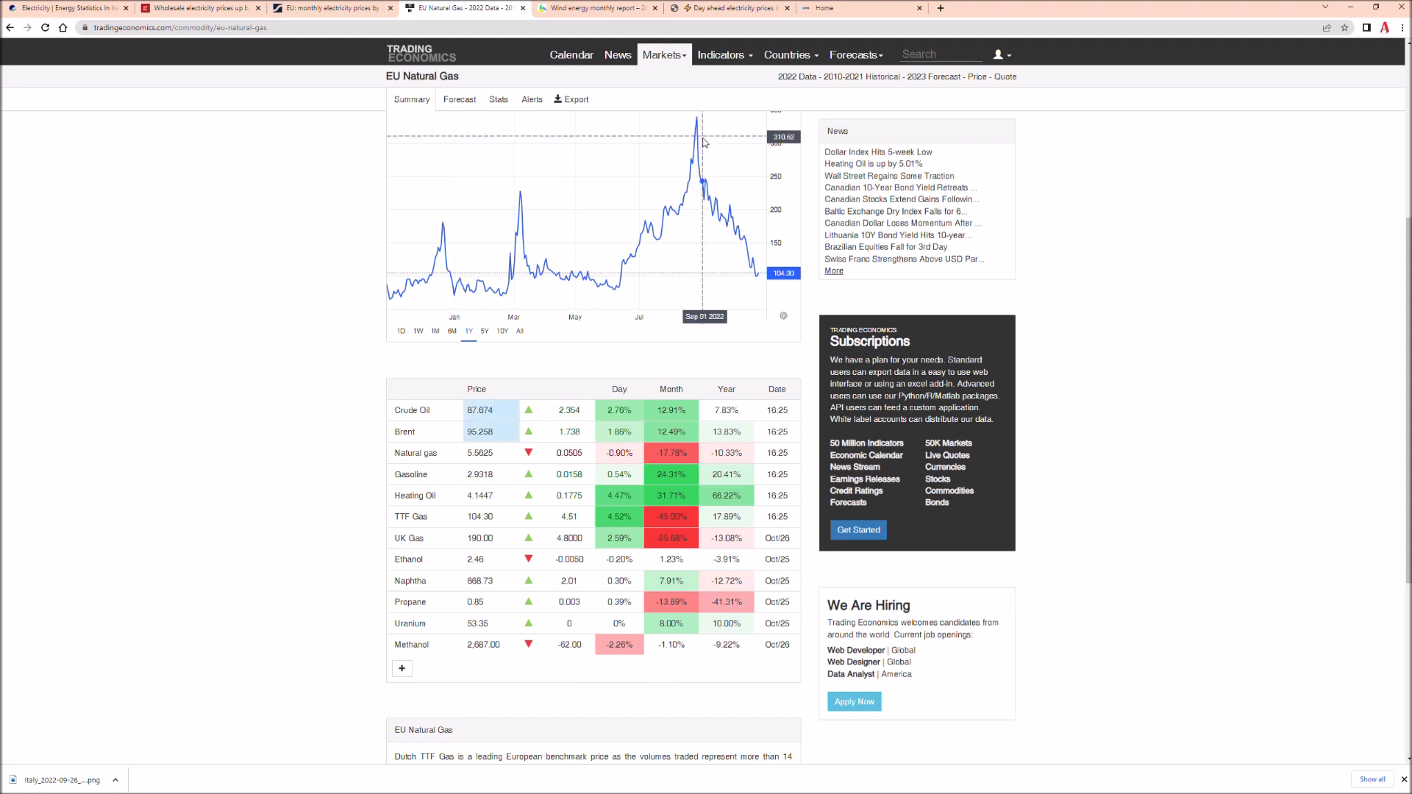
mouse_move(730, 221)
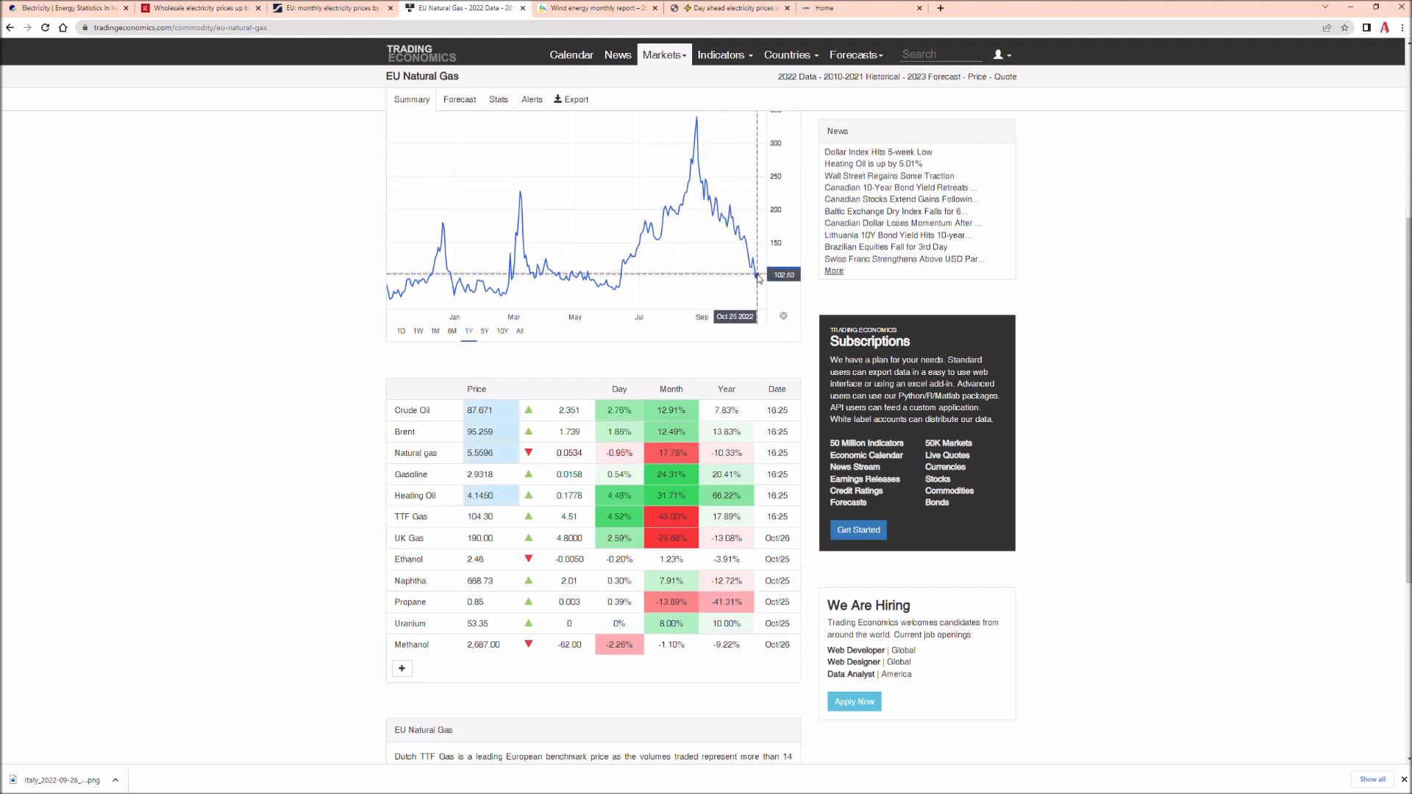
mouse_move(701, 167)
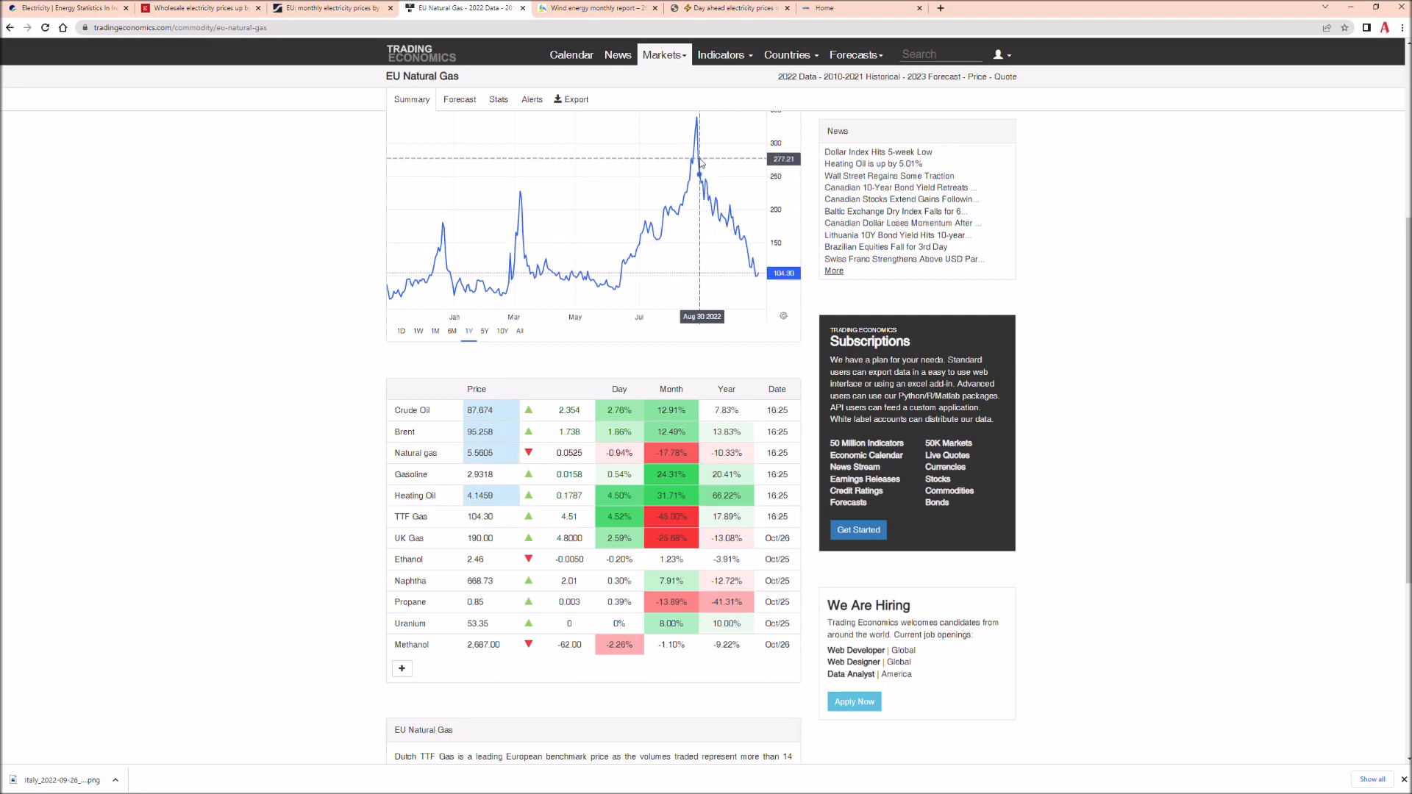
mouse_move(755, 273)
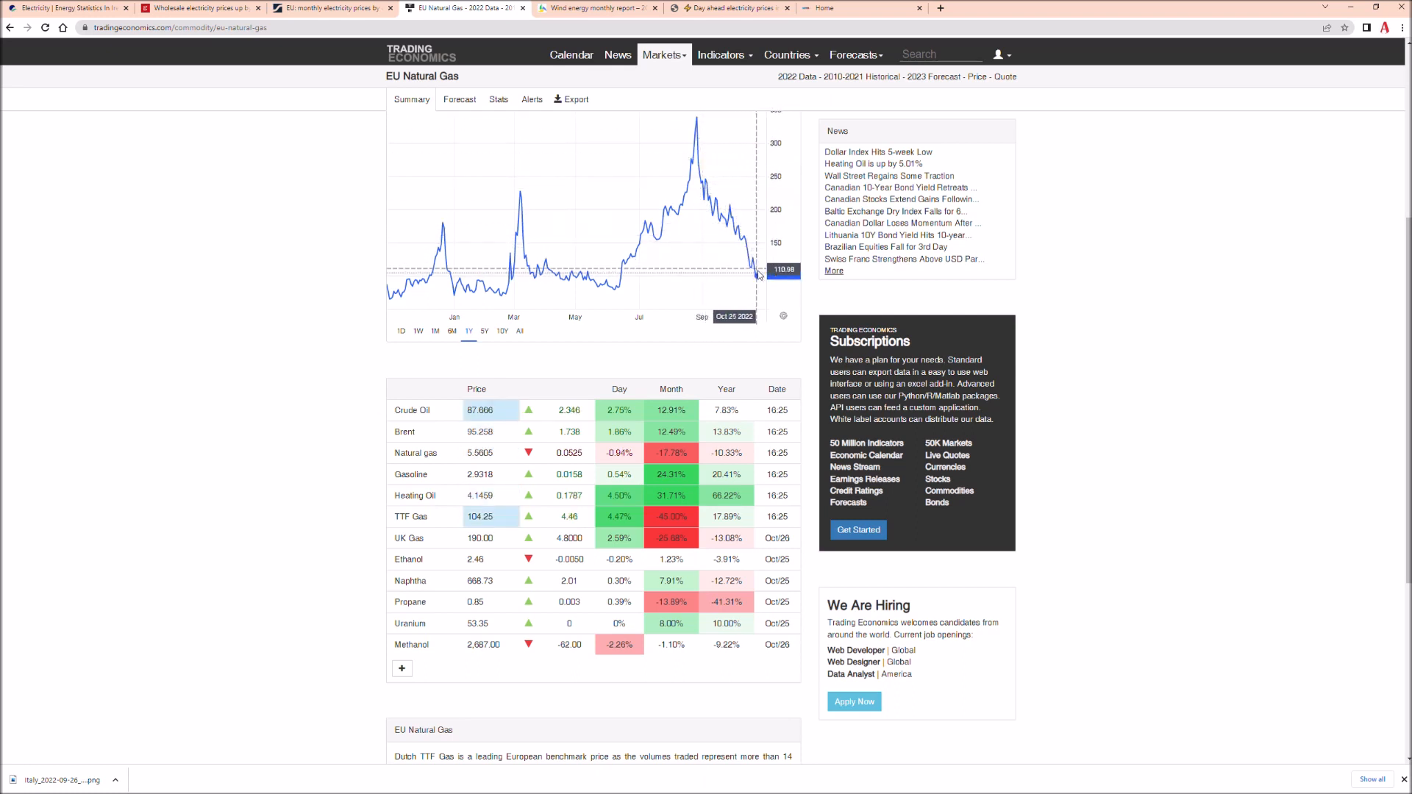
mouse_move(685, 270)
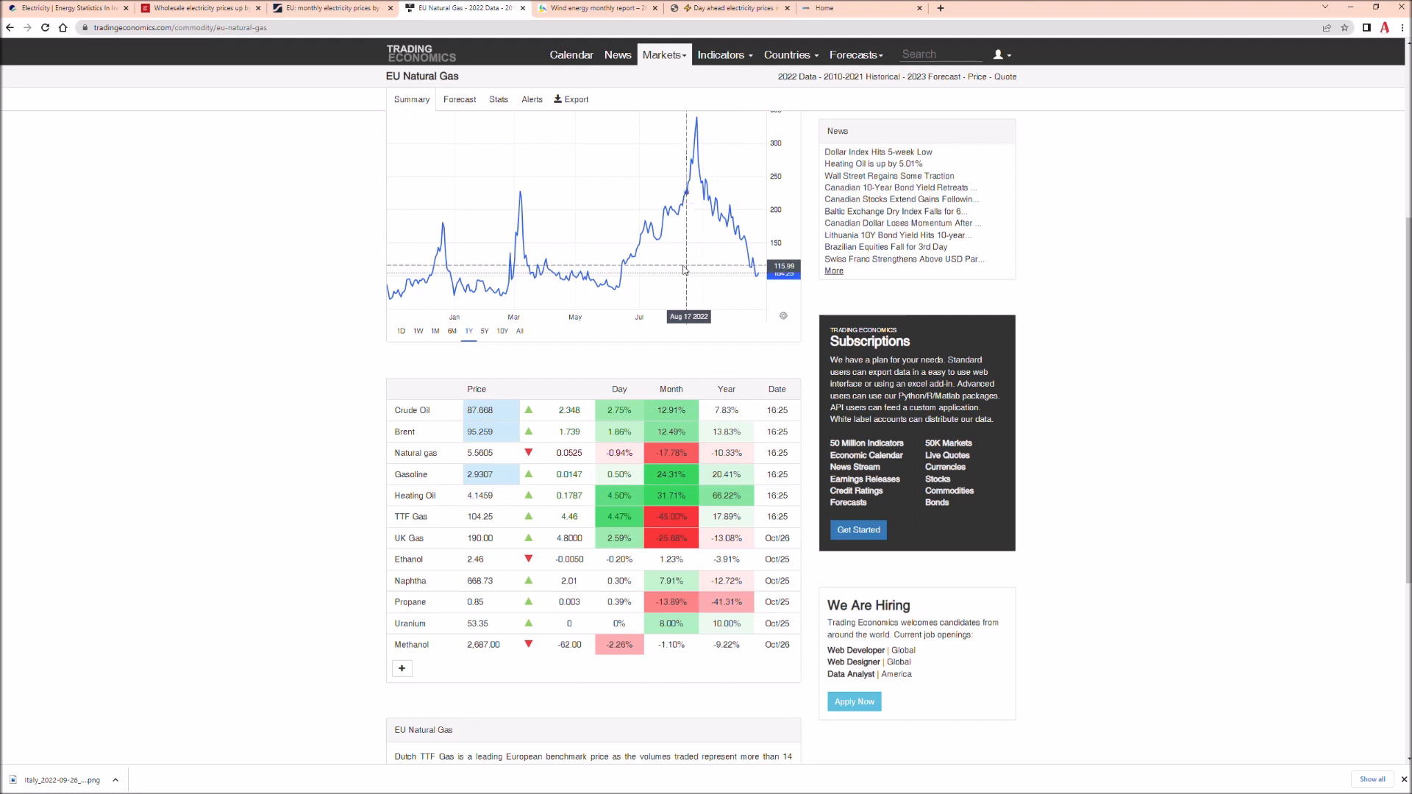
mouse_move(406, 273)
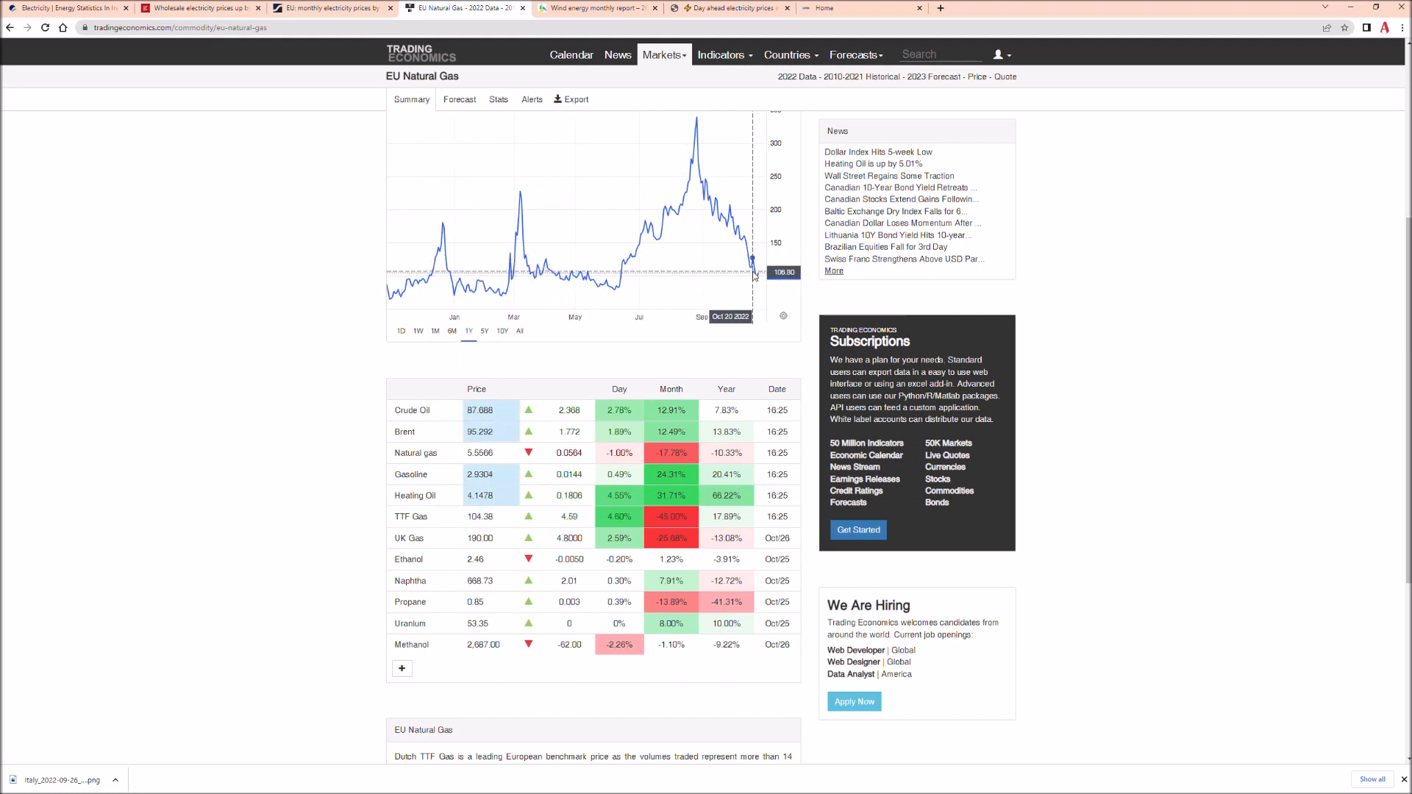
mouse_move(757, 273)
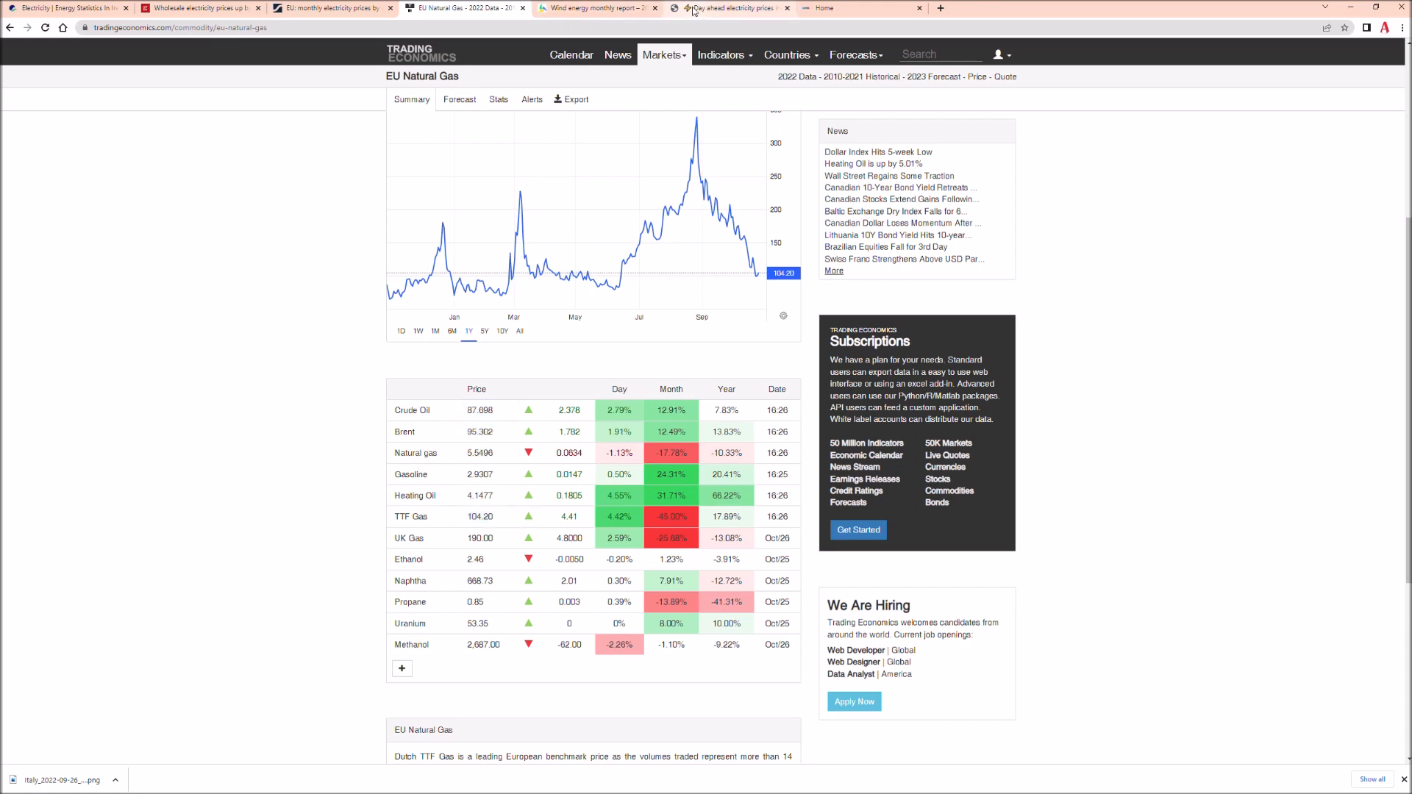
Step: Switch to the euenergy.live day-ahead electricity prices map for 2022-10-27
left_click(730, 9)
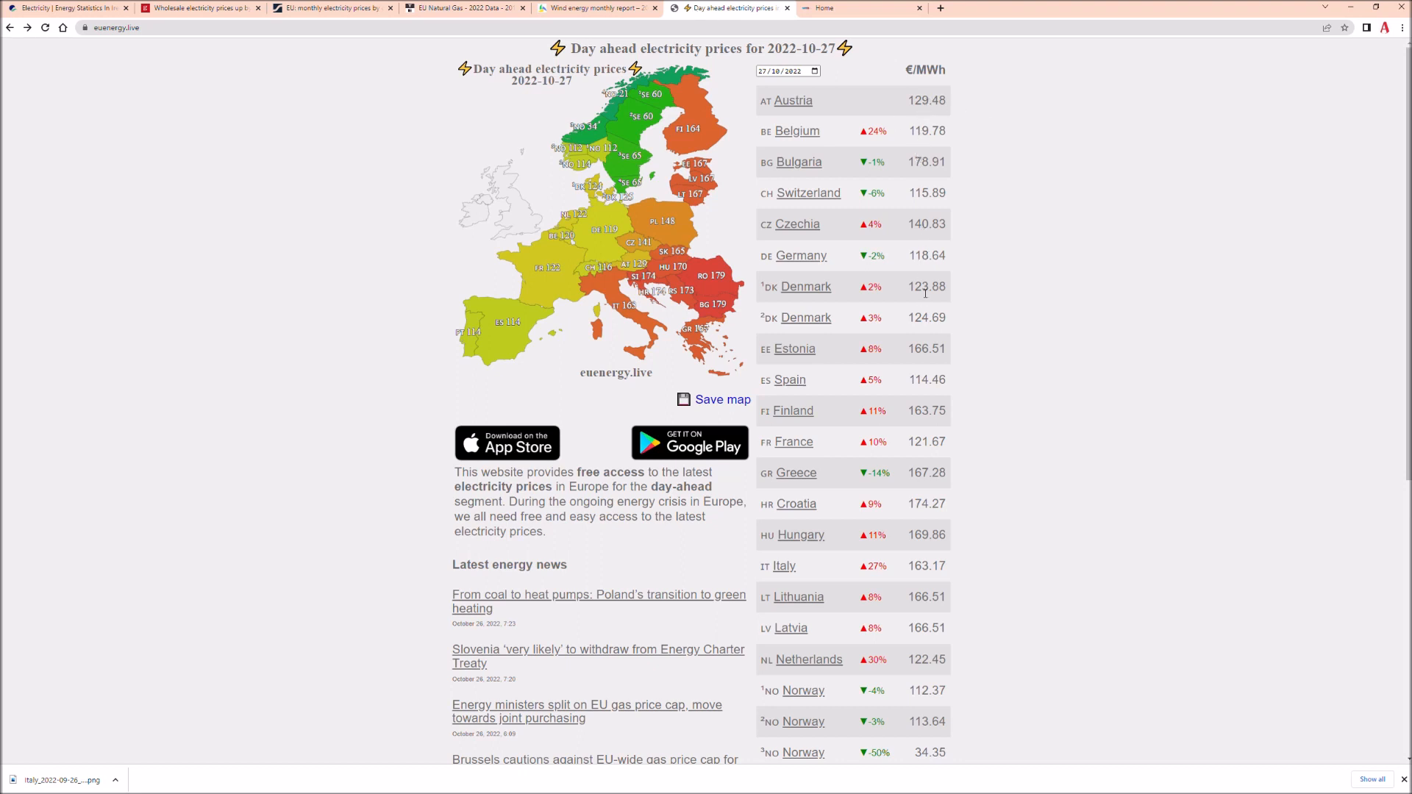
mouse_move(923, 593)
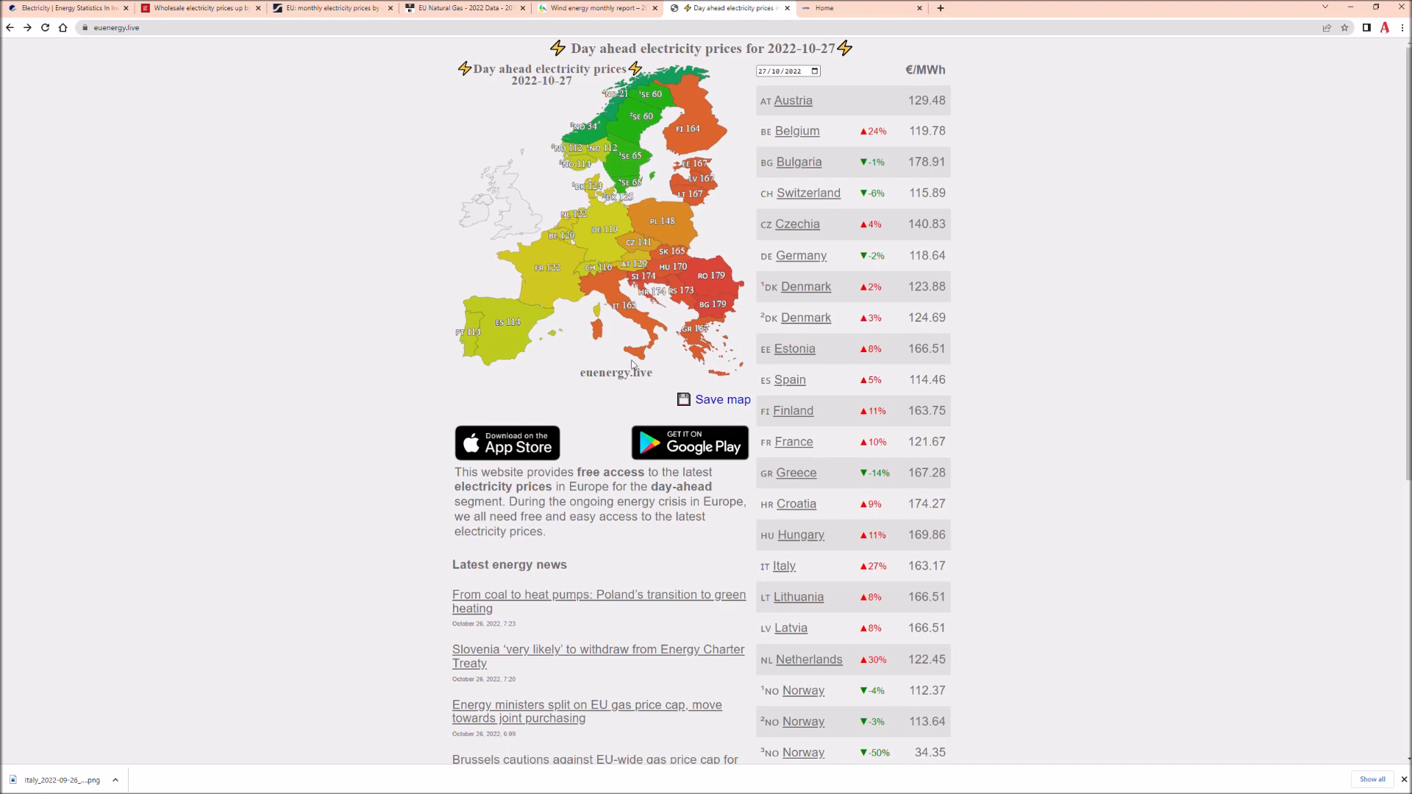
mouse_move(493, 217)
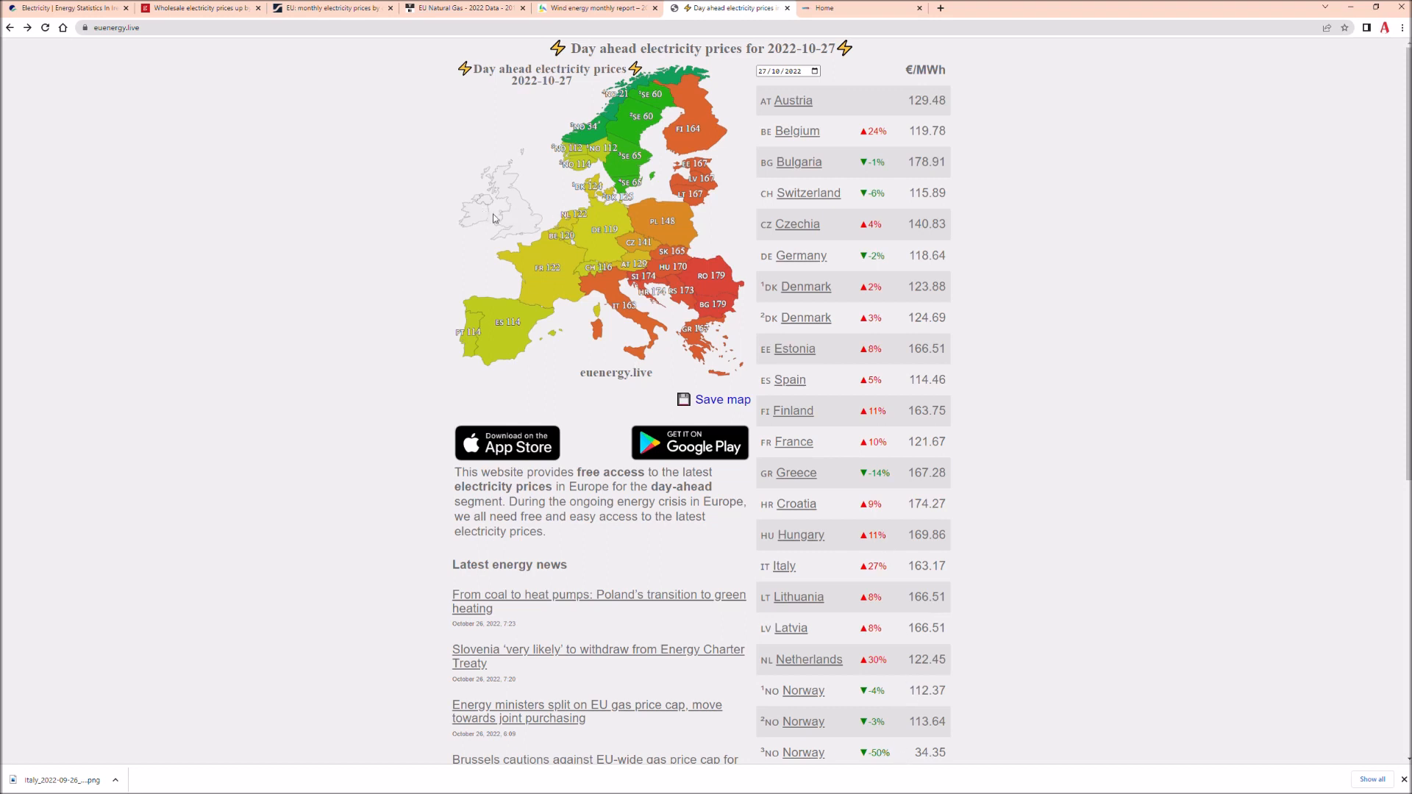
mouse_move(536, 186)
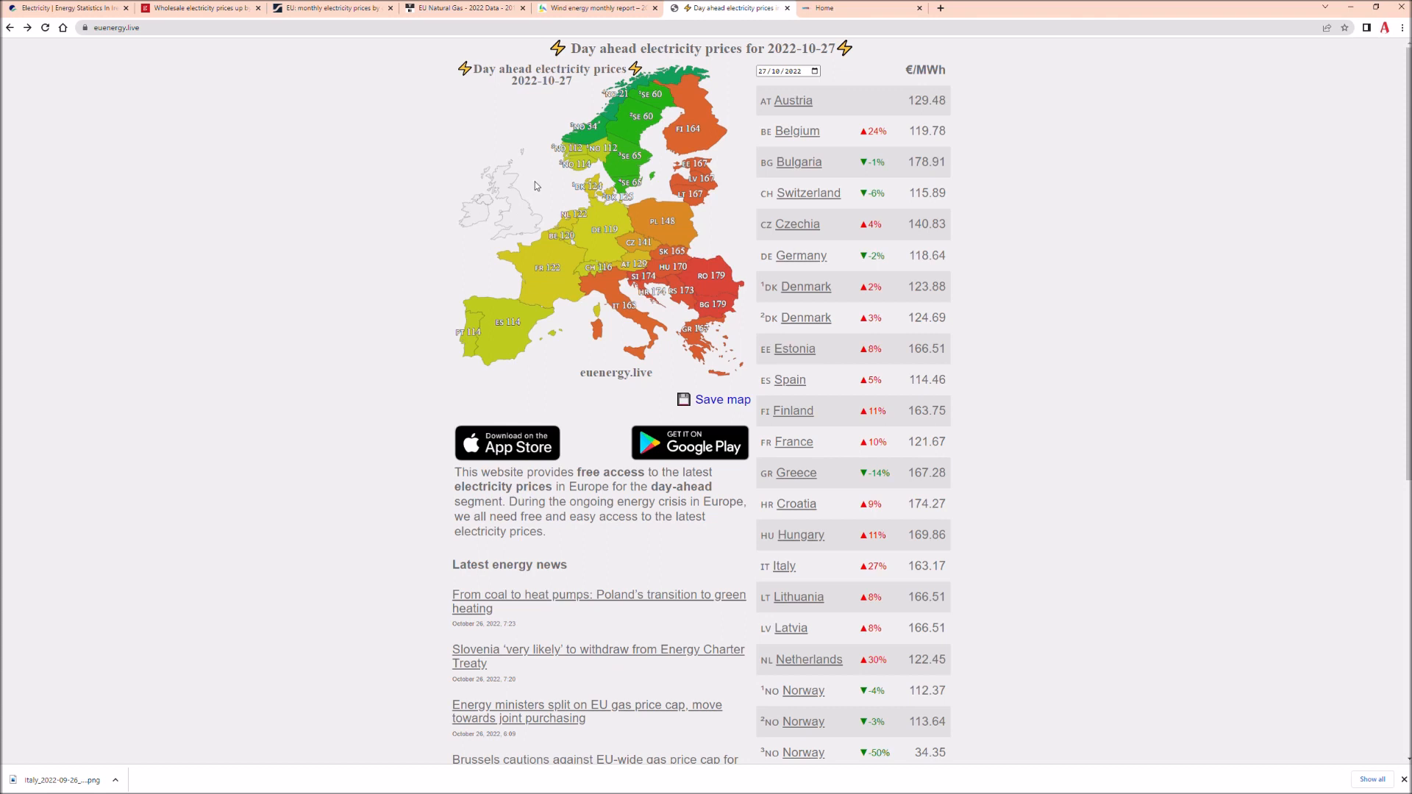
mouse_move(545, 185)
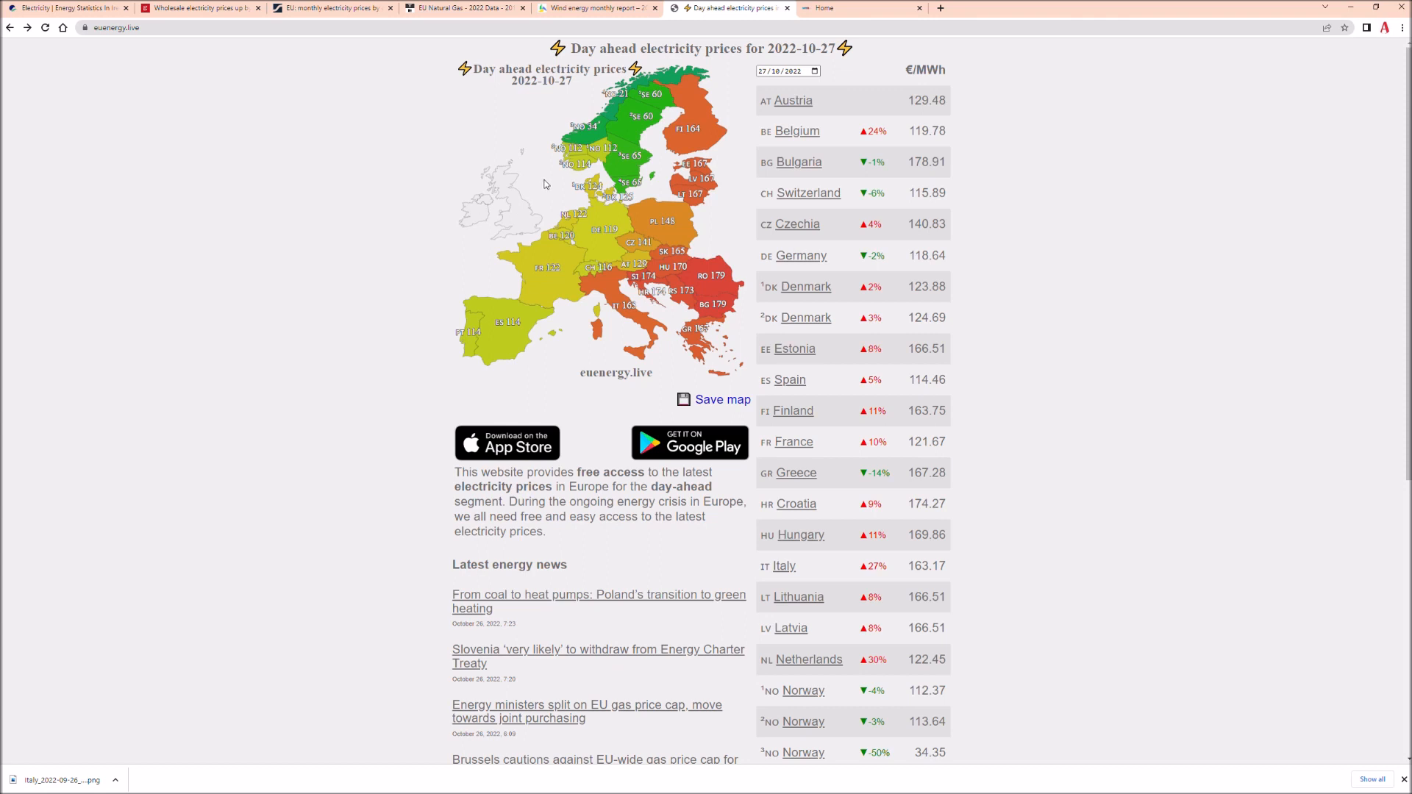
mouse_move(526, 198)
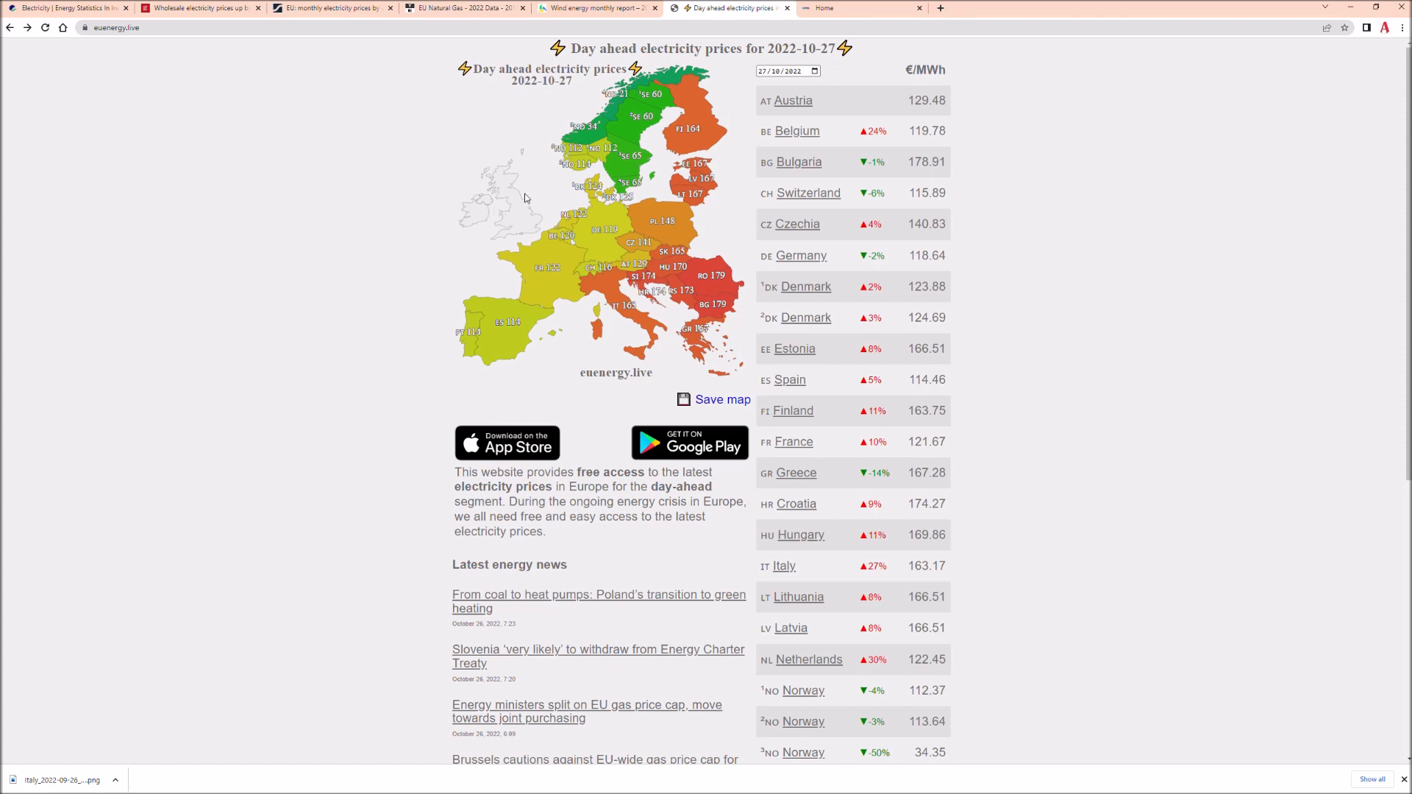
mouse_move(469, 217)
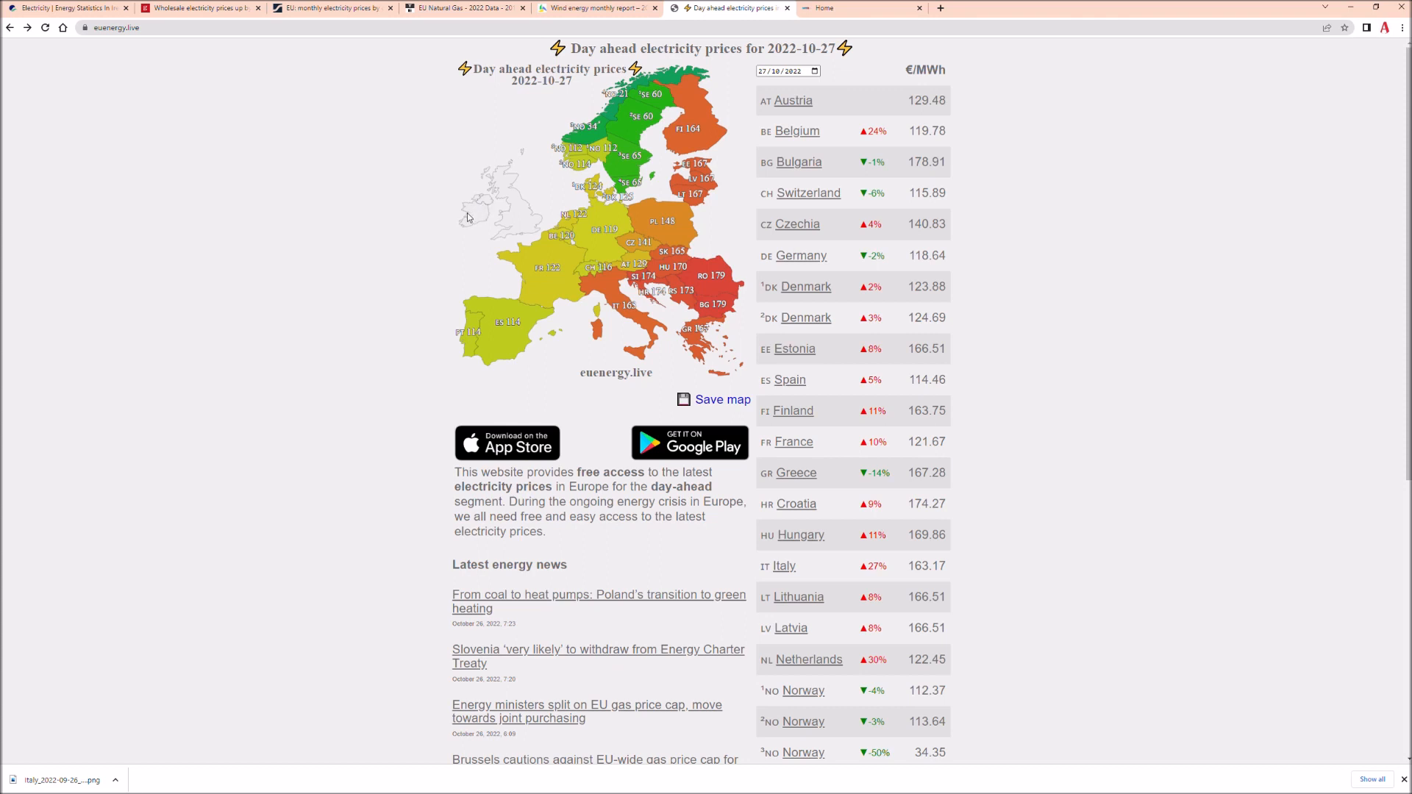
mouse_move(517, 196)
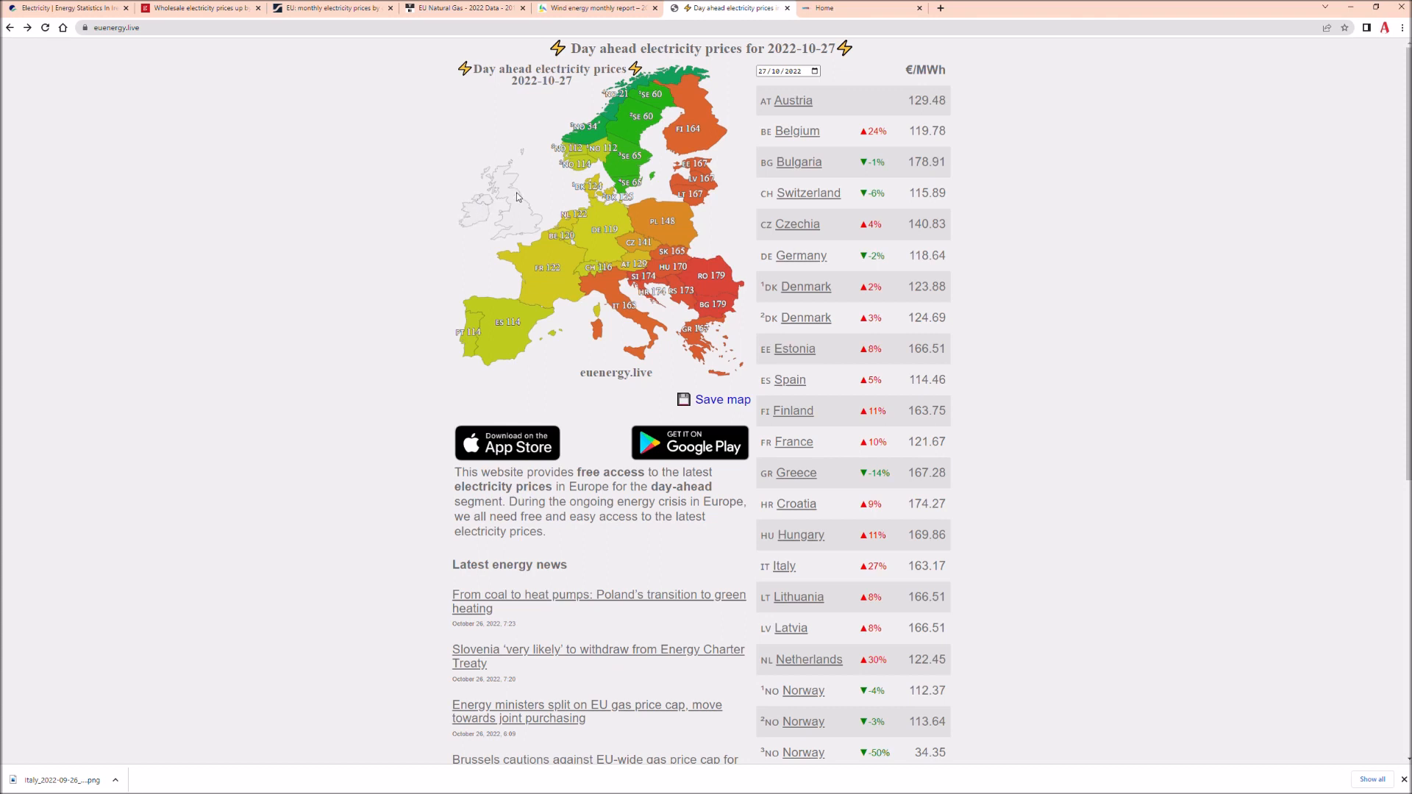
mouse_move(357, 43)
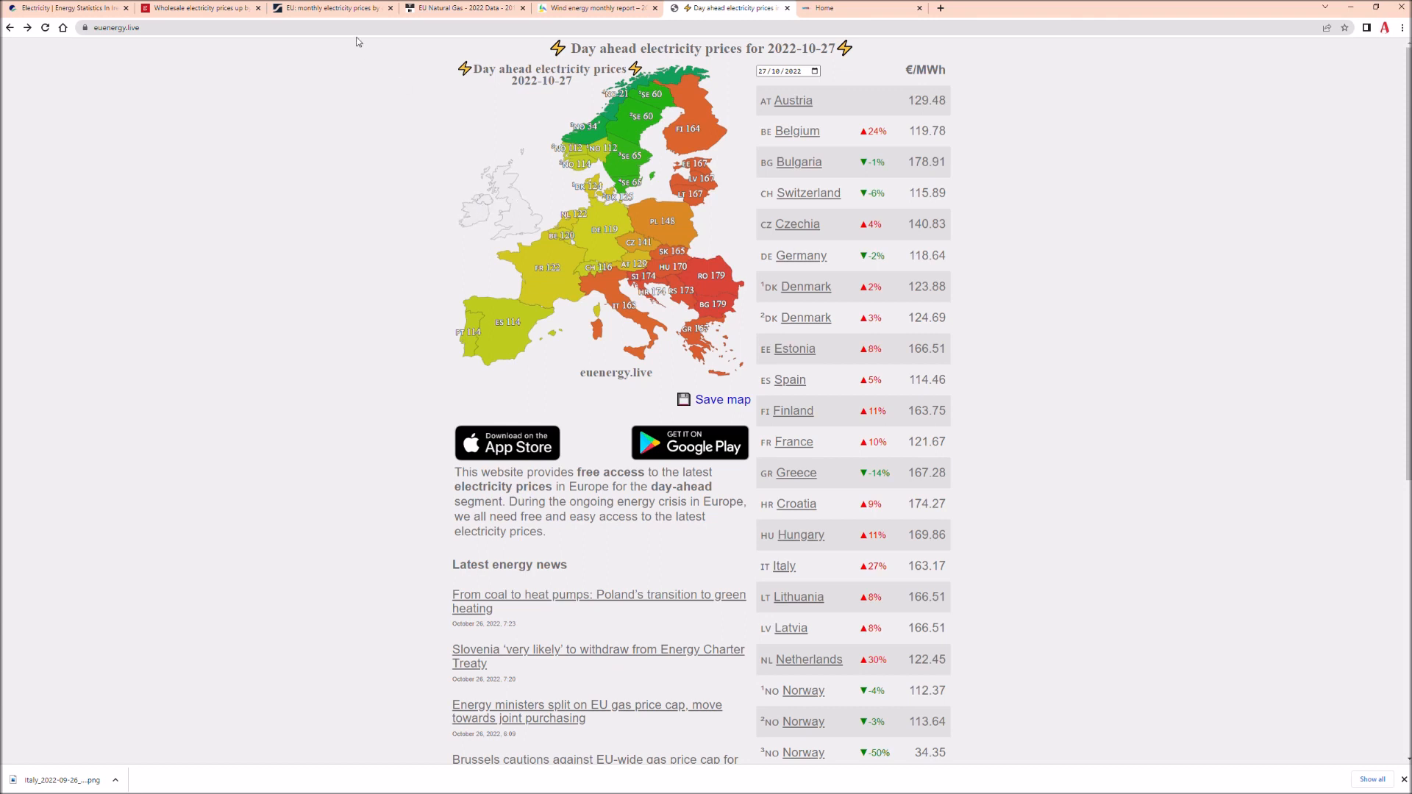
Step: Return to the Trading Economics EU Natural Gas page showing TTF Gas at 103.81
left_click(462, 9)
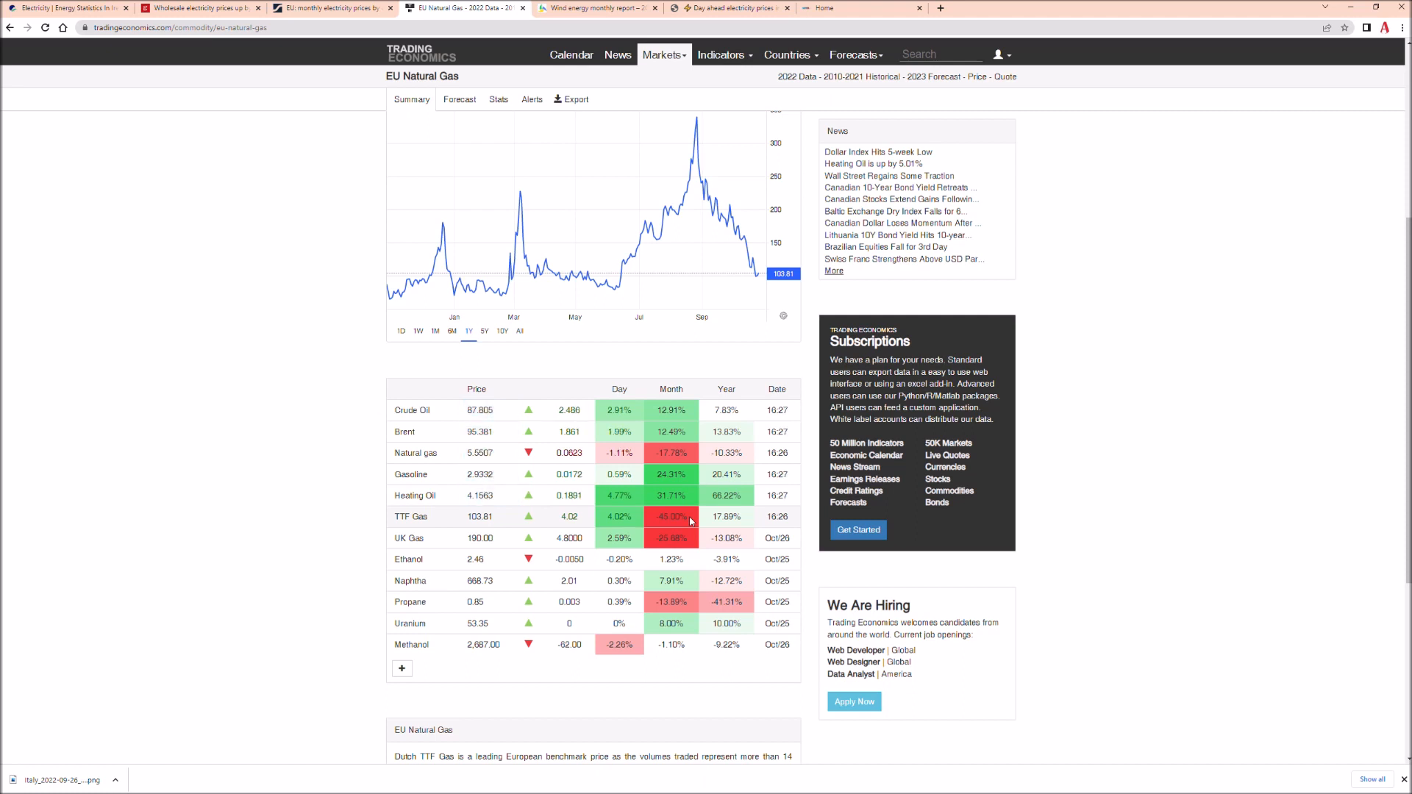
mouse_move(570, 513)
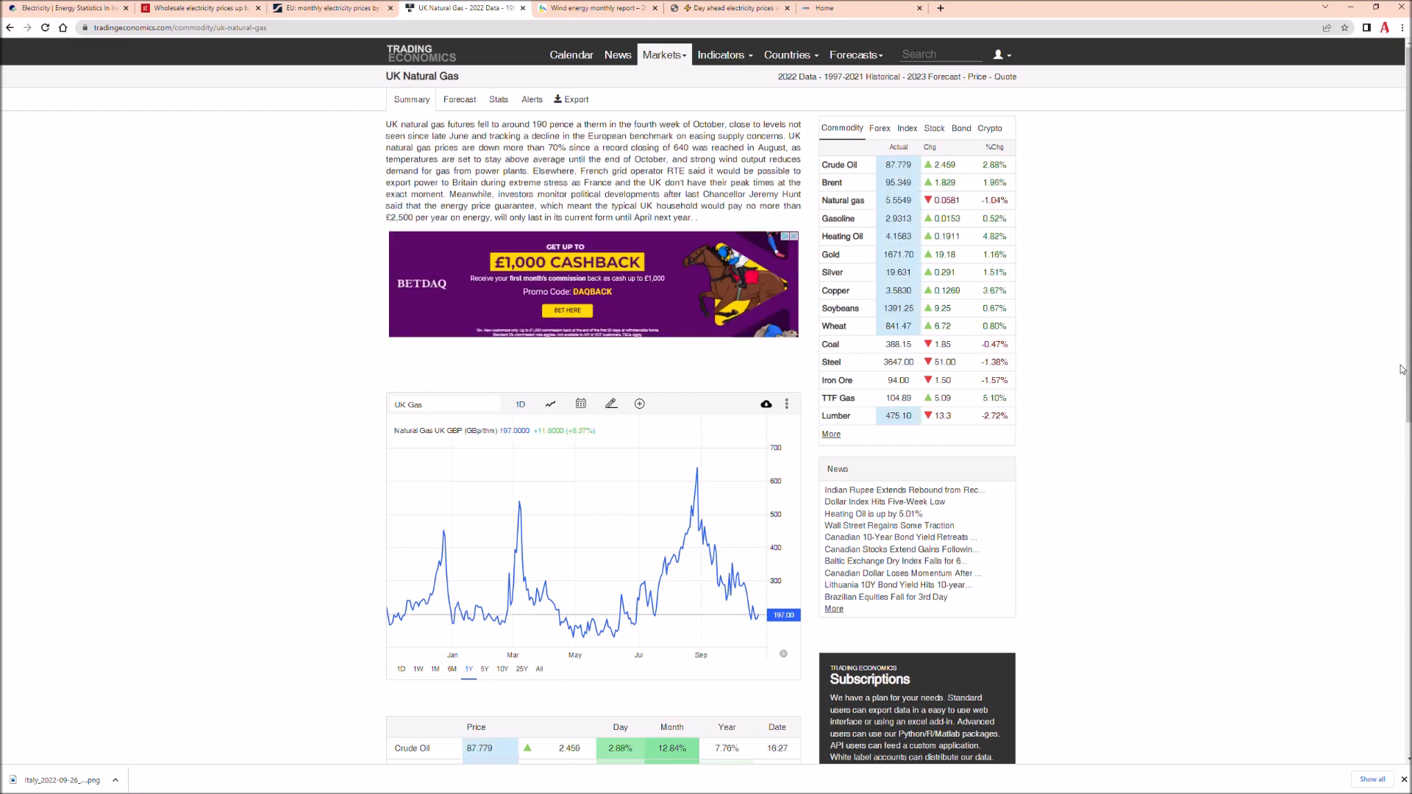
scroll("down", 3)
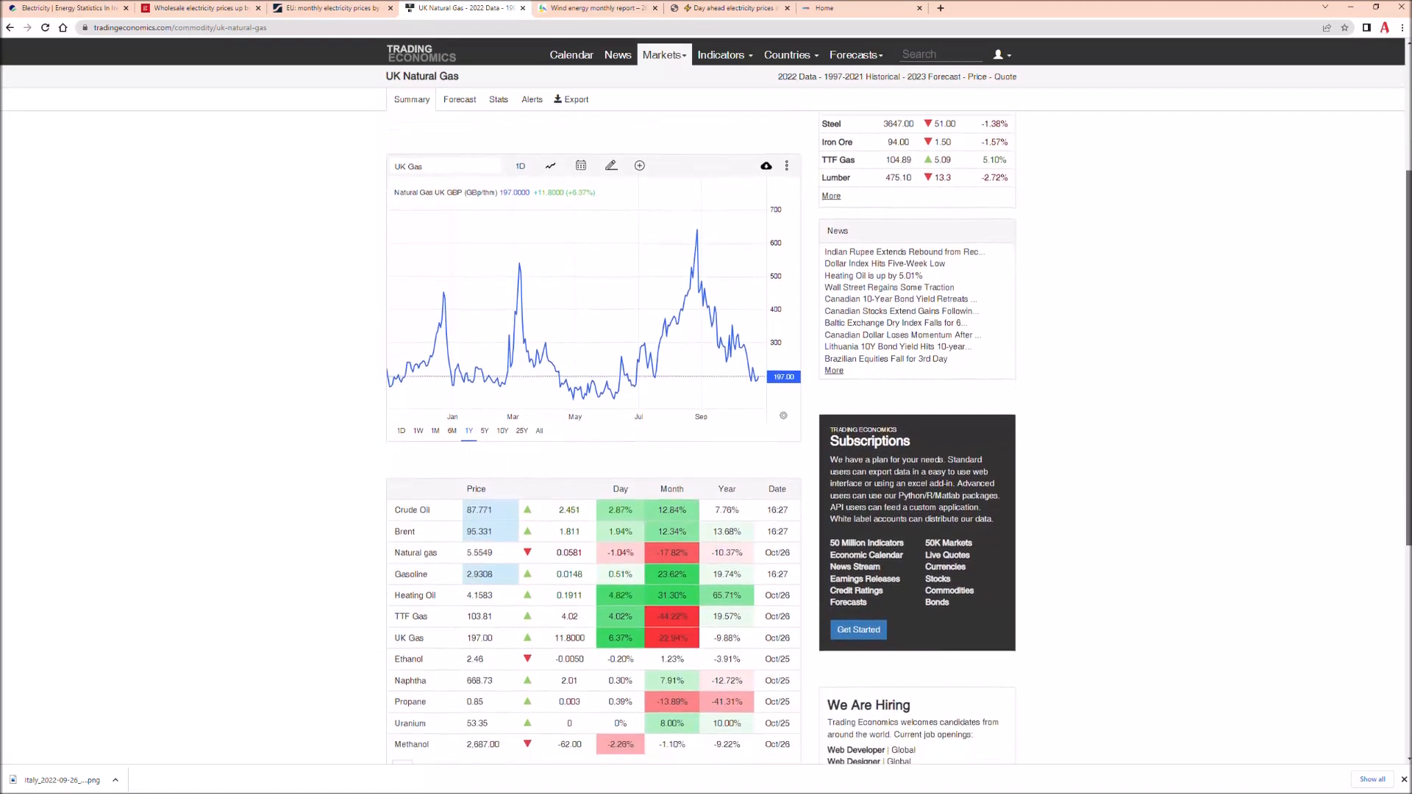
mouse_move(701, 288)
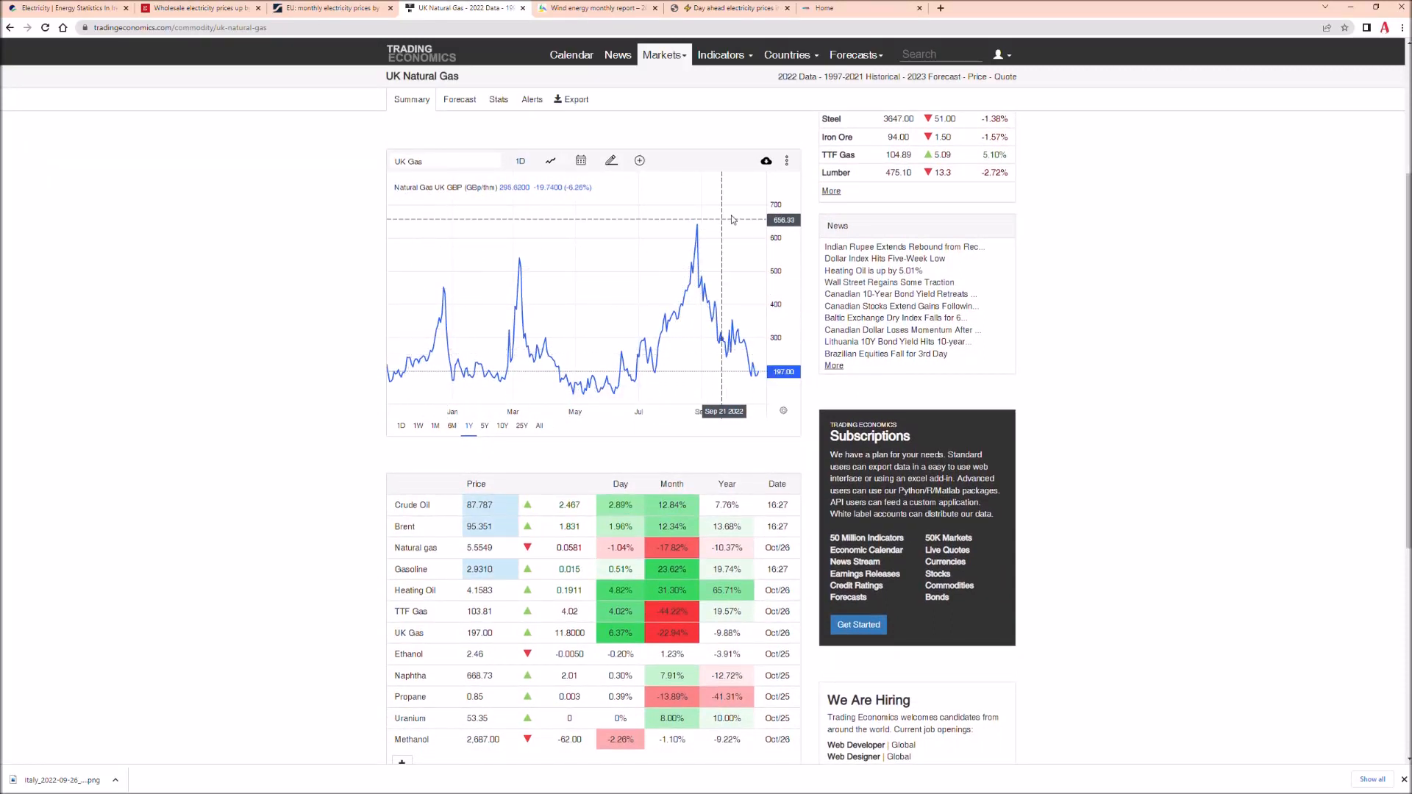
mouse_move(702, 232)
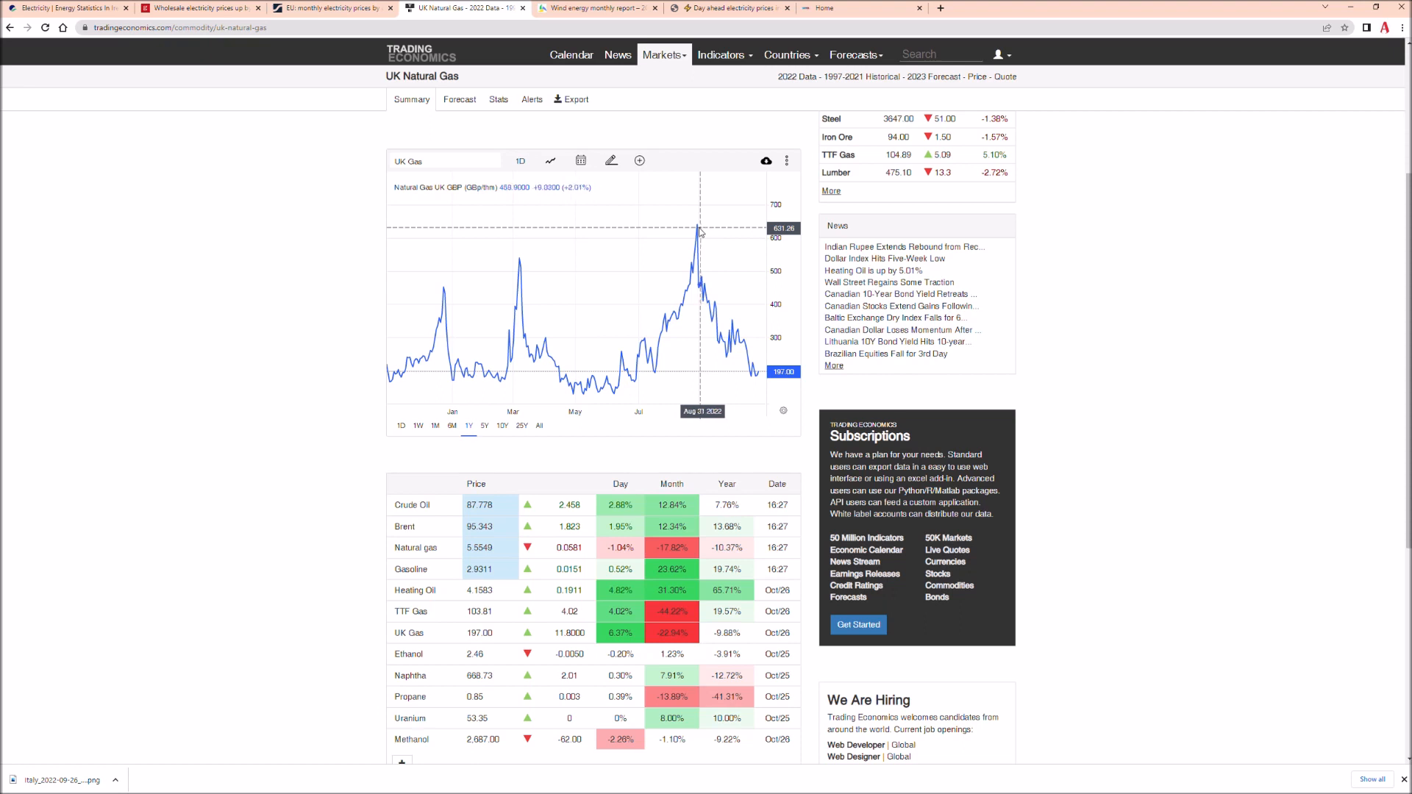
mouse_move(759, 371)
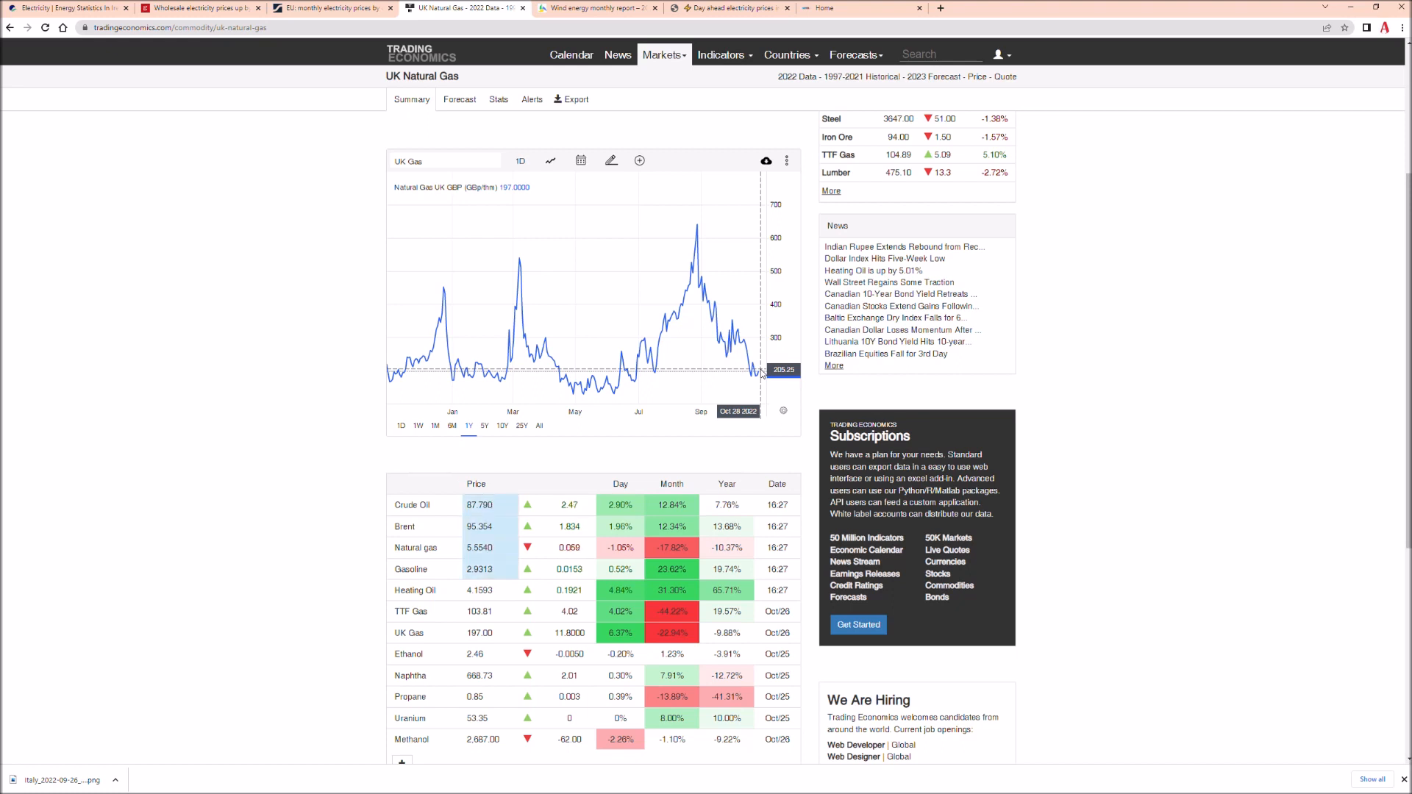
left_click(663, 53)
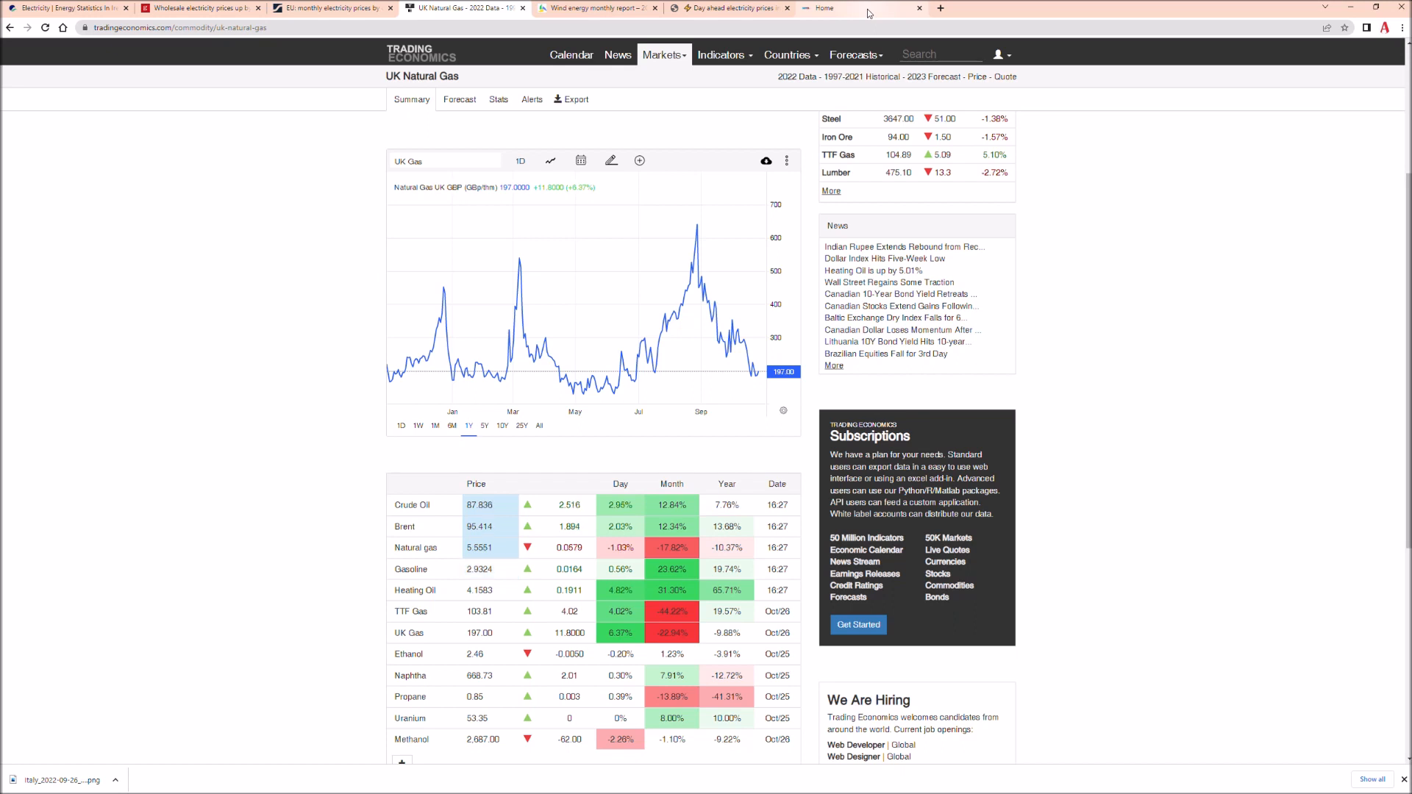
Step: View SEMOpx Intraday Auction 1 results for 26 October 2022, then reopen the wind report
left_click(856, 8)
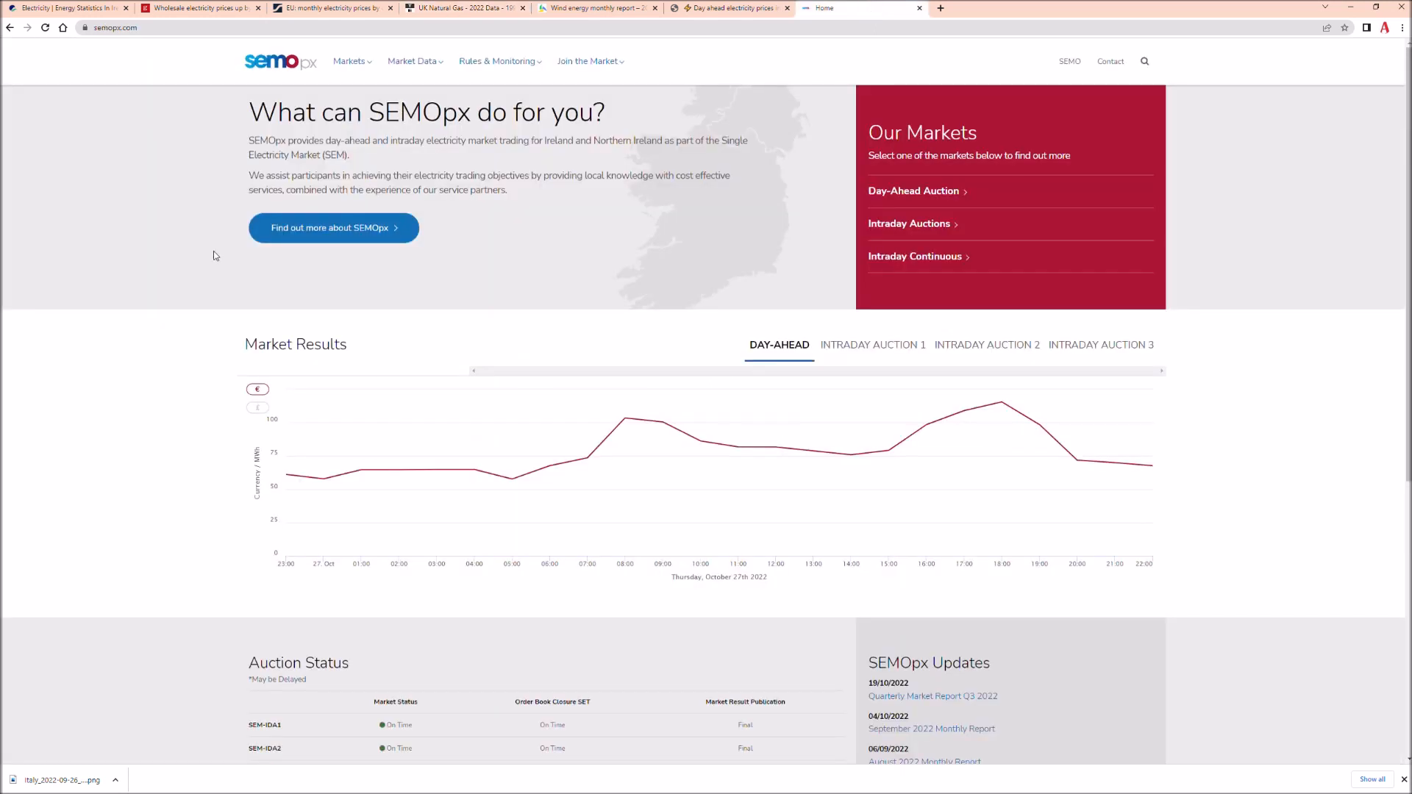
mouse_move(217, 178)
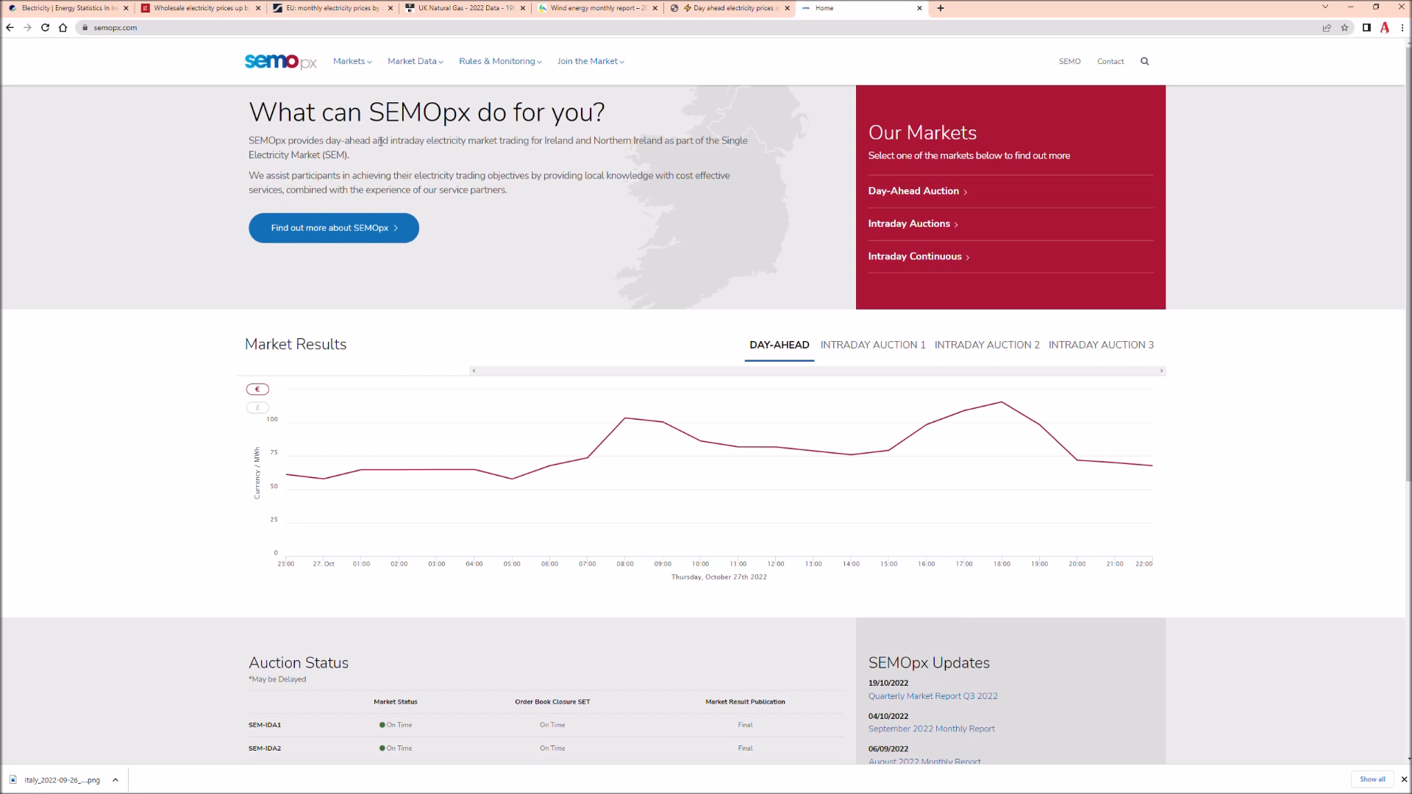
mouse_move(365, 468)
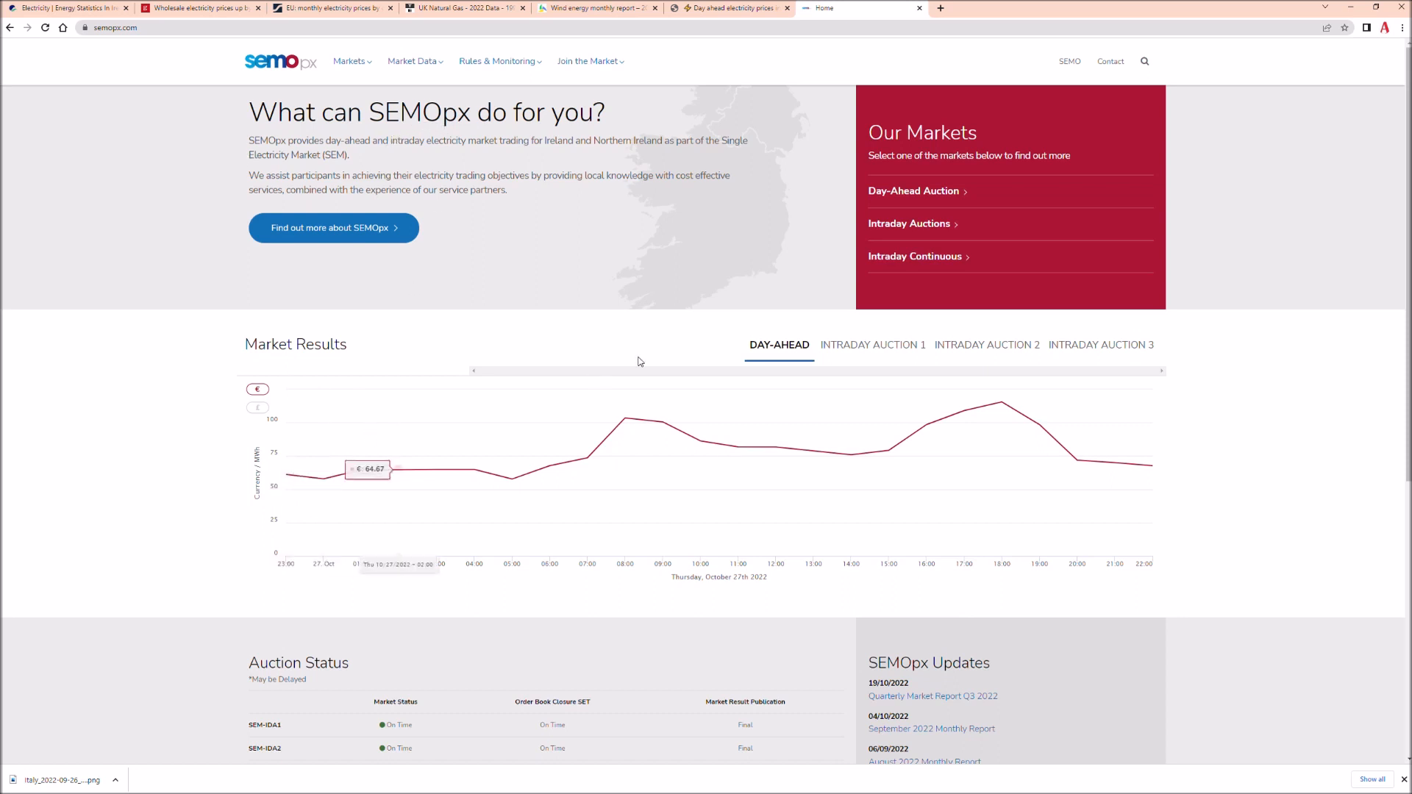
left_click(871, 345)
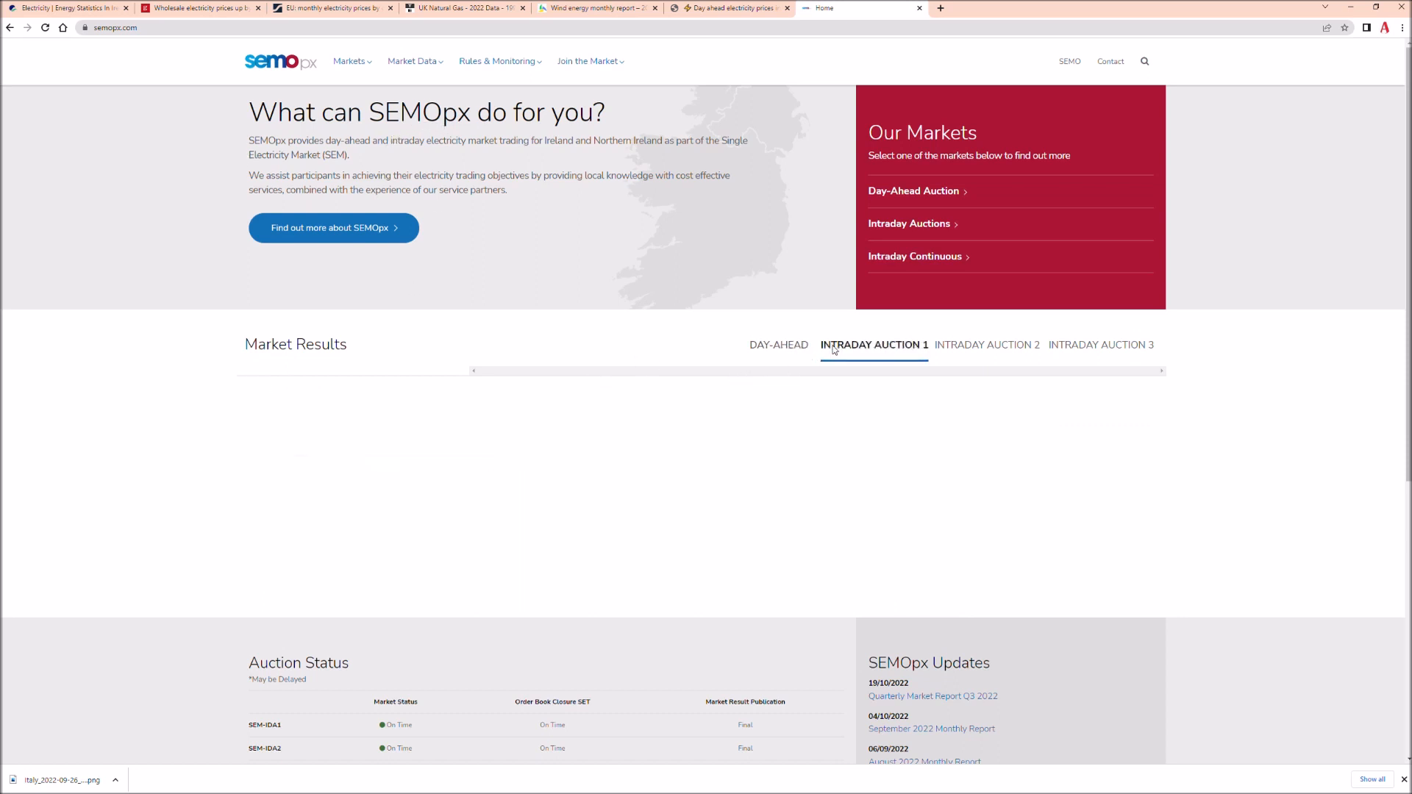
mouse_move(843, 354)
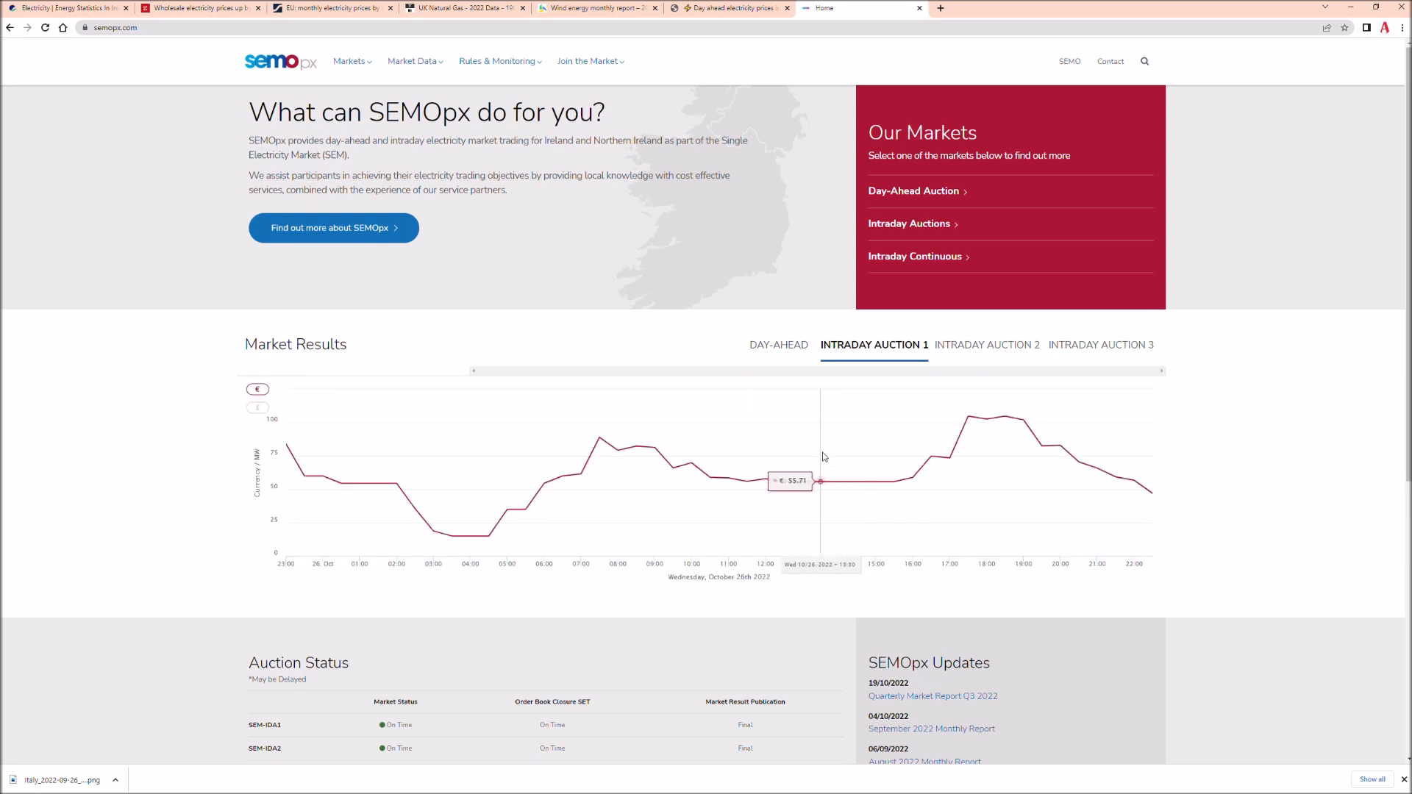
mouse_move(856, 481)
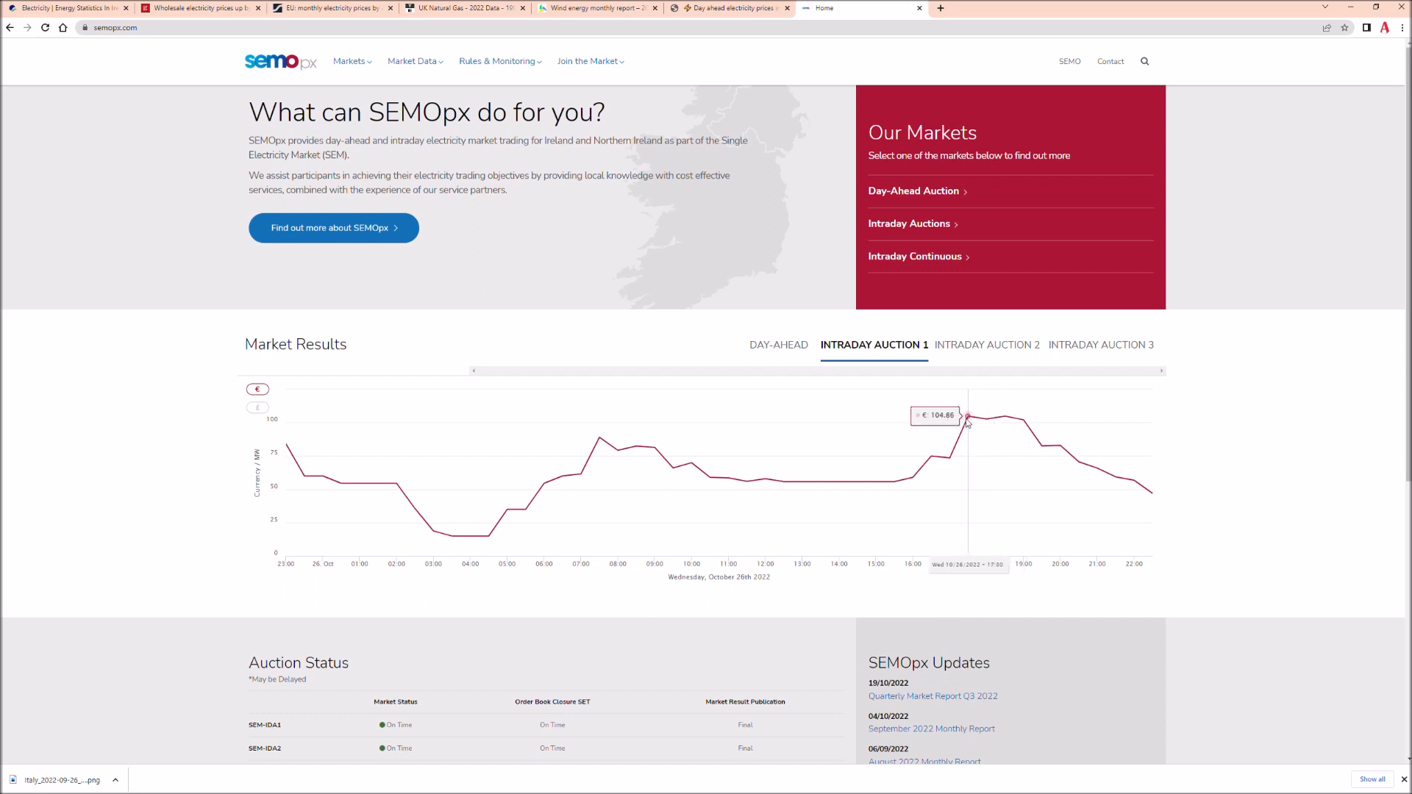
mouse_move(987, 423)
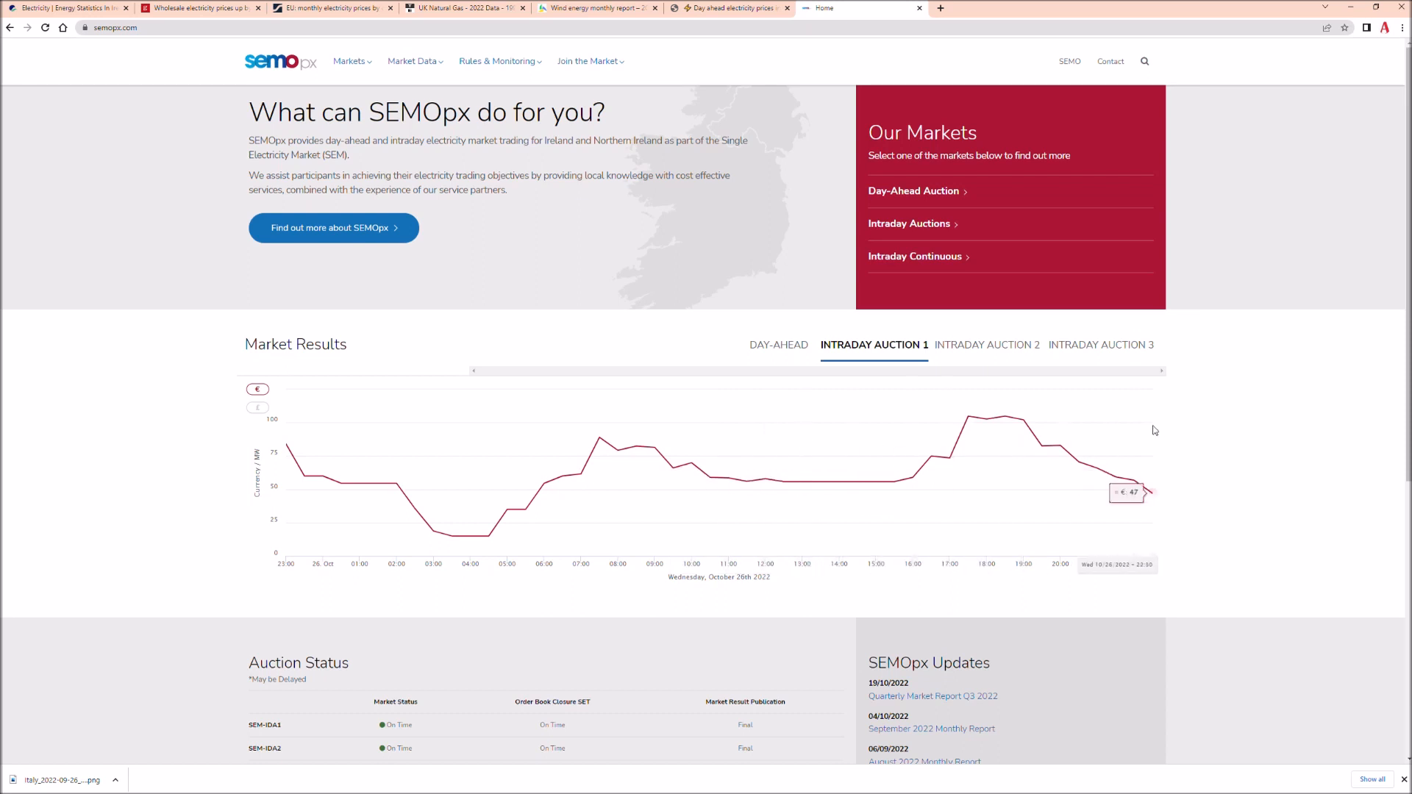
mouse_move(987, 424)
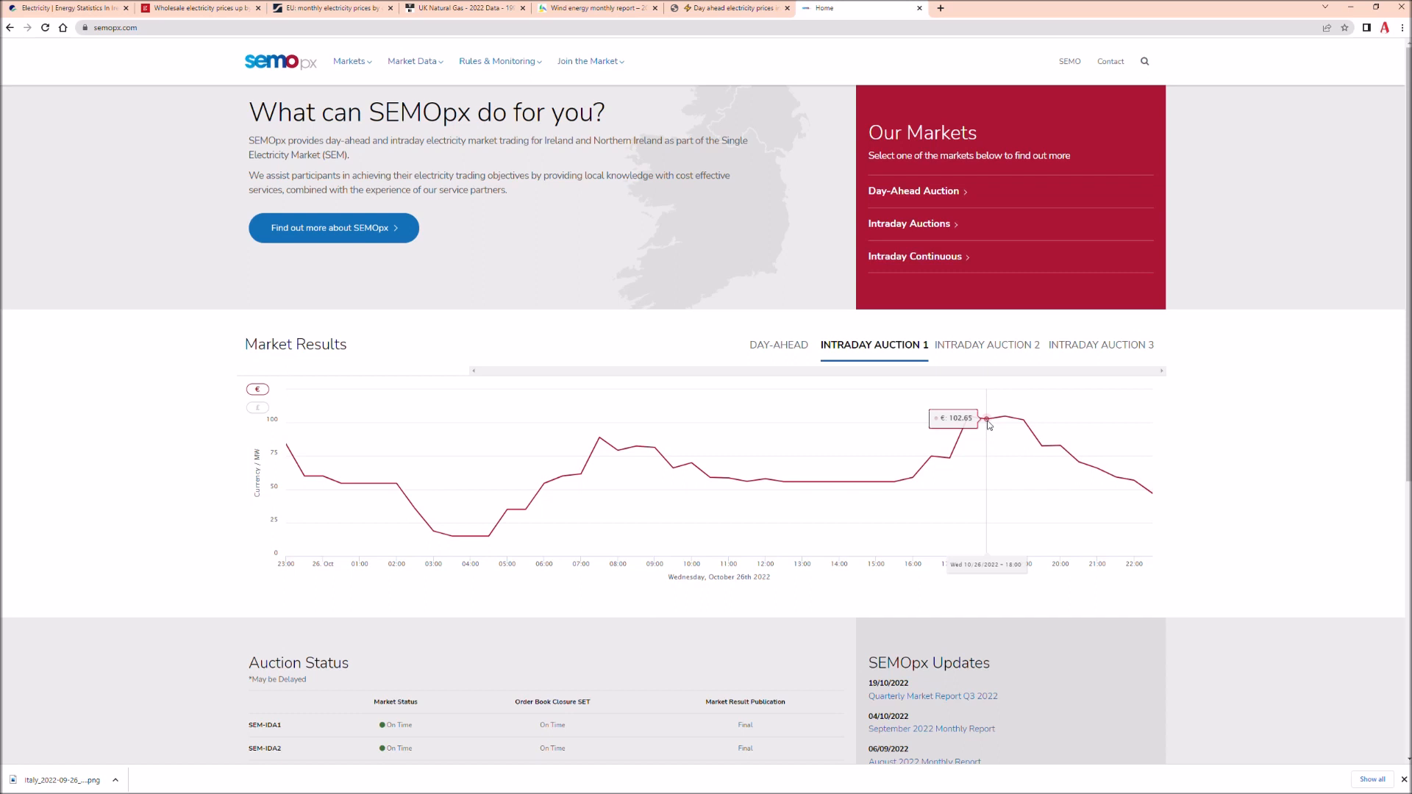
mouse_move(994, 426)
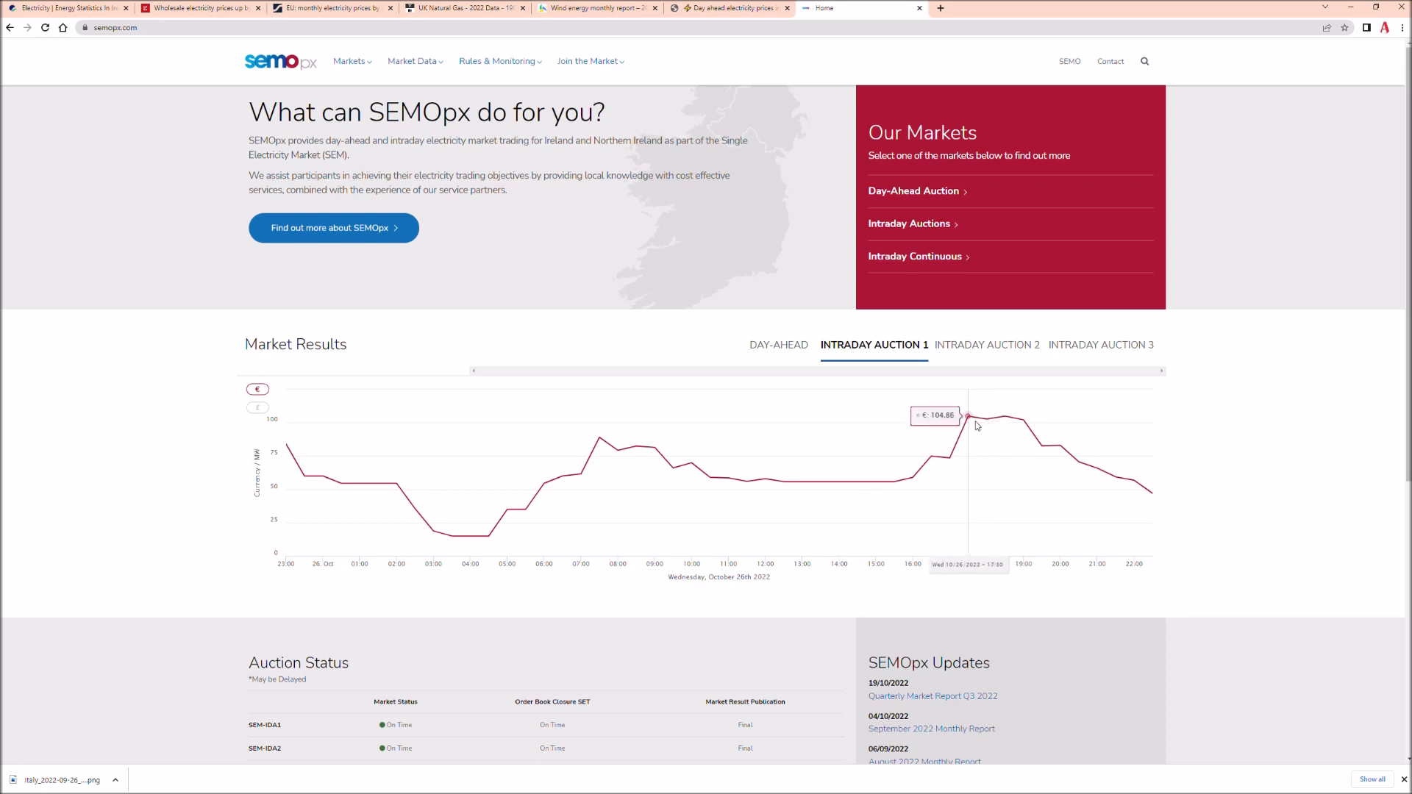
mouse_move(984, 423)
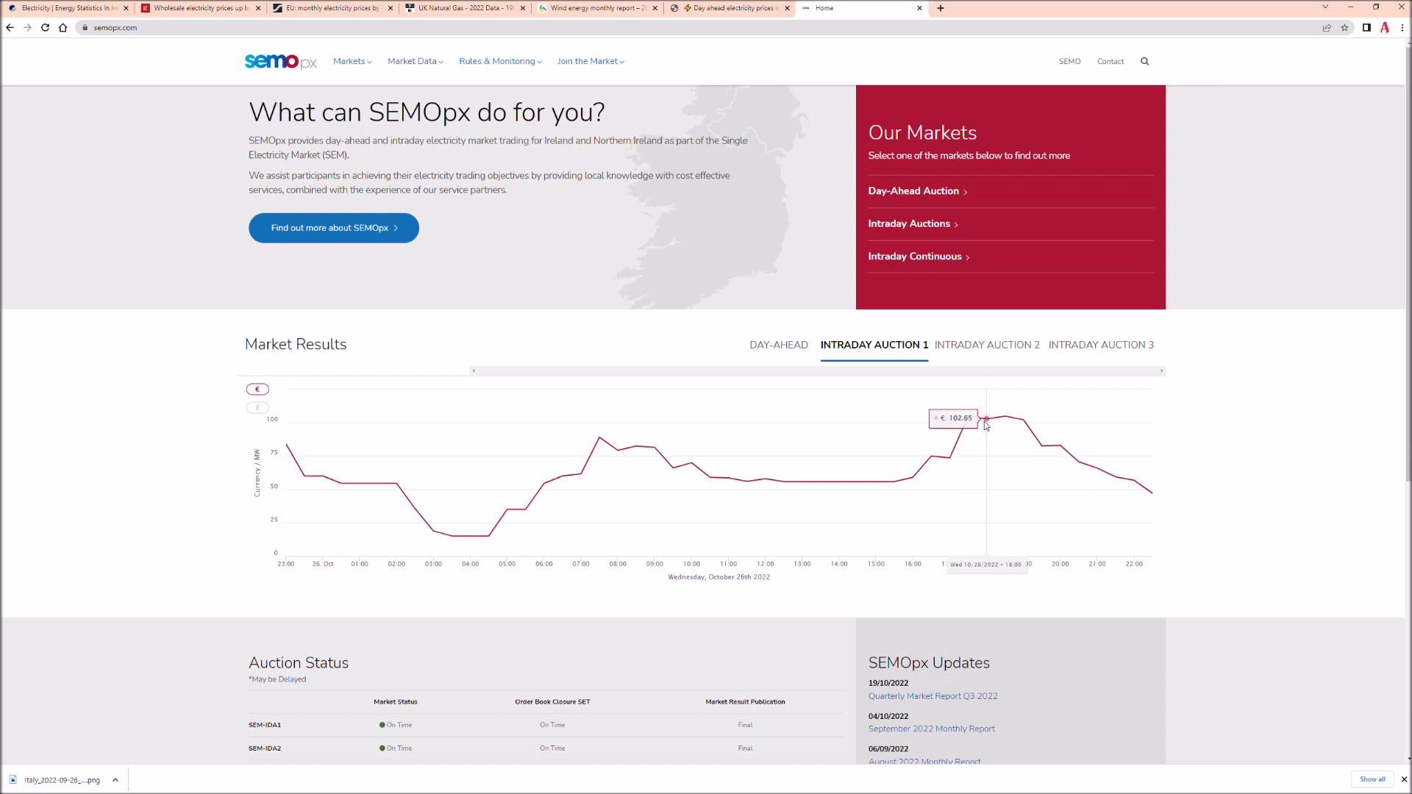
mouse_move(971, 423)
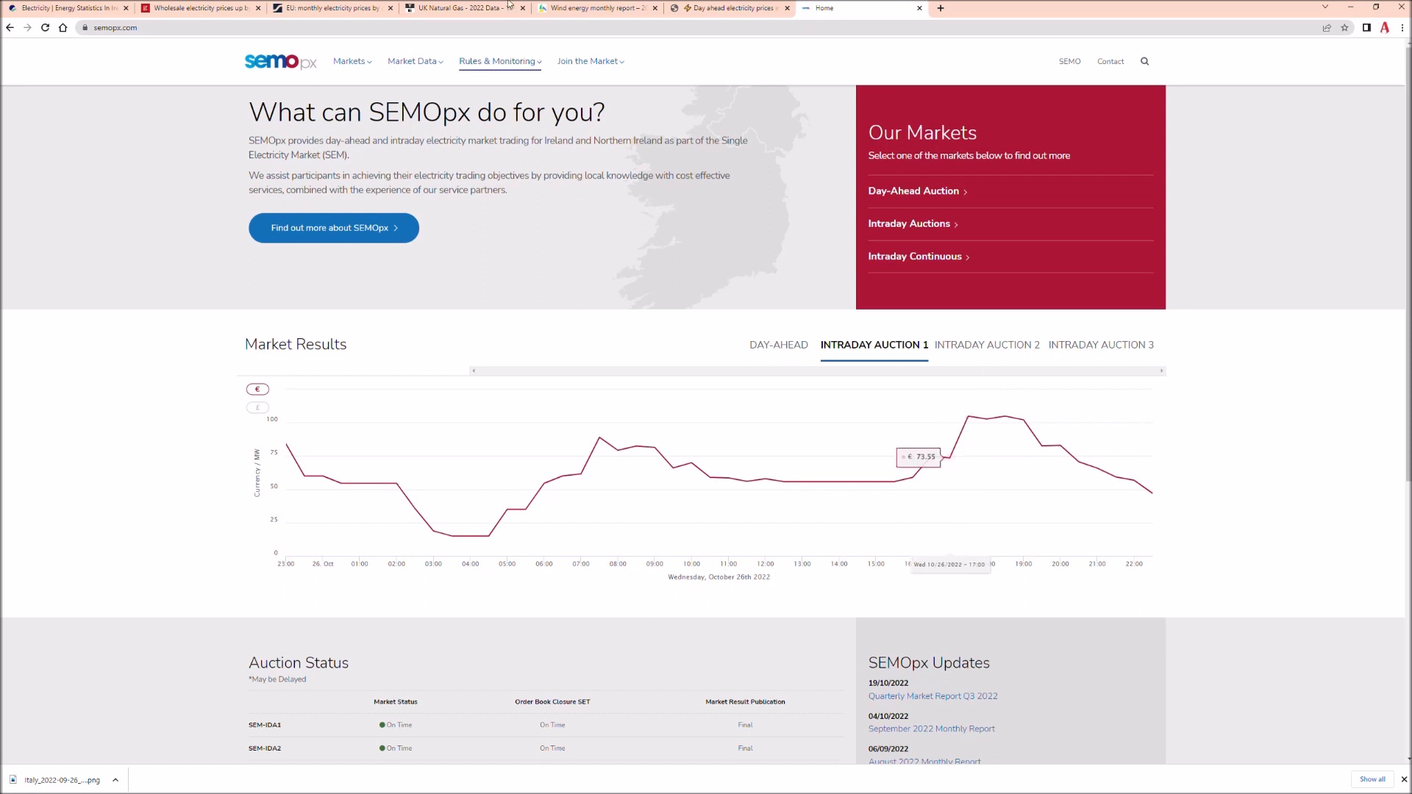
left_click(594, 8)
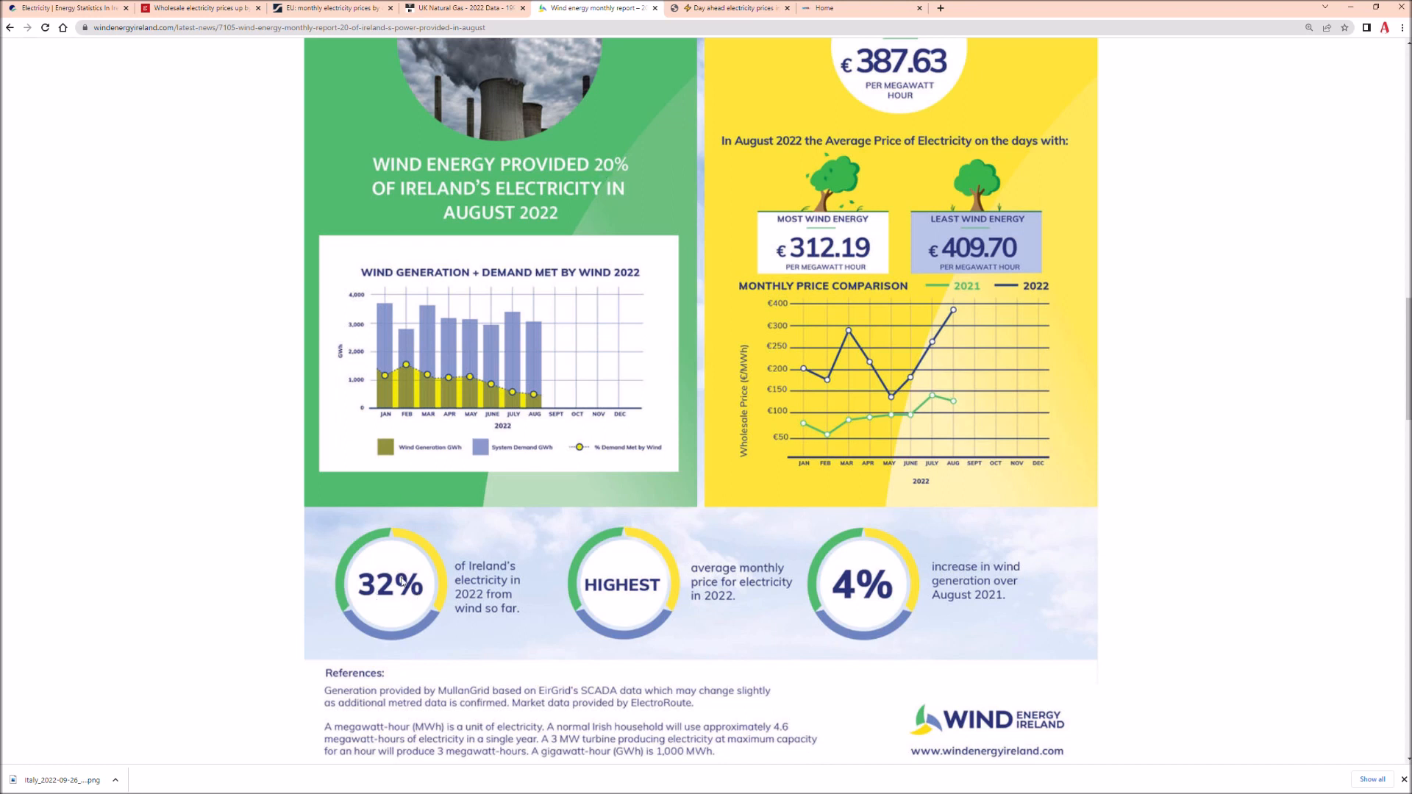
mouse_move(450, 592)
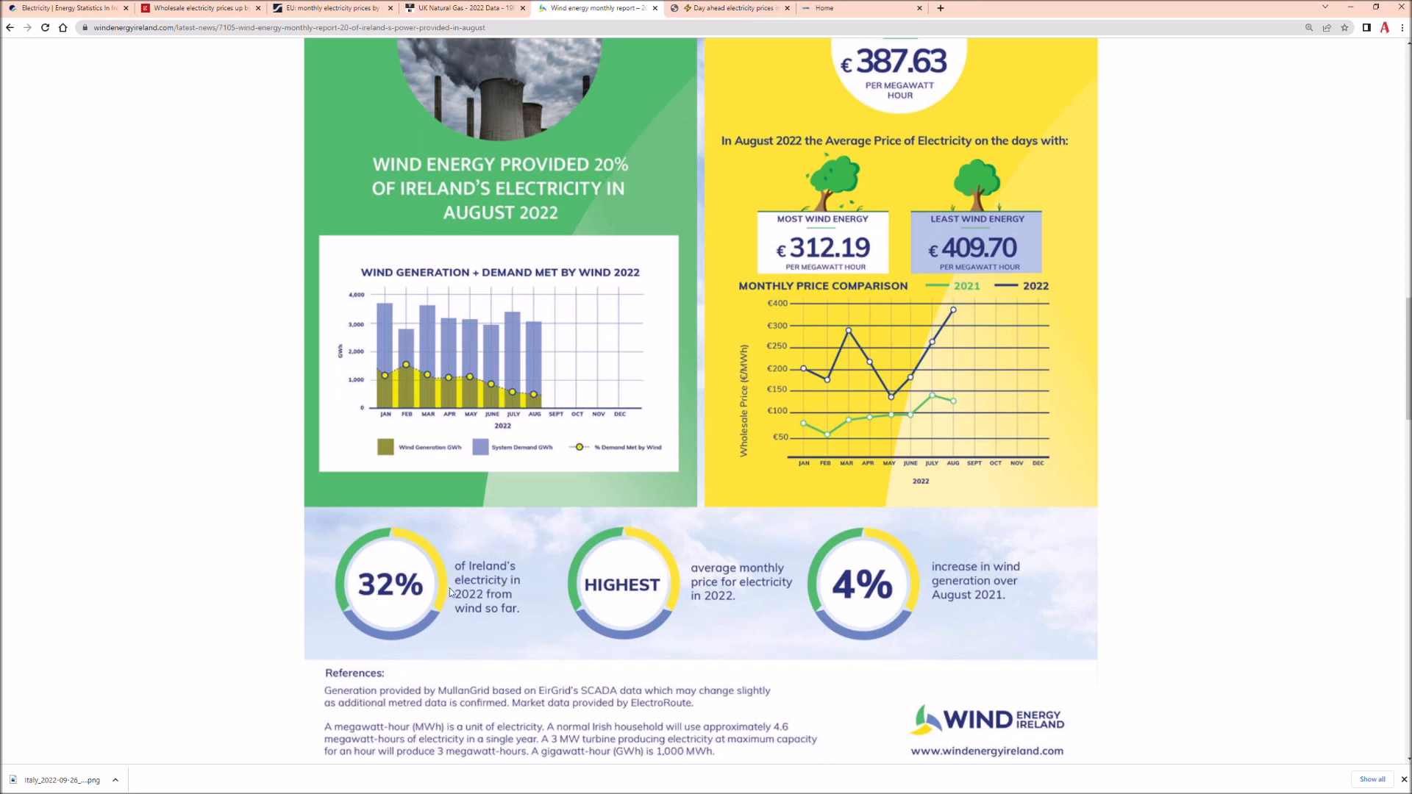
mouse_move(462, 621)
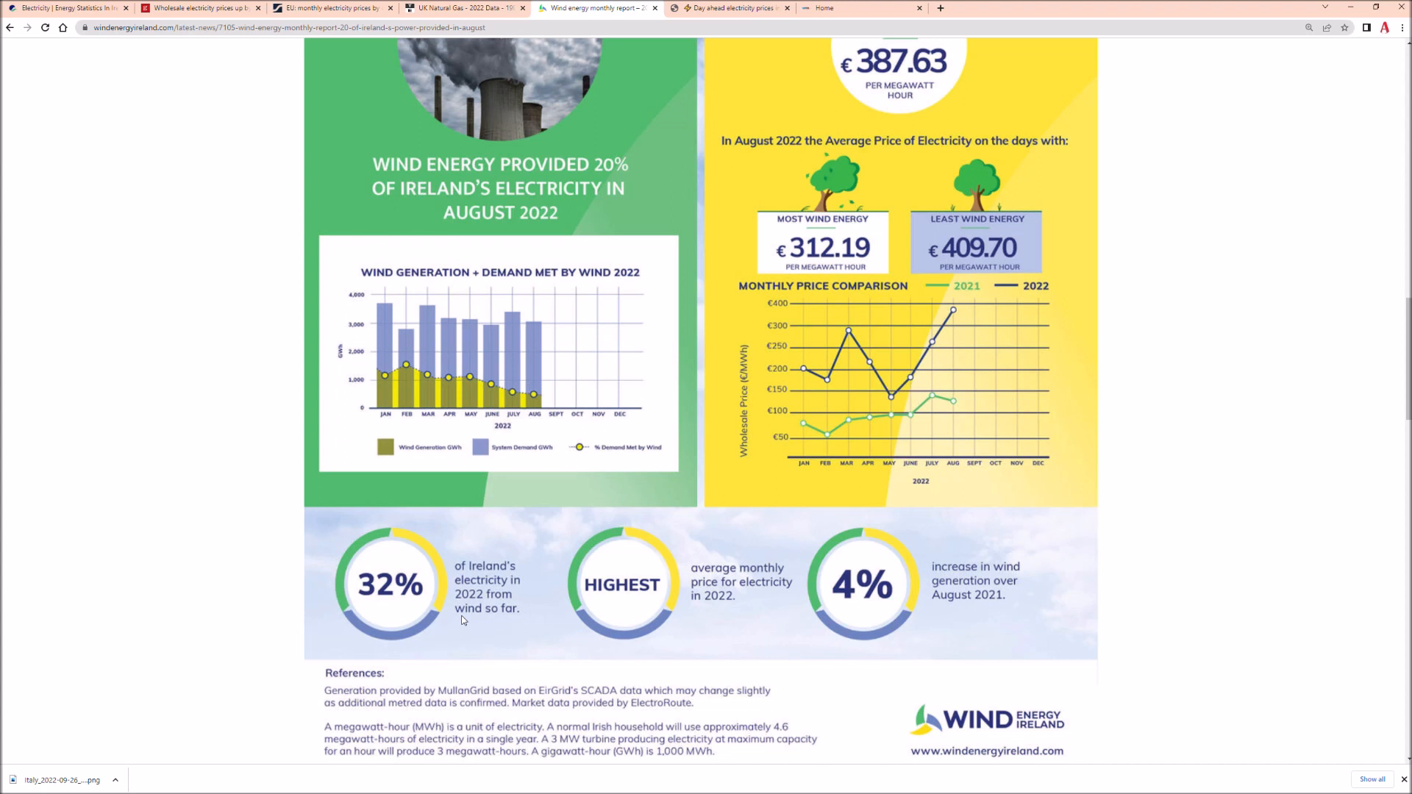
mouse_move(461, 615)
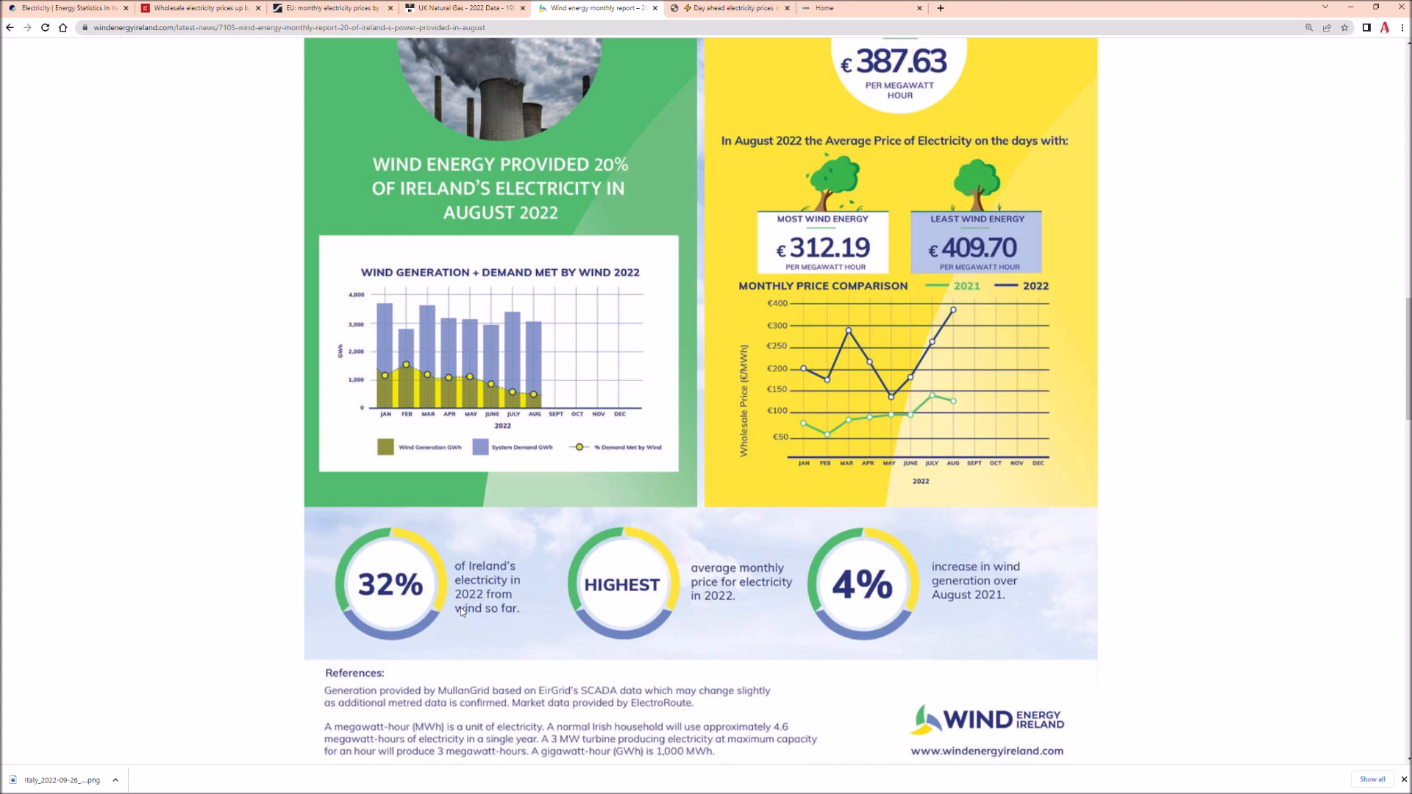
mouse_move(372, 57)
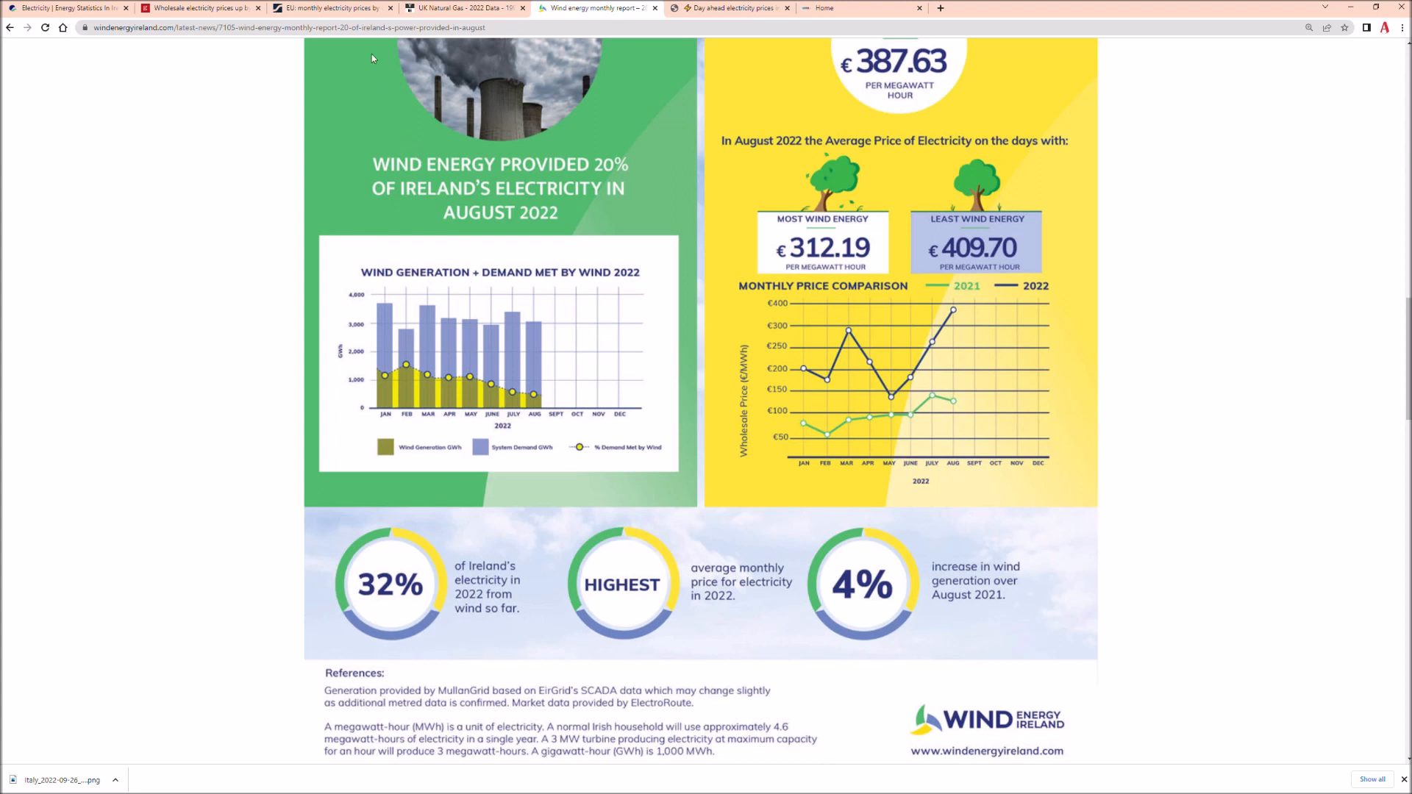
Step: Switch to the Trading Economics UK Natural Gas page showing UK Gas at 195.00
left_click(459, 8)
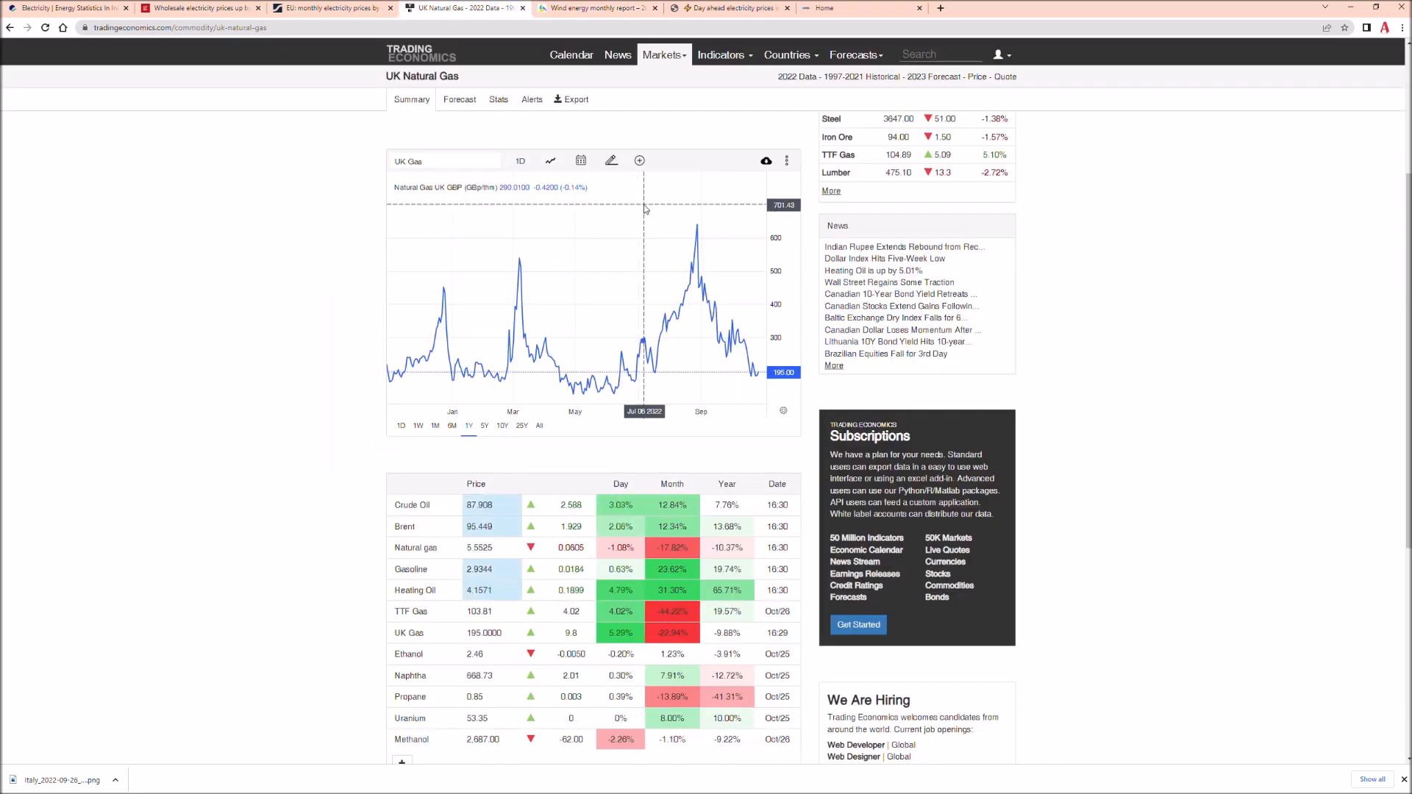
mouse_move(695, 232)
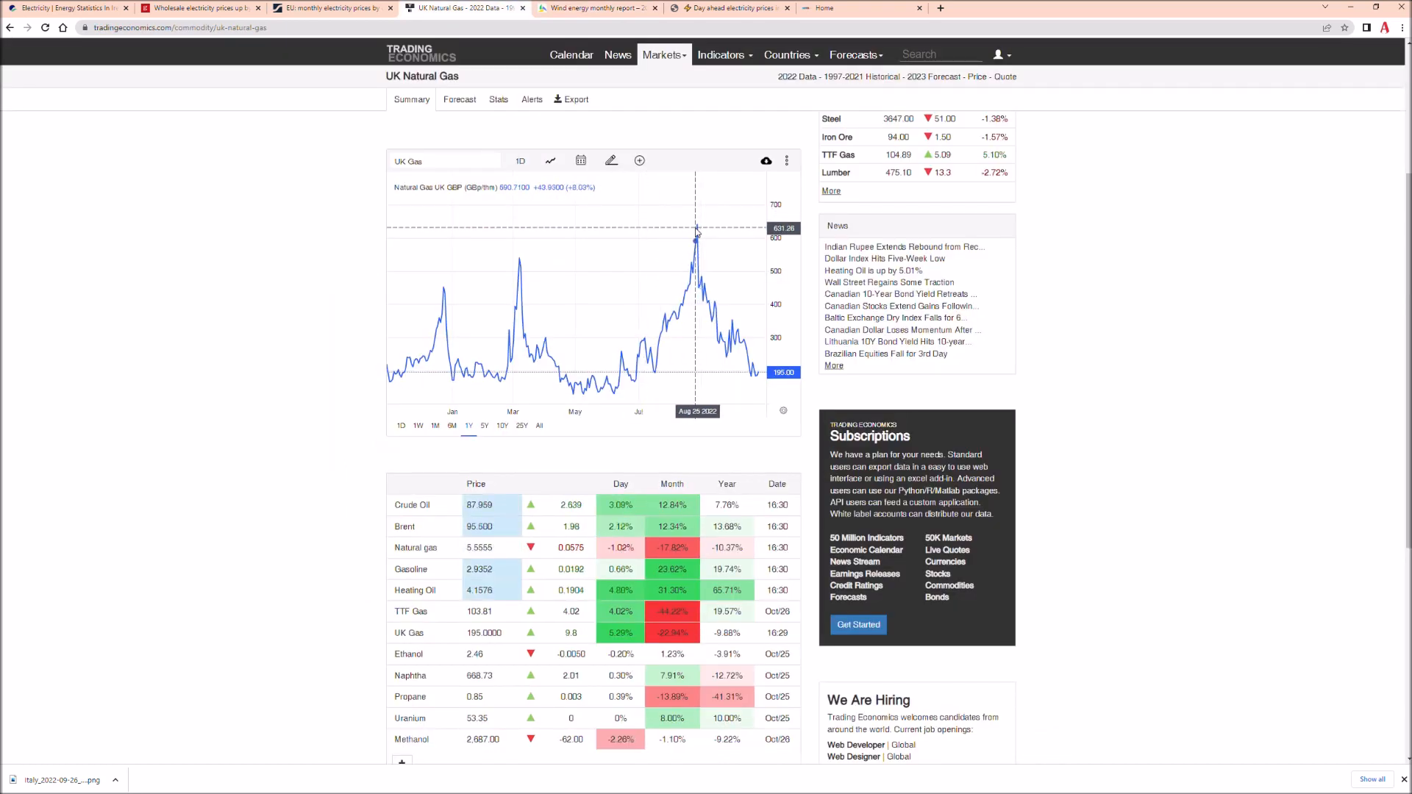
mouse_move(726, 232)
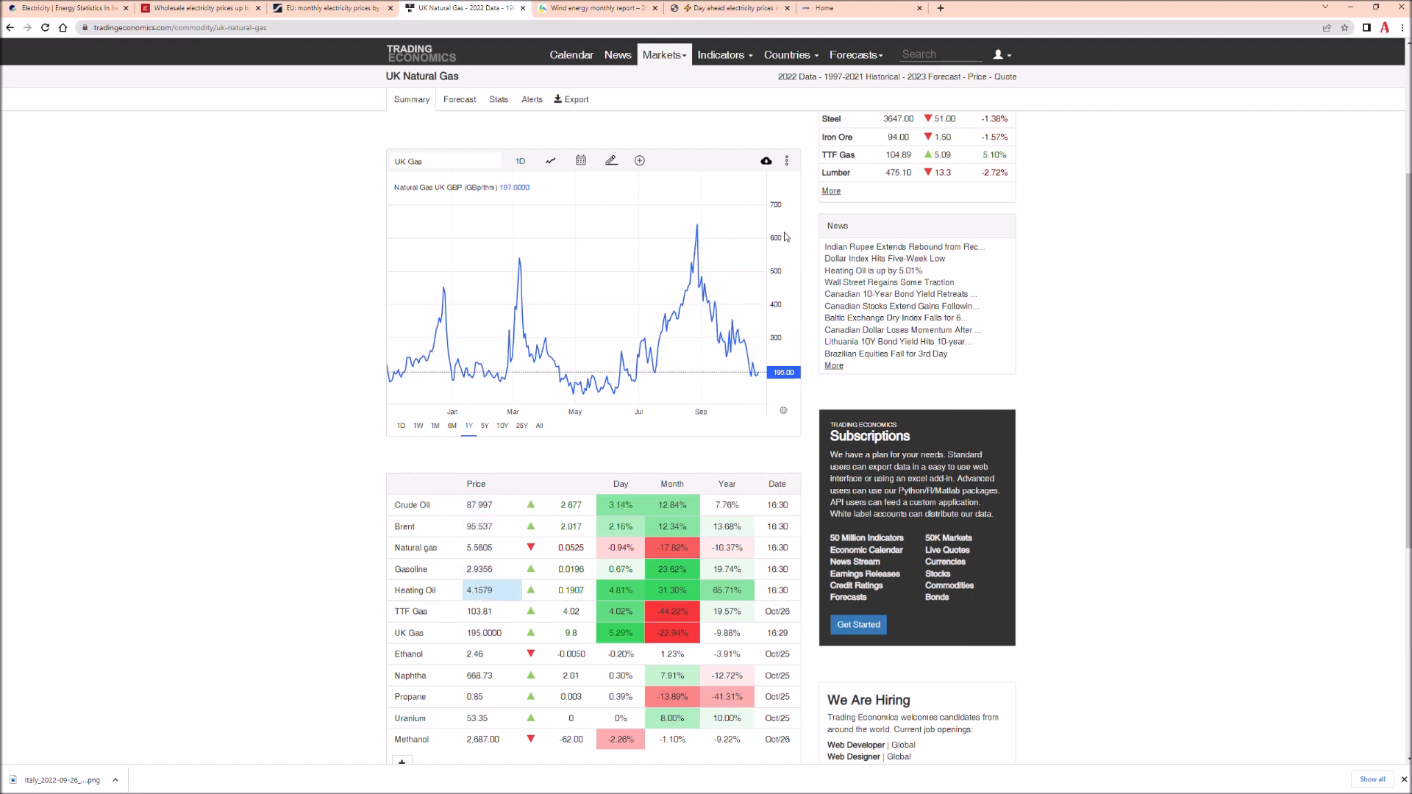
mouse_move(738, 237)
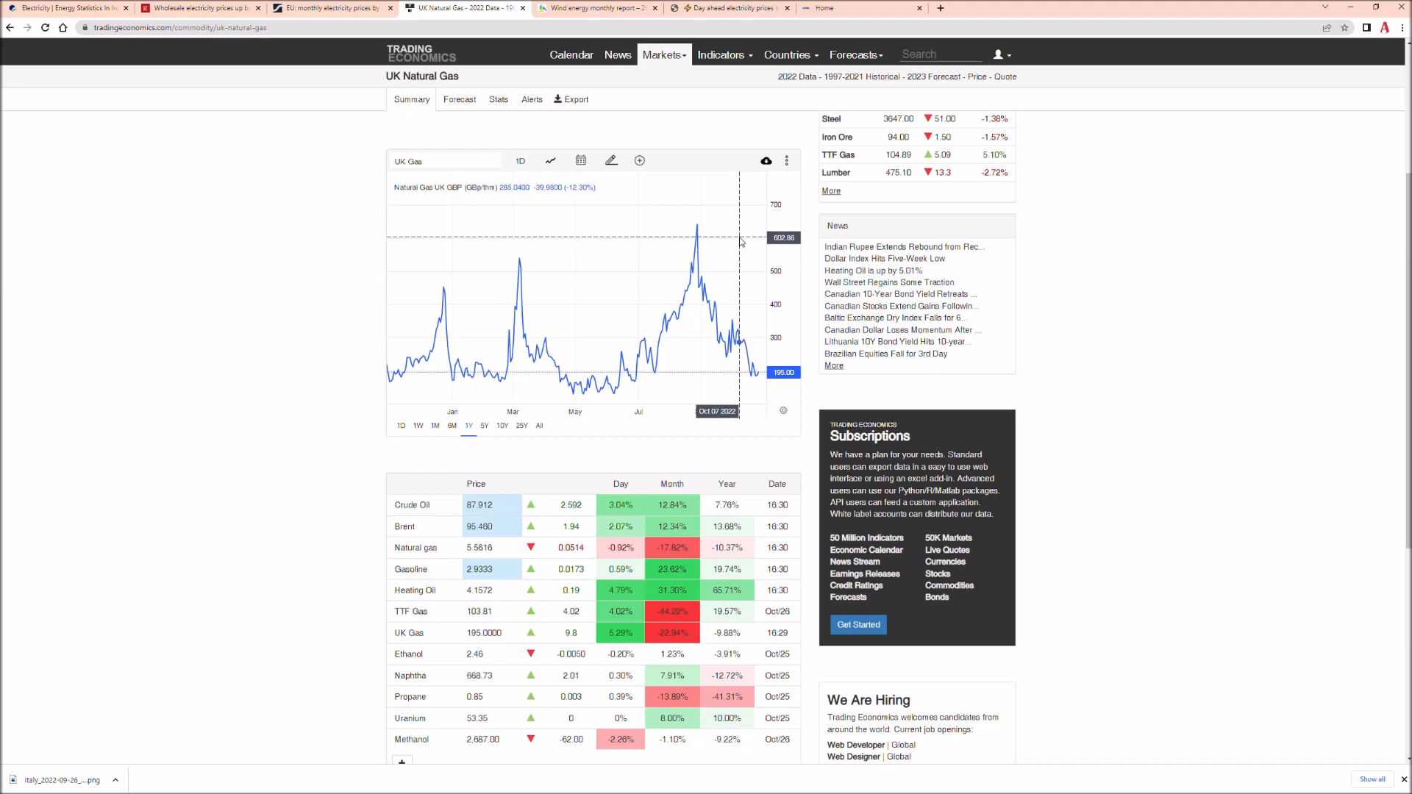